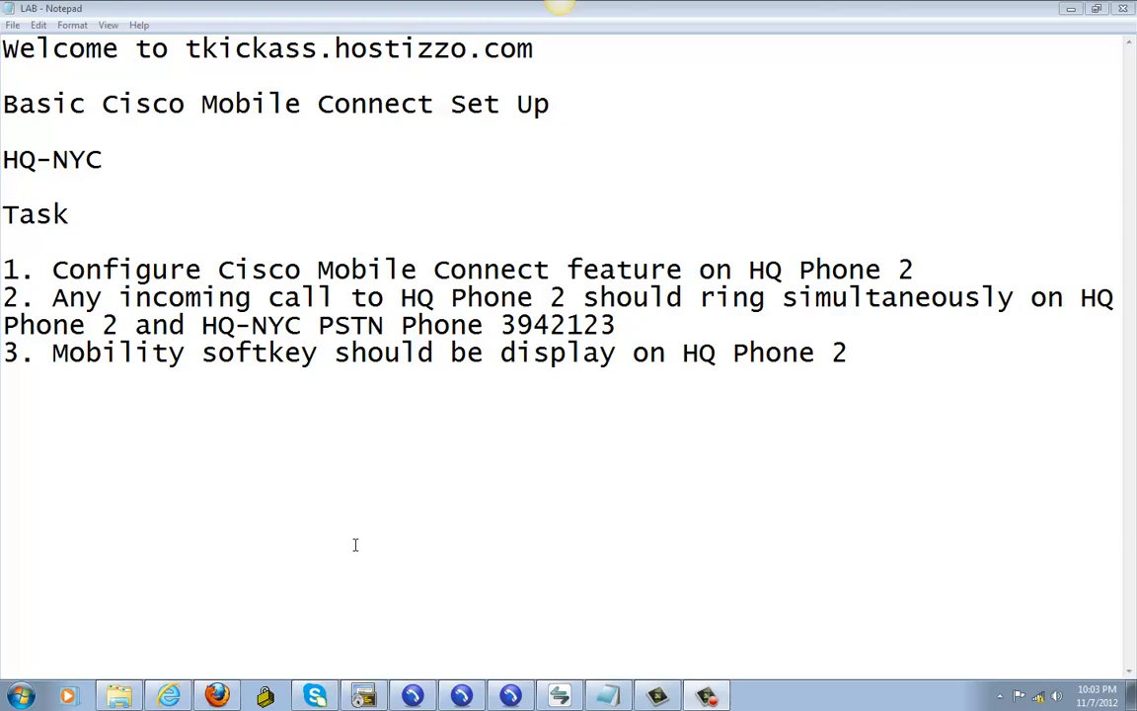
{"action": "mouse_move", "coordinate": [276, 502]}
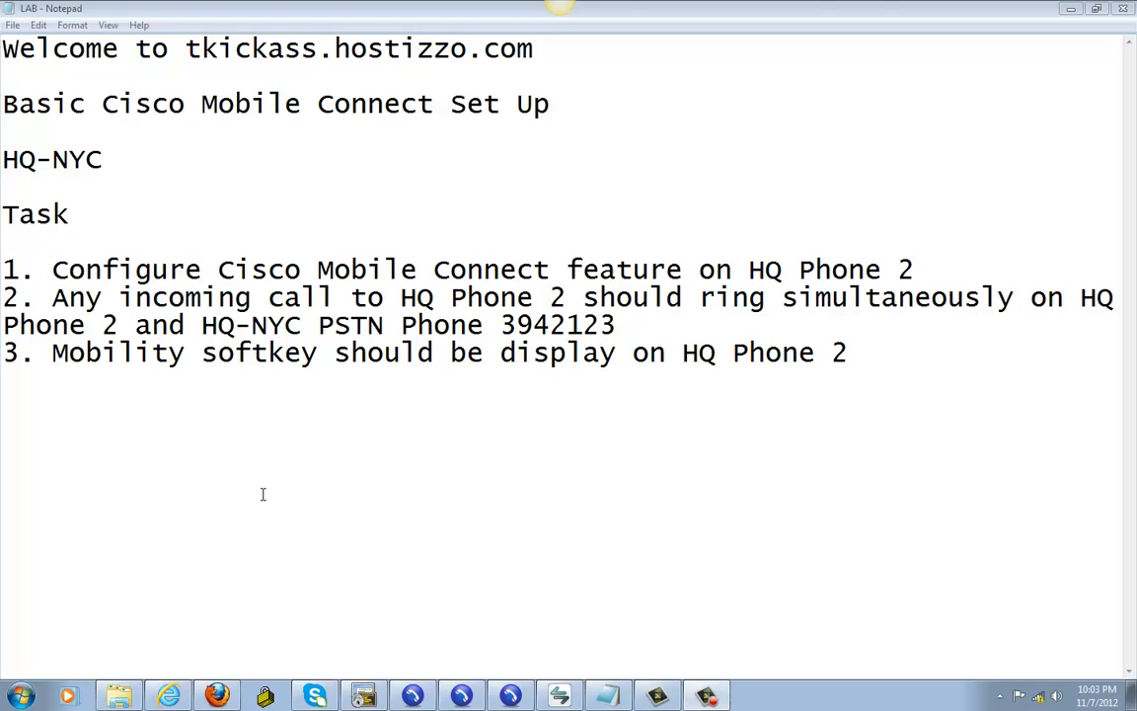
{"action": "mouse_move", "coordinate": [273, 499]}
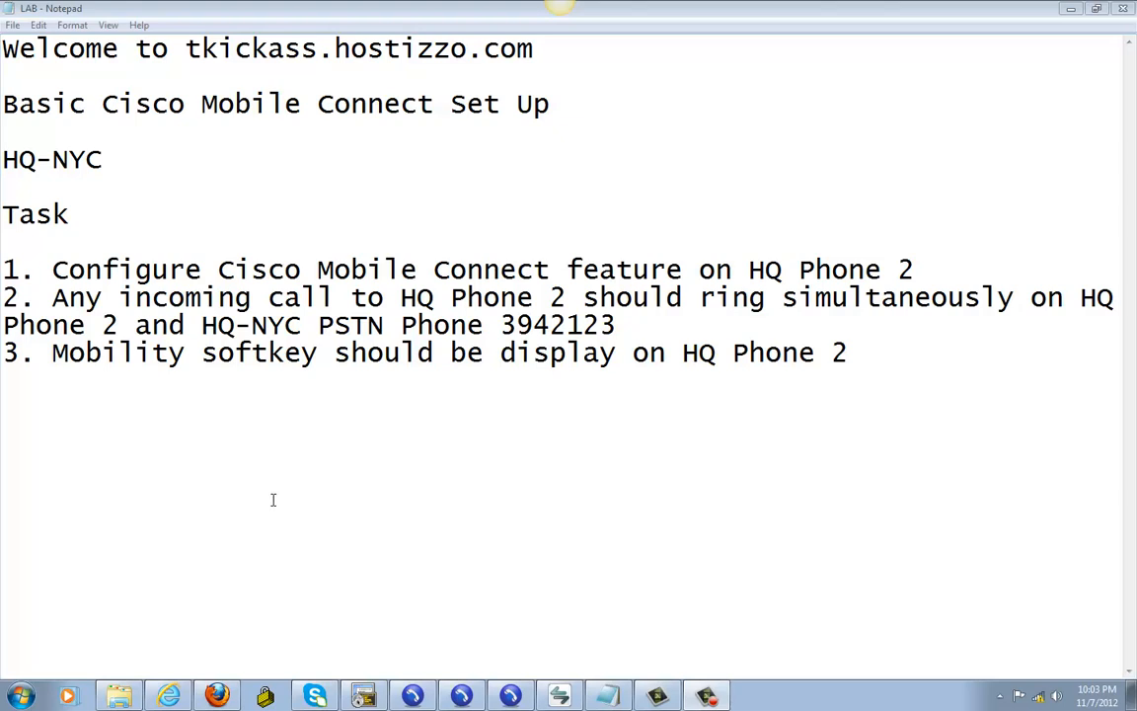
{"action": "mouse_move", "coordinate": [356, 488]}
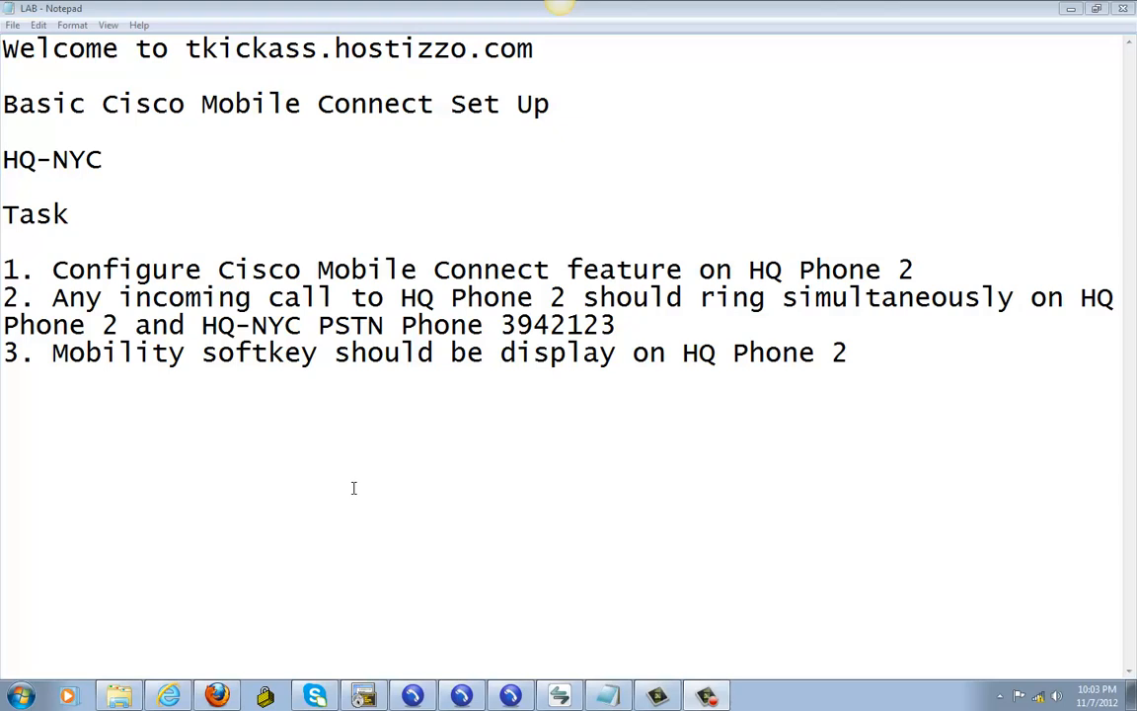
{"action": "mouse_move", "coordinate": [336, 486]}
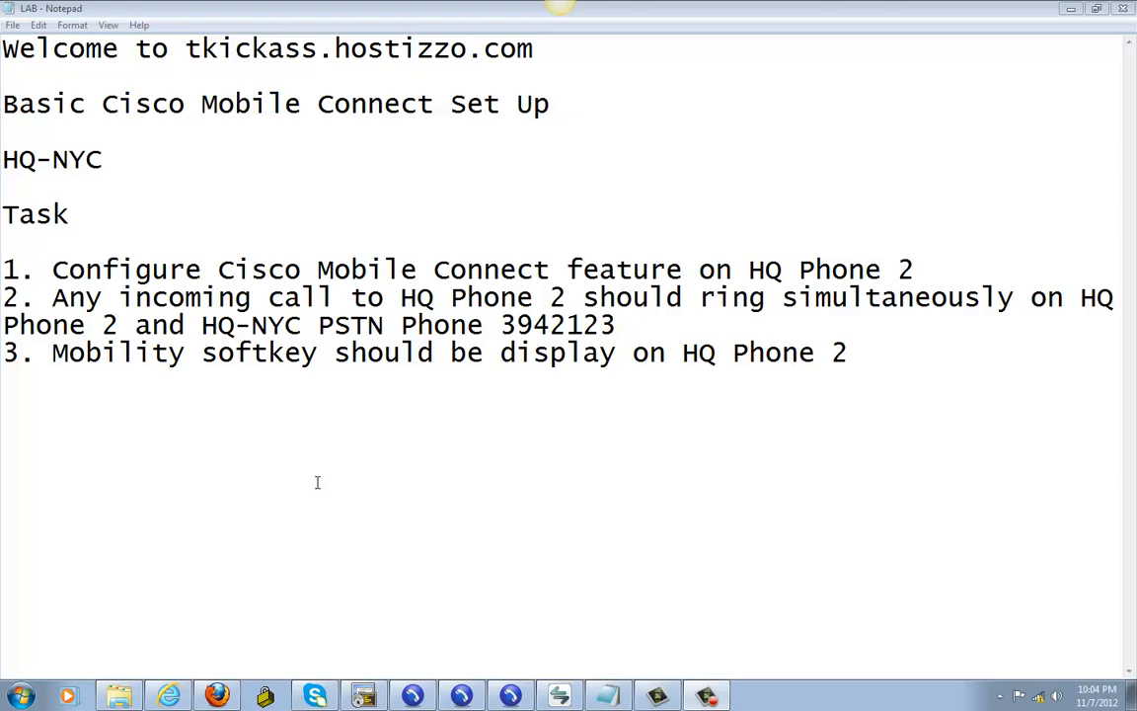
{"action": "mouse_move", "coordinate": [343, 493]}
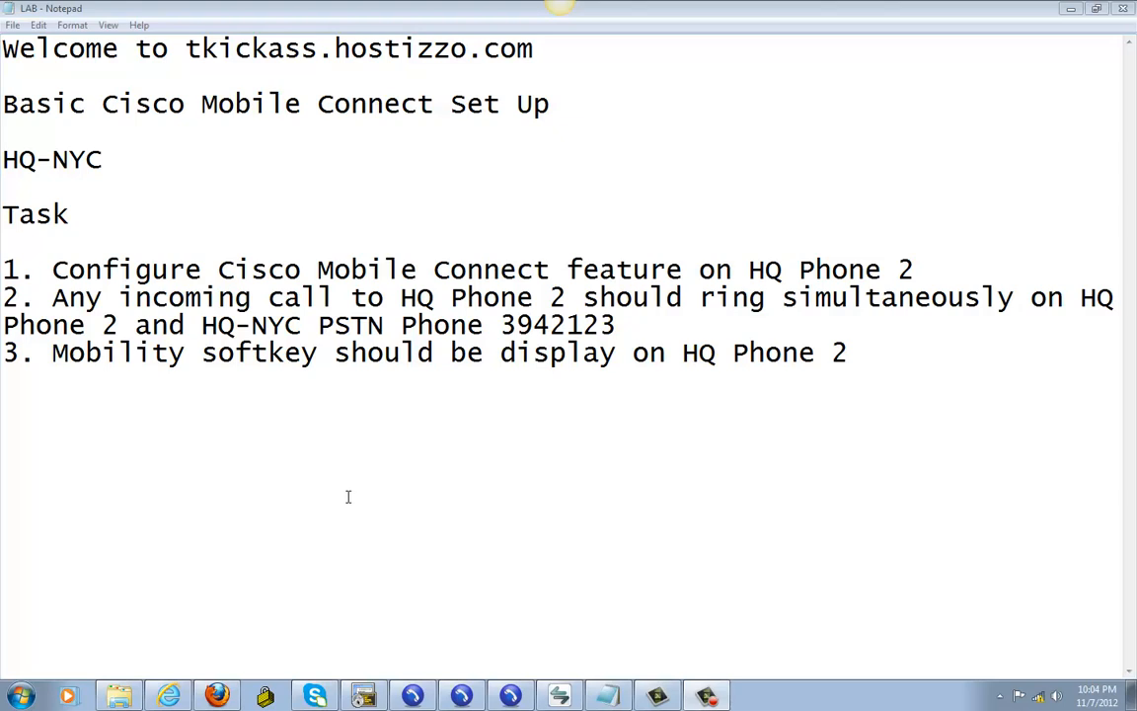
{"action": "mouse_move", "coordinate": [339, 501]}
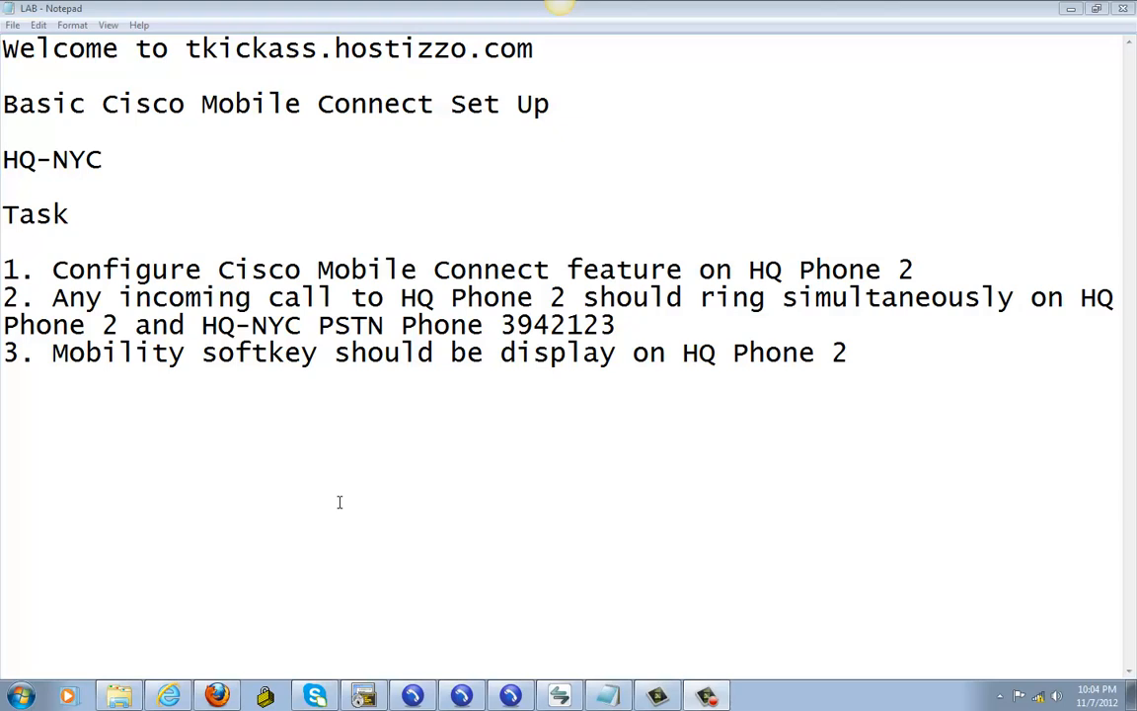
{"action": "mouse_move", "coordinate": [96, 366]}
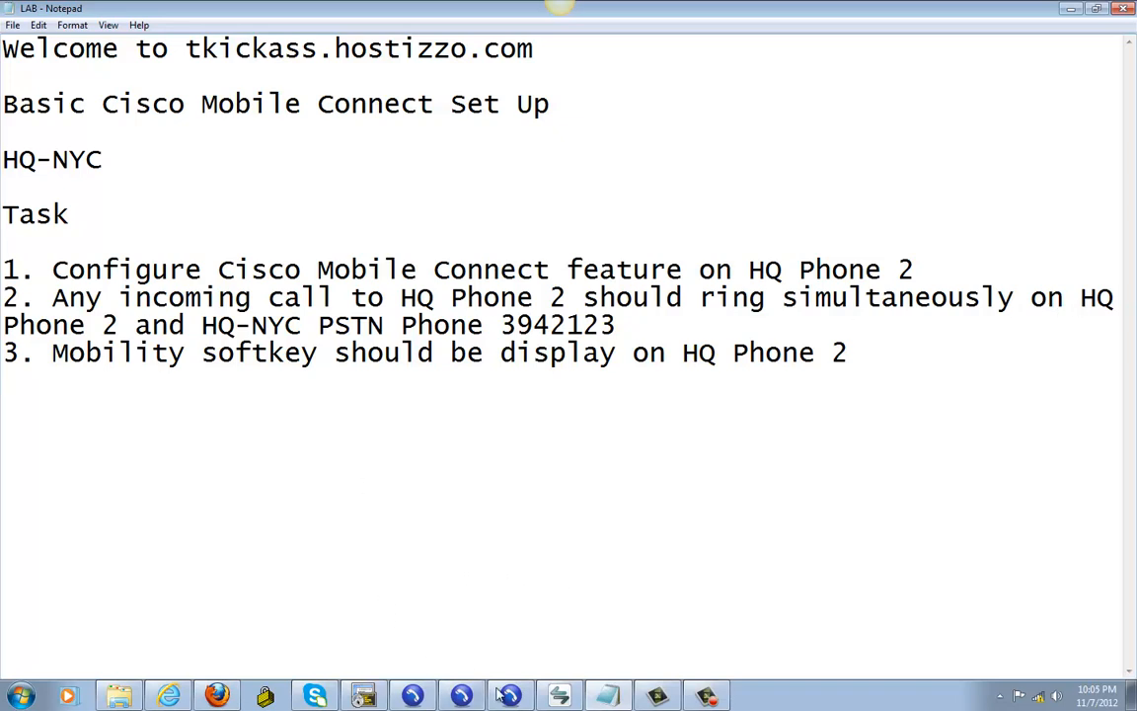
Review the PSTN phone number 3942123 and the Mobility task in the lab notes
{"action": "left_click", "coordinate": [606, 695]}
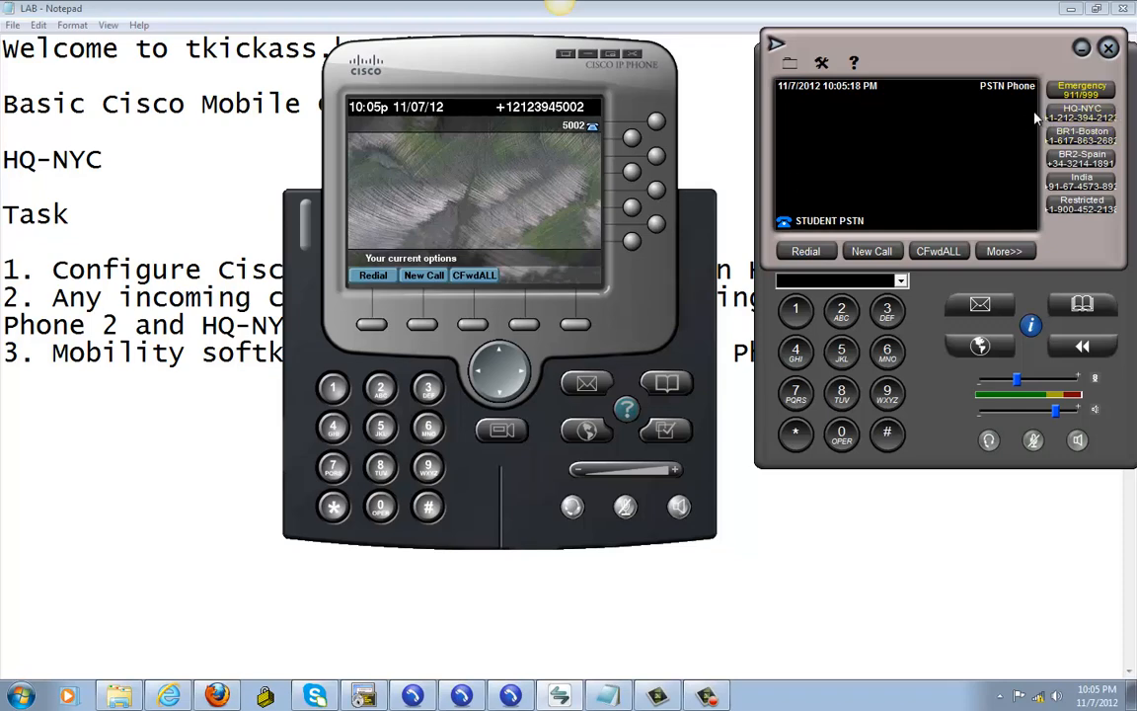
{"action": "mouse_move", "coordinate": [612, 162]}
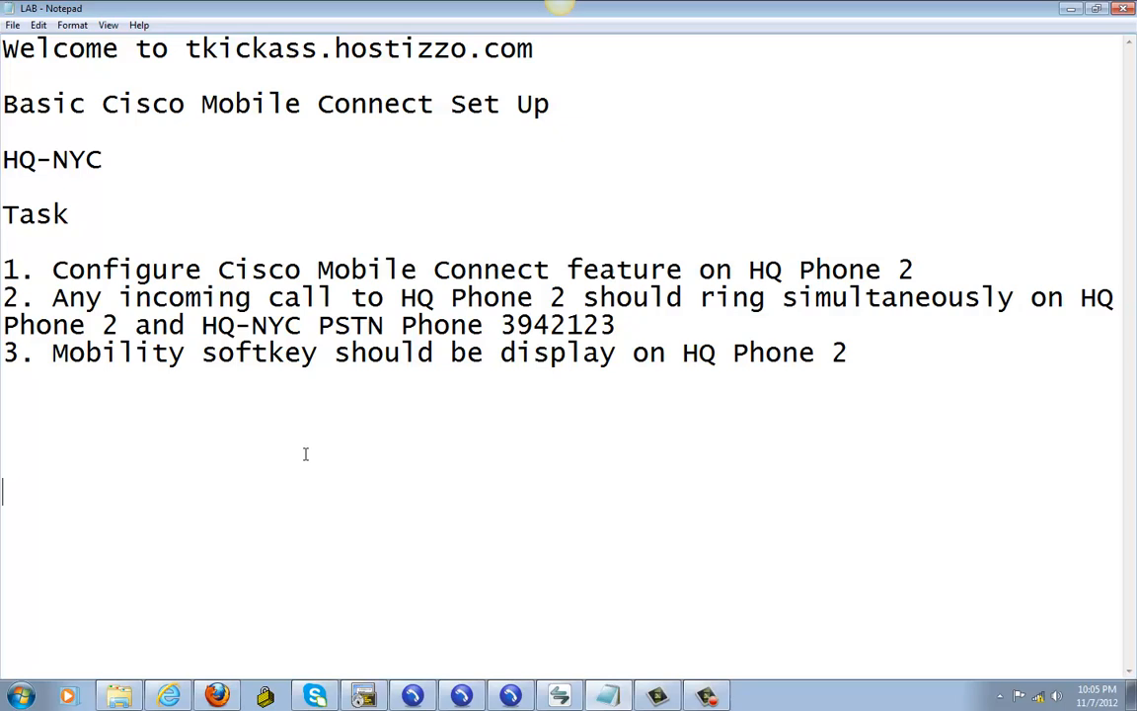
{"action": "mouse_move", "coordinate": [83, 360]}
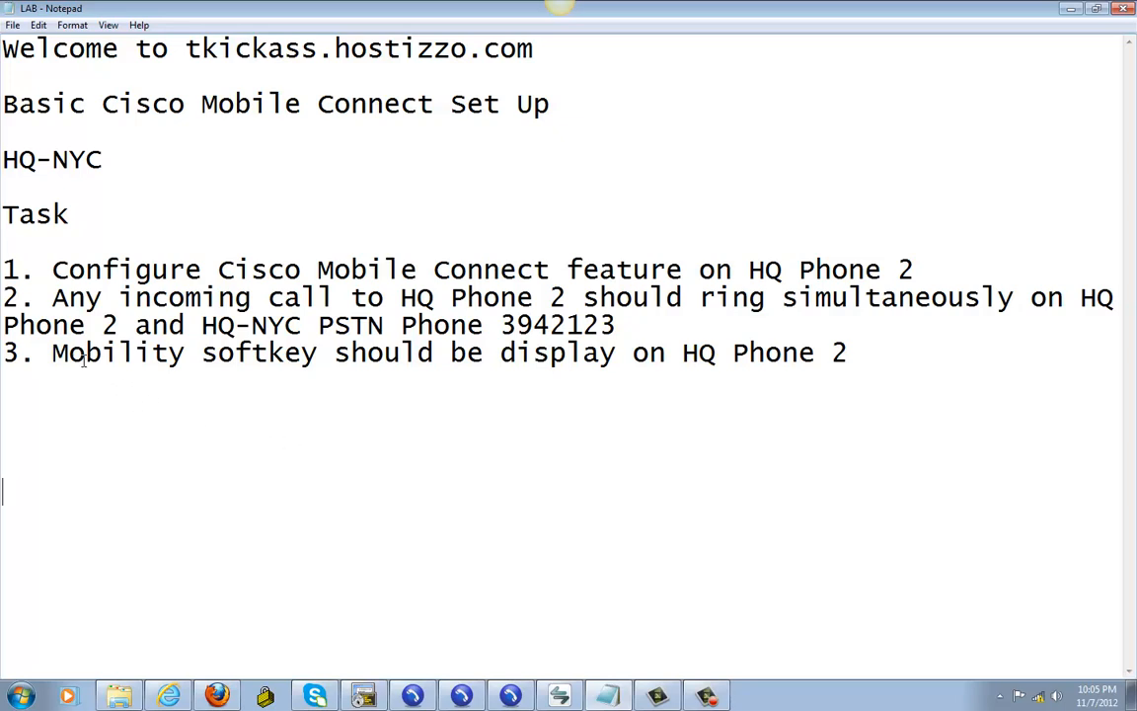
{"action": "mouse_move", "coordinate": [294, 320]}
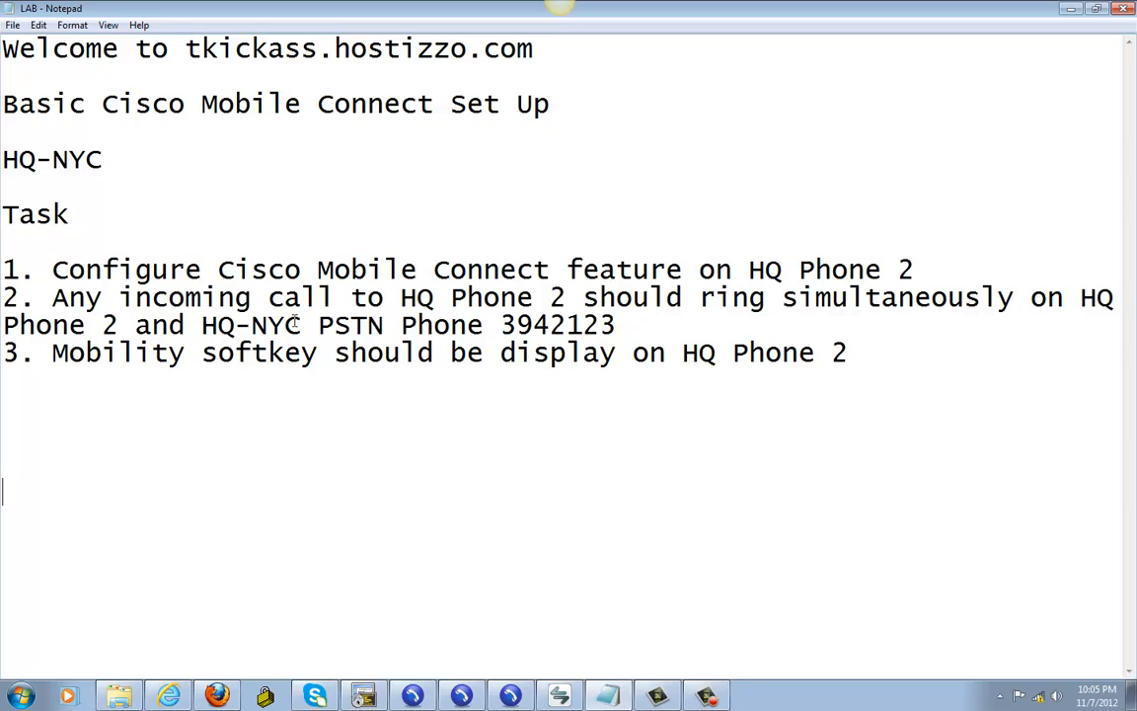
{"action": "double_click", "coordinate": [556, 324]}
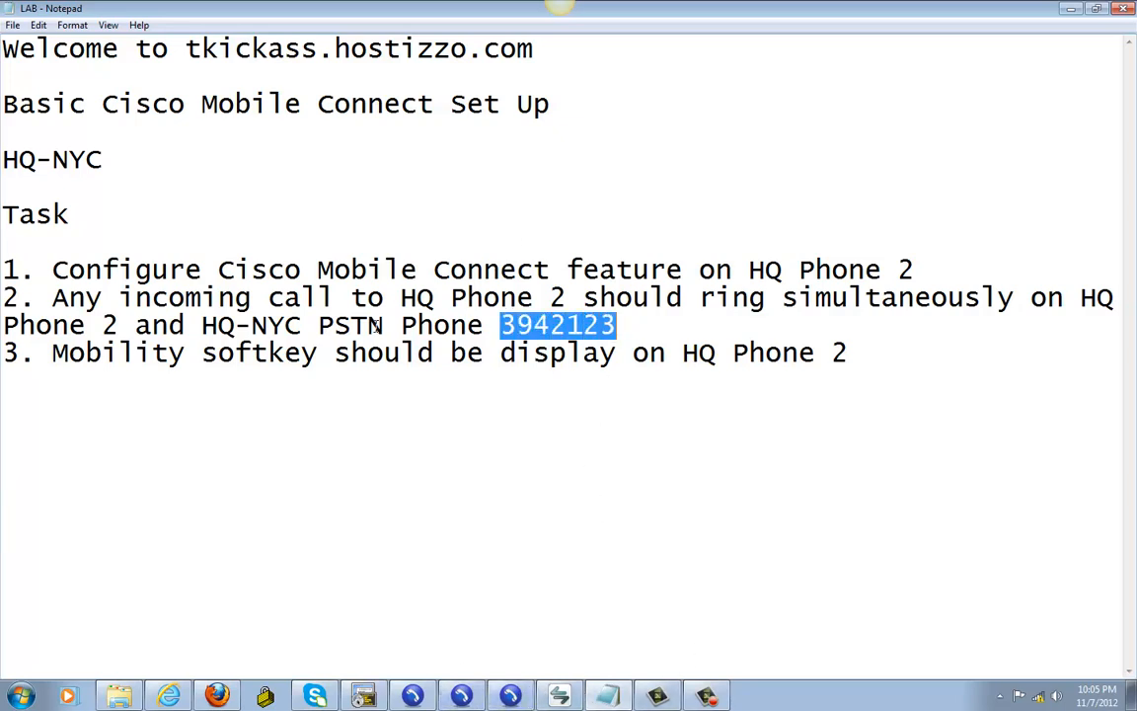
{"action": "left_click_drag", "start_coordinate": [582, 324], "coordinate": [215, 324]}
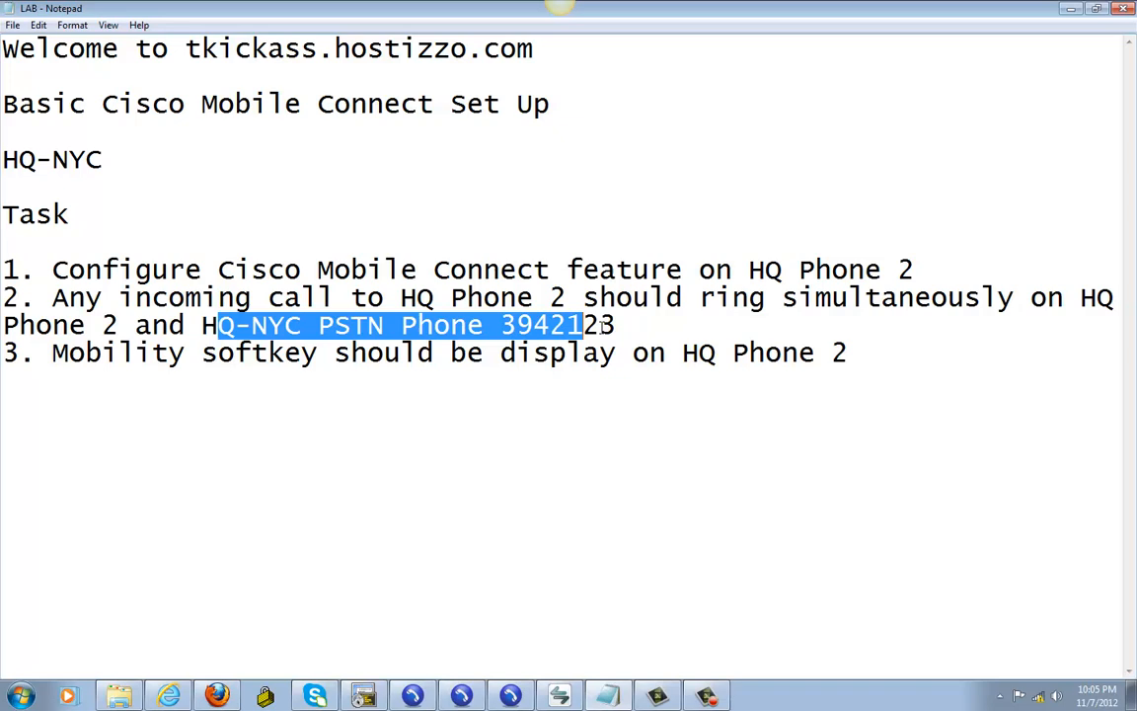
{"action": "left_click", "coordinate": [411, 695]}
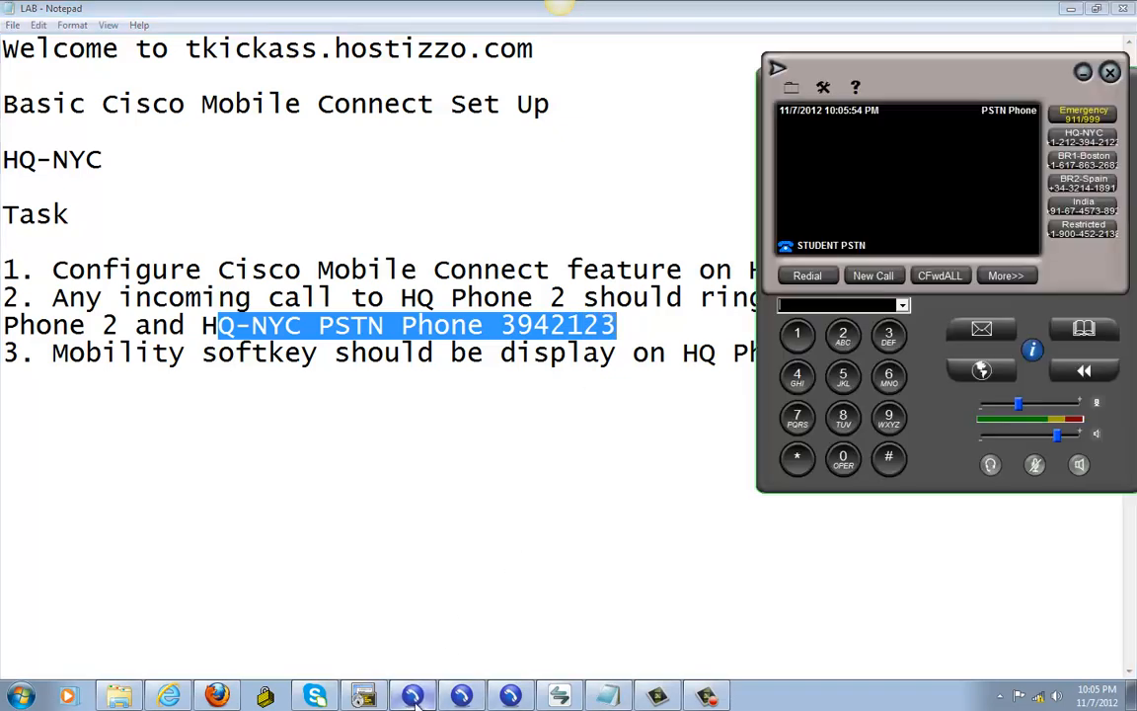
{"action": "left_click", "coordinate": [1082, 136]}
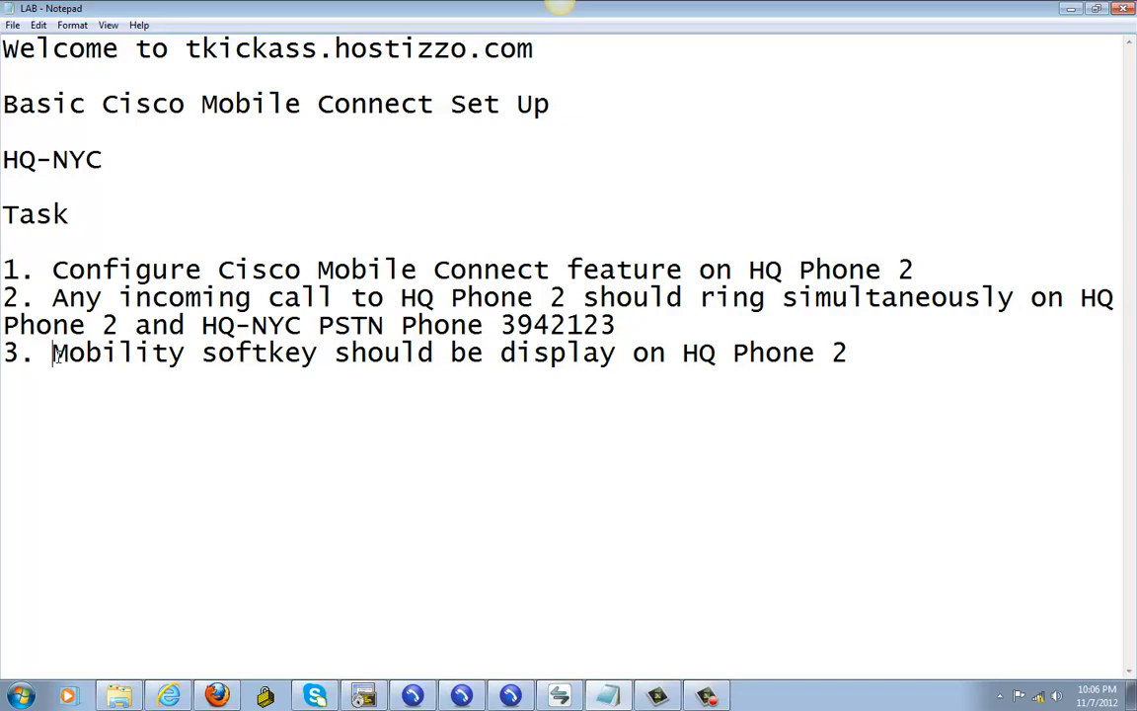
{"action": "double_click", "coordinate": [110, 351]}
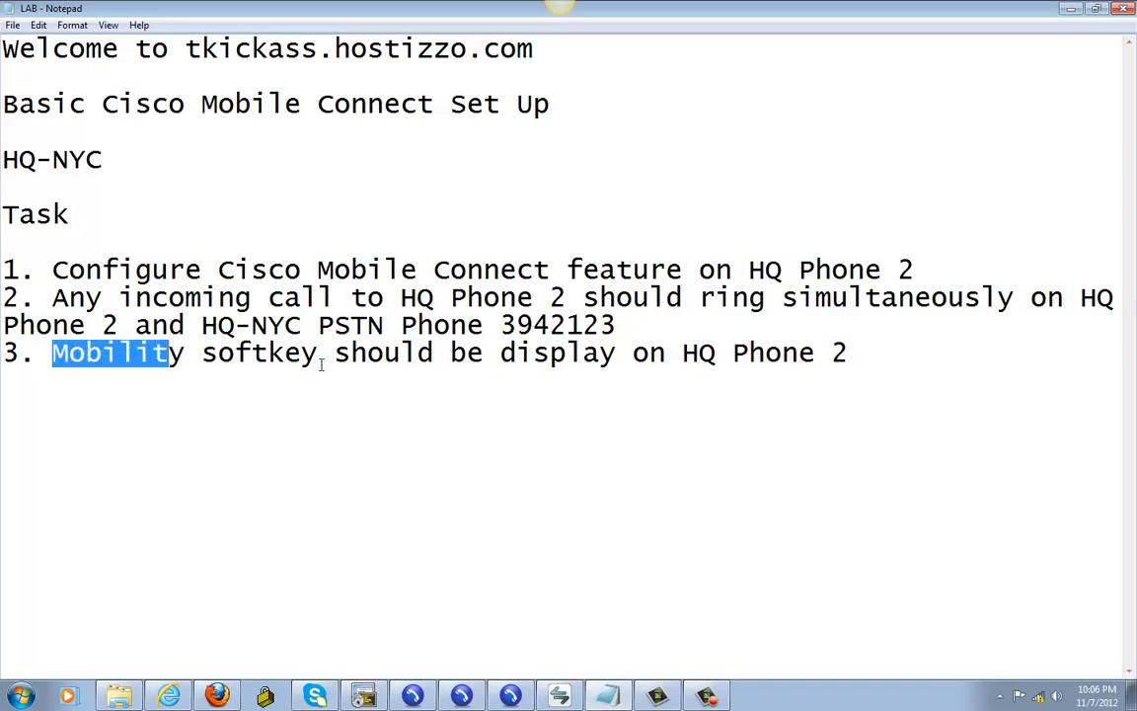
{"action": "mouse_move", "coordinate": [687, 363]}
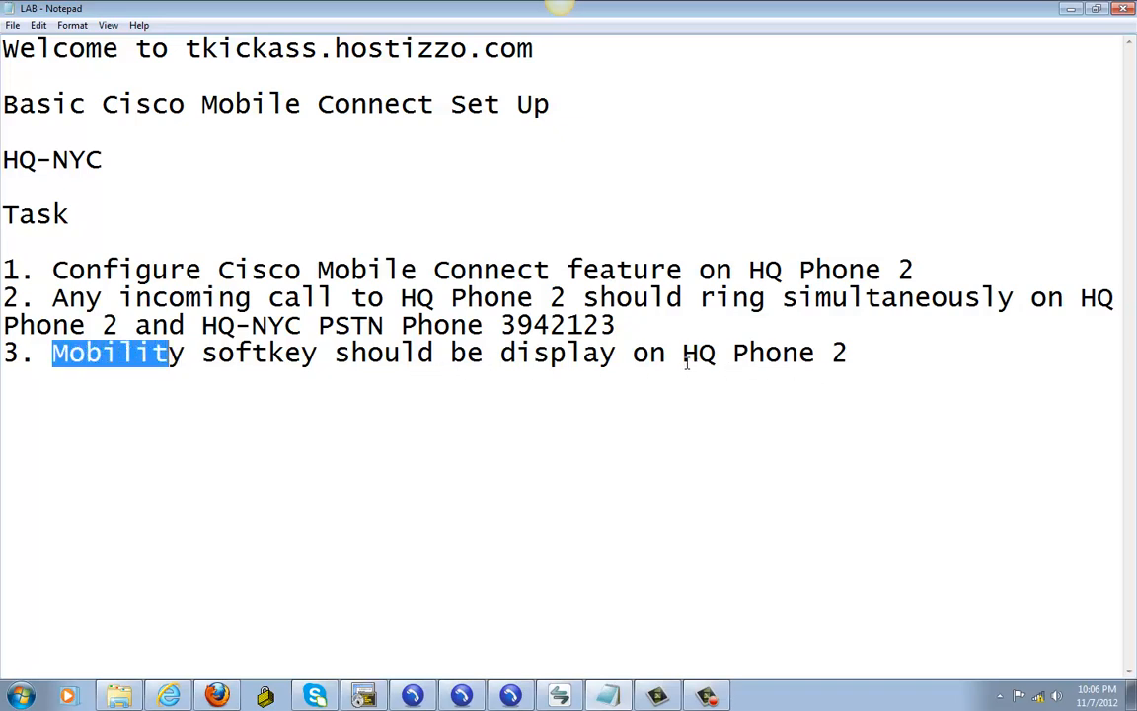
{"action": "mouse_move", "coordinate": [807, 371]}
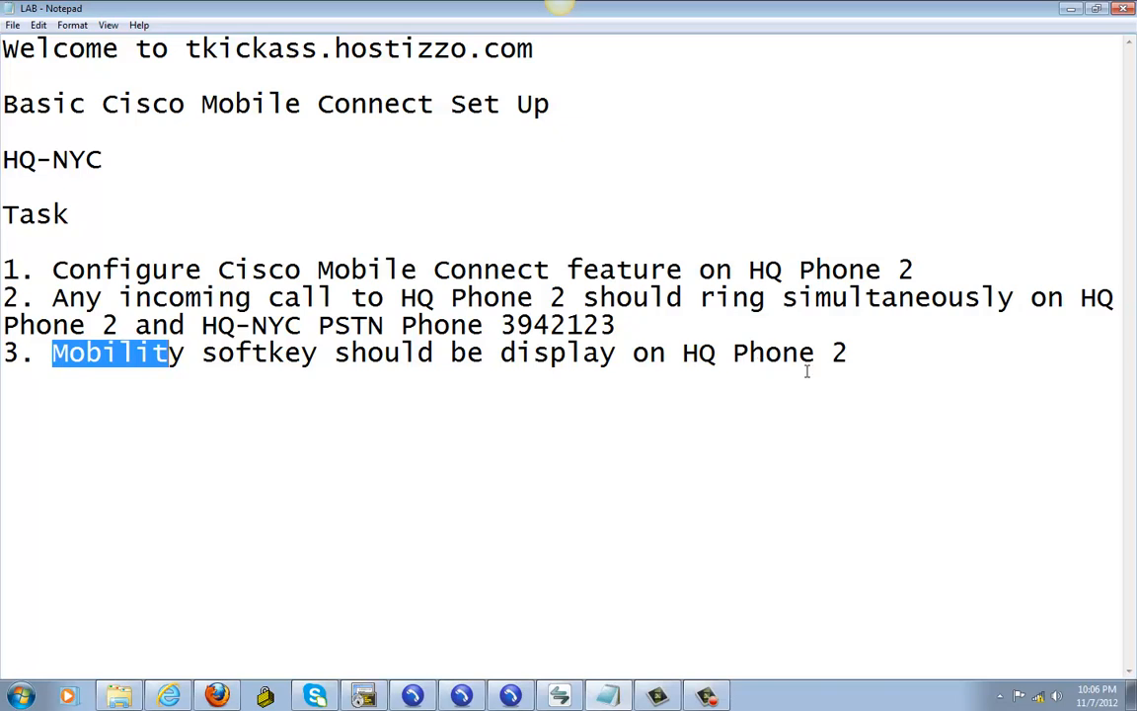
Go to User Management > End User in CM Administration to begin adding a user
{"action": "left_click", "coordinate": [349, 492]}
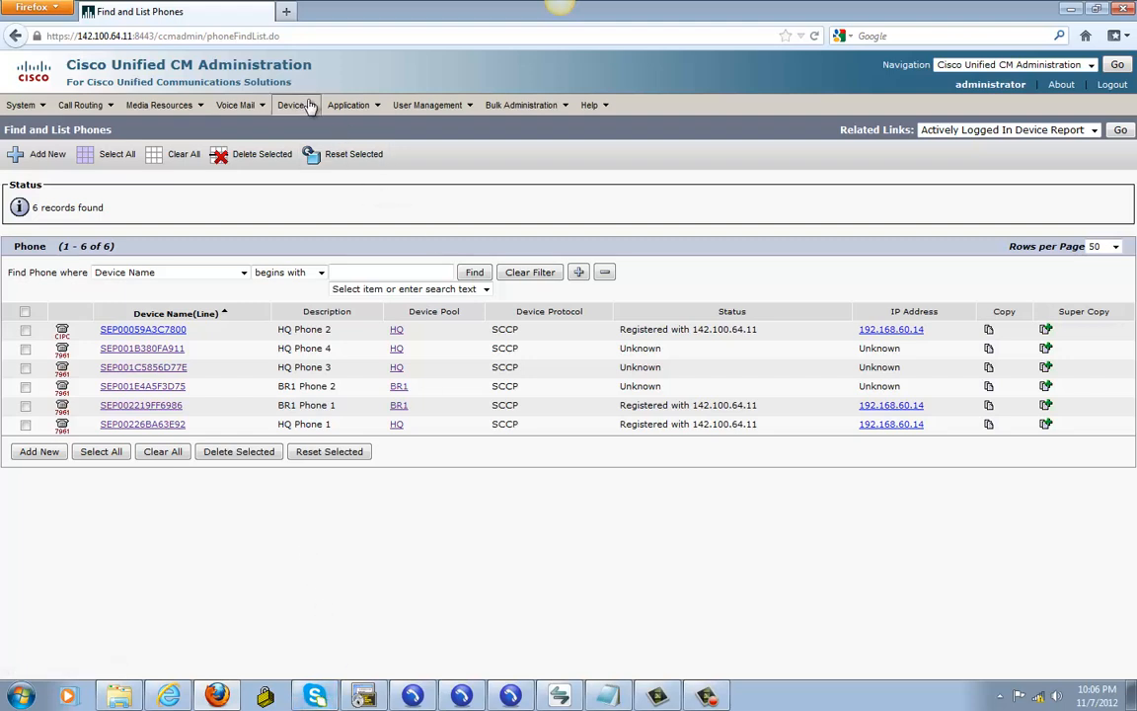
{"action": "left_click", "coordinate": [426, 105]}
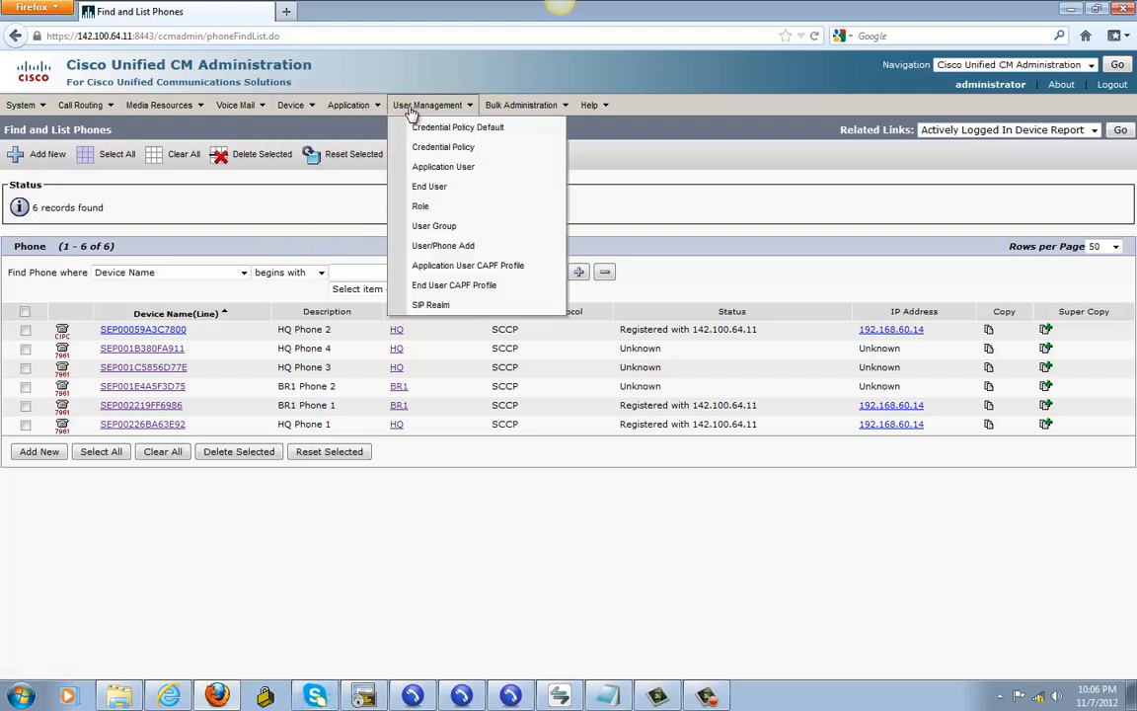
{"action": "mouse_move", "coordinate": [443, 166]}
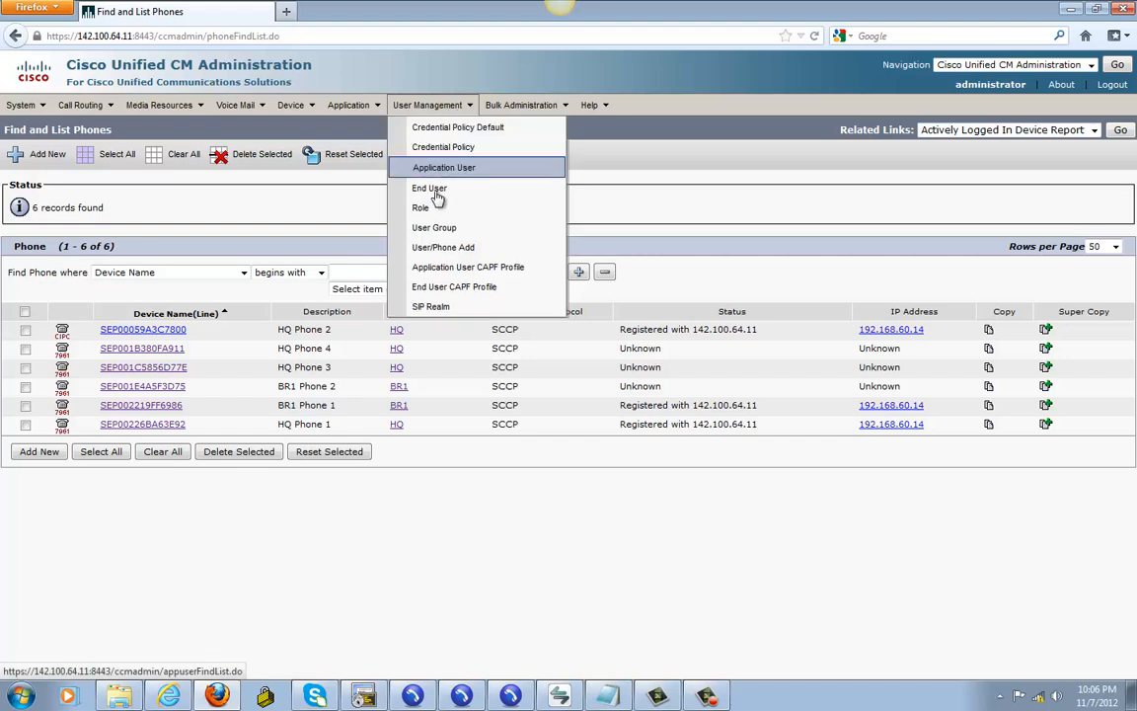
{"action": "left_click", "coordinate": [431, 188]}
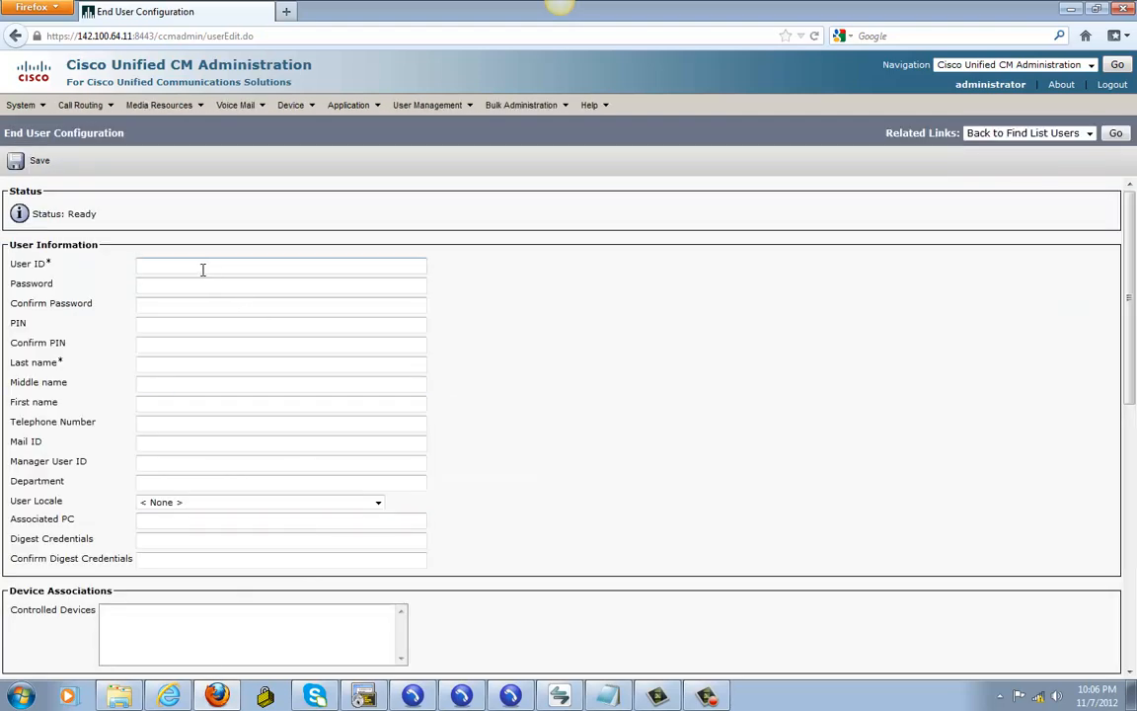
Enter the new user ID mobility_connect
{"action": "left_click", "coordinate": [281, 265]}
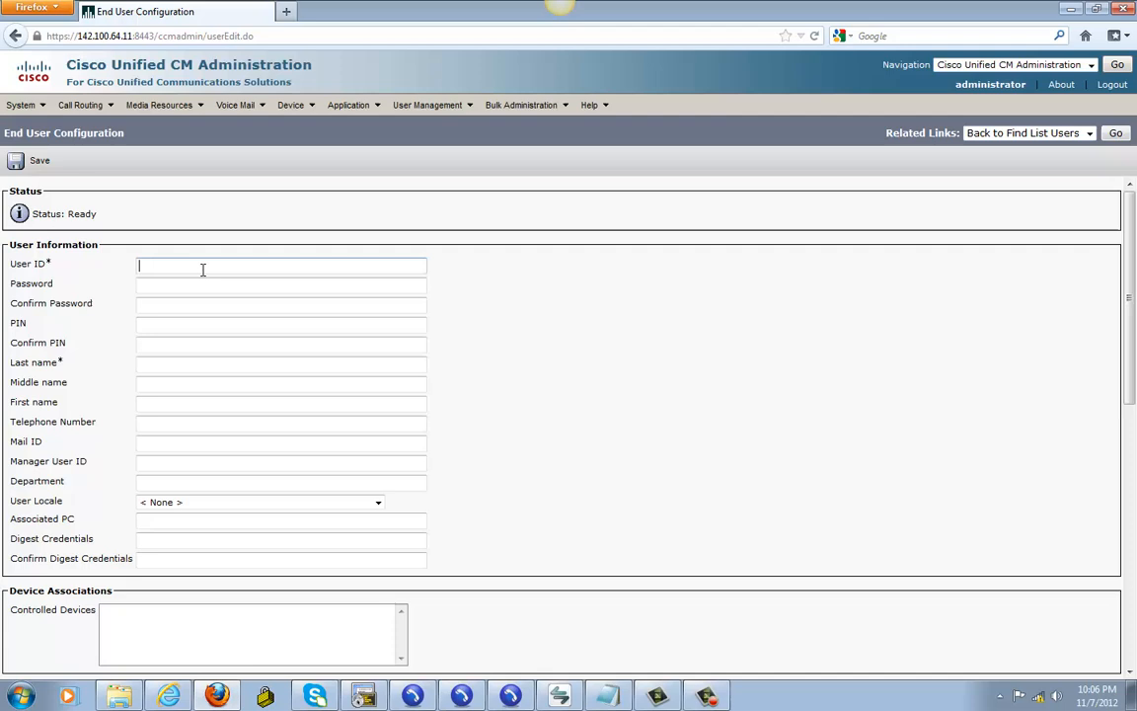
{"action": "type", "text": "mo"}
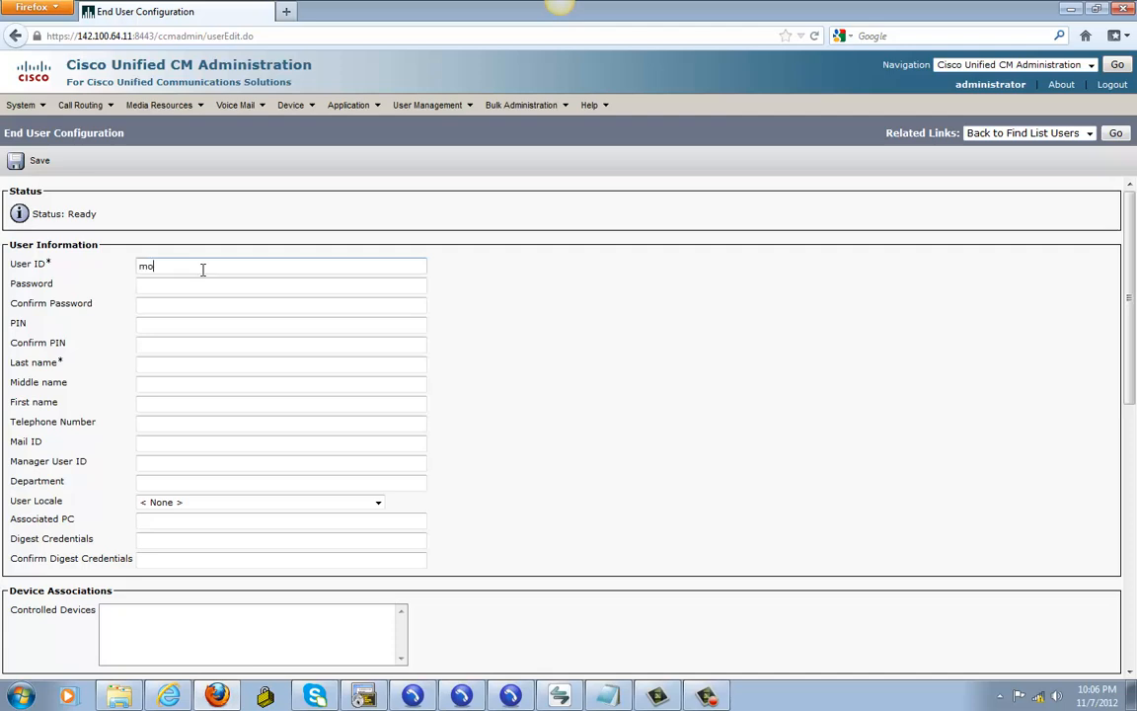
{"action": "type", "text": "b"}
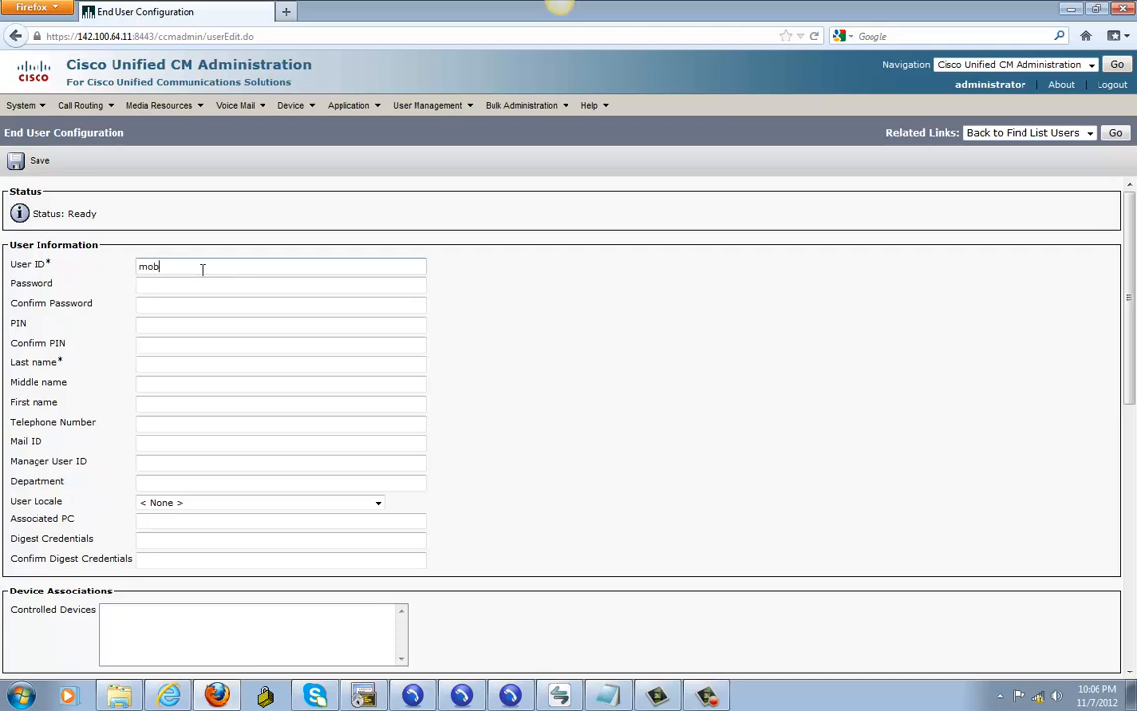
{"action": "type", "text": "ility"}
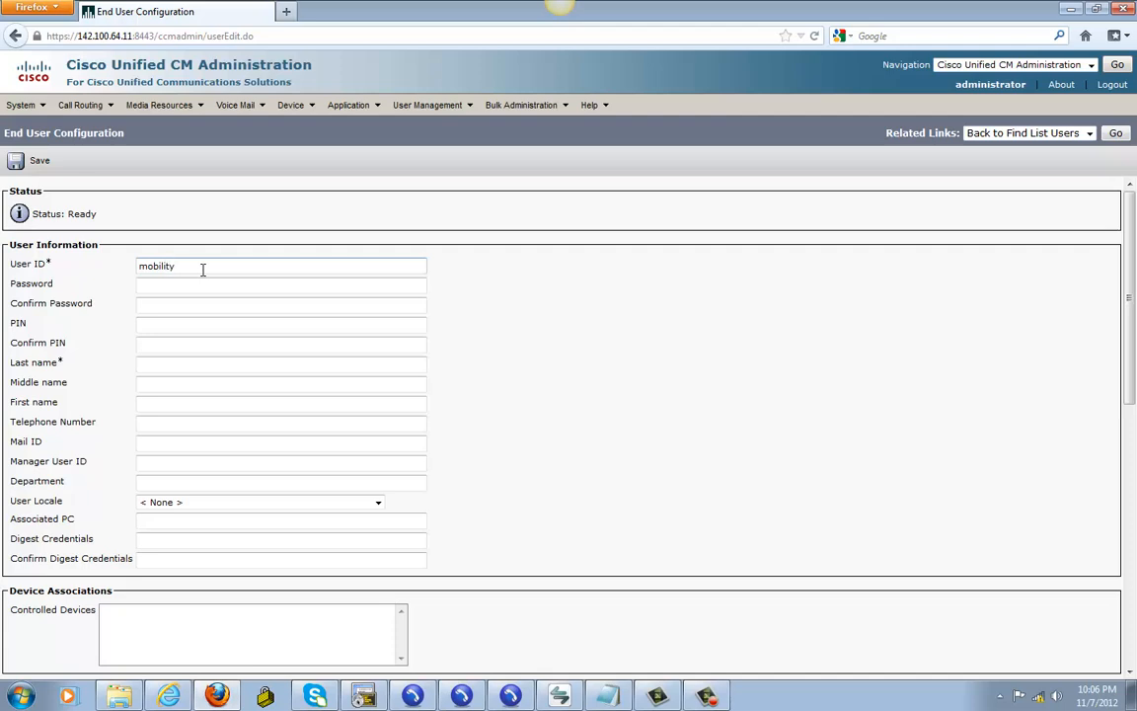
{"action": "type", "text": "_connect"}
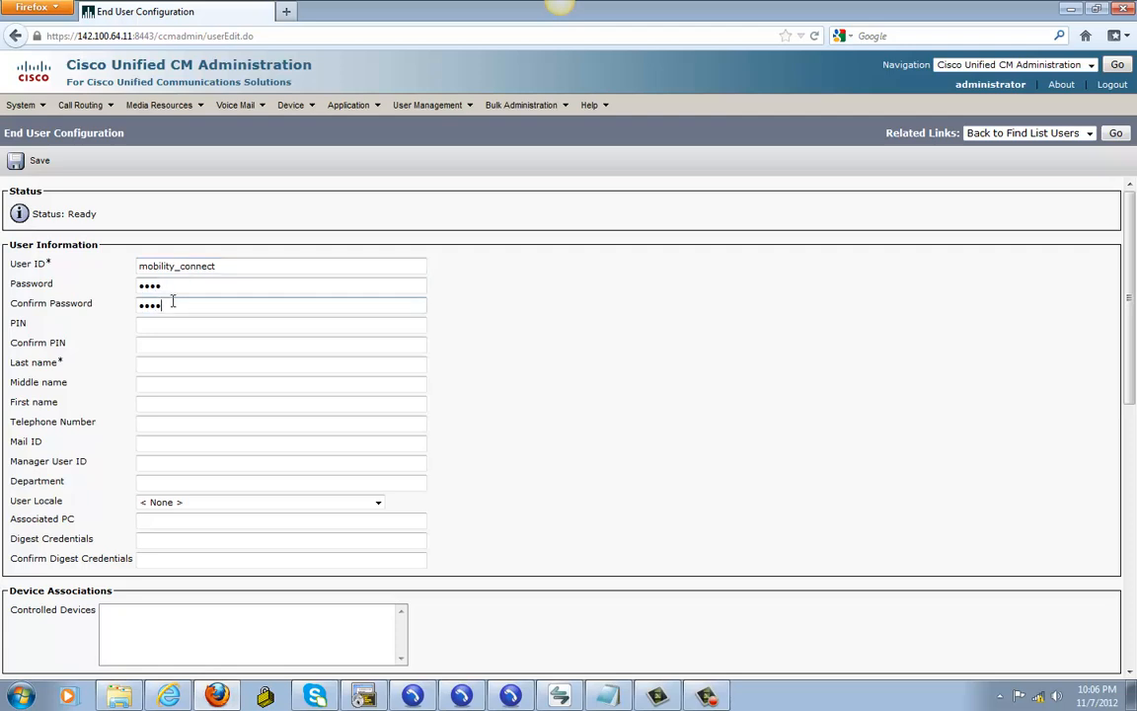
Fill in the password, PIN, names mobility connect and telephone 5002, then save the user
{"action": "left_click", "coordinate": [281, 324]}
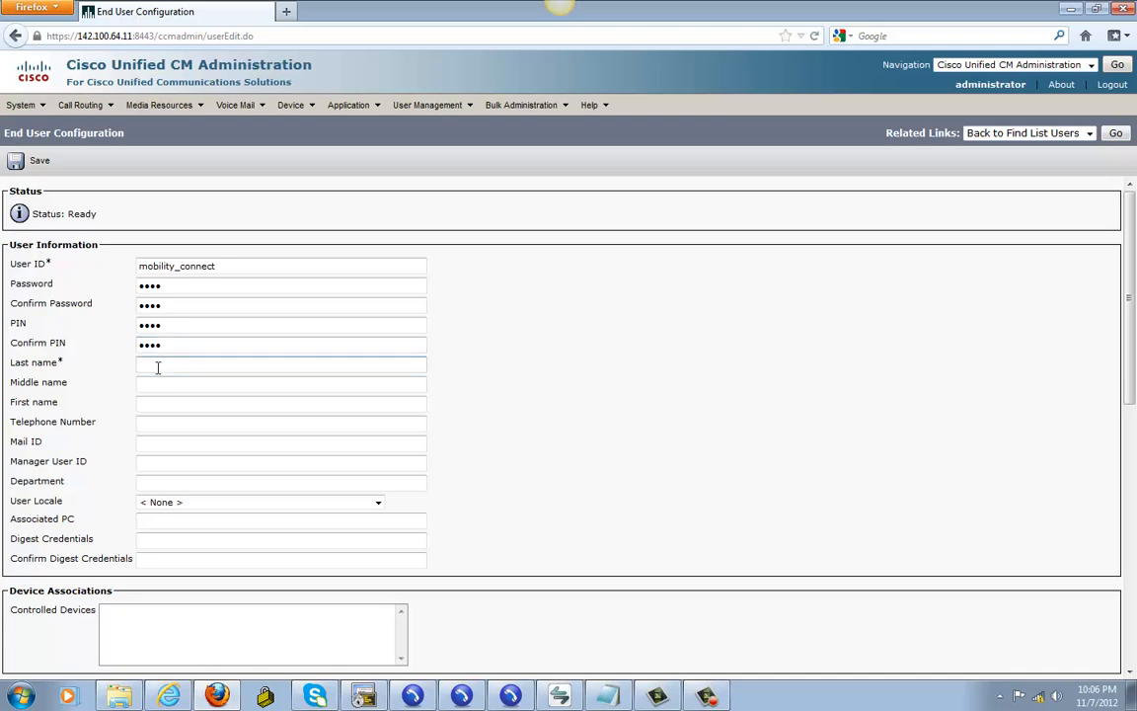
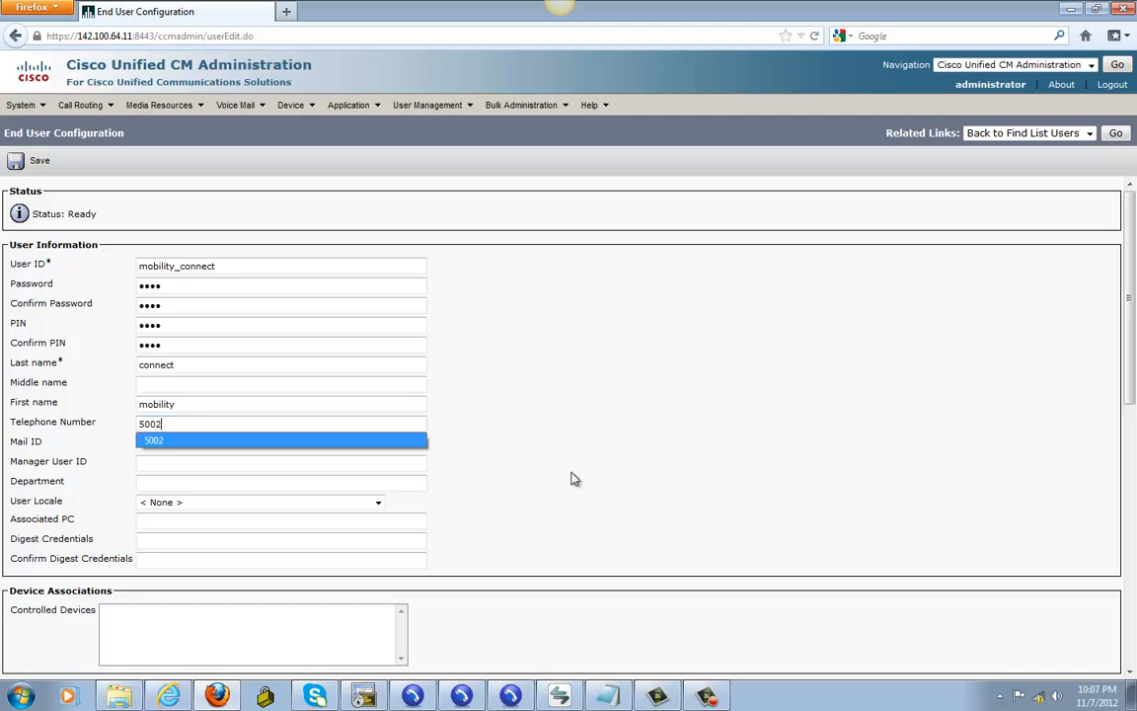
{"action": "scroll", "scroll_direction": "down", "scroll_amount": 3}
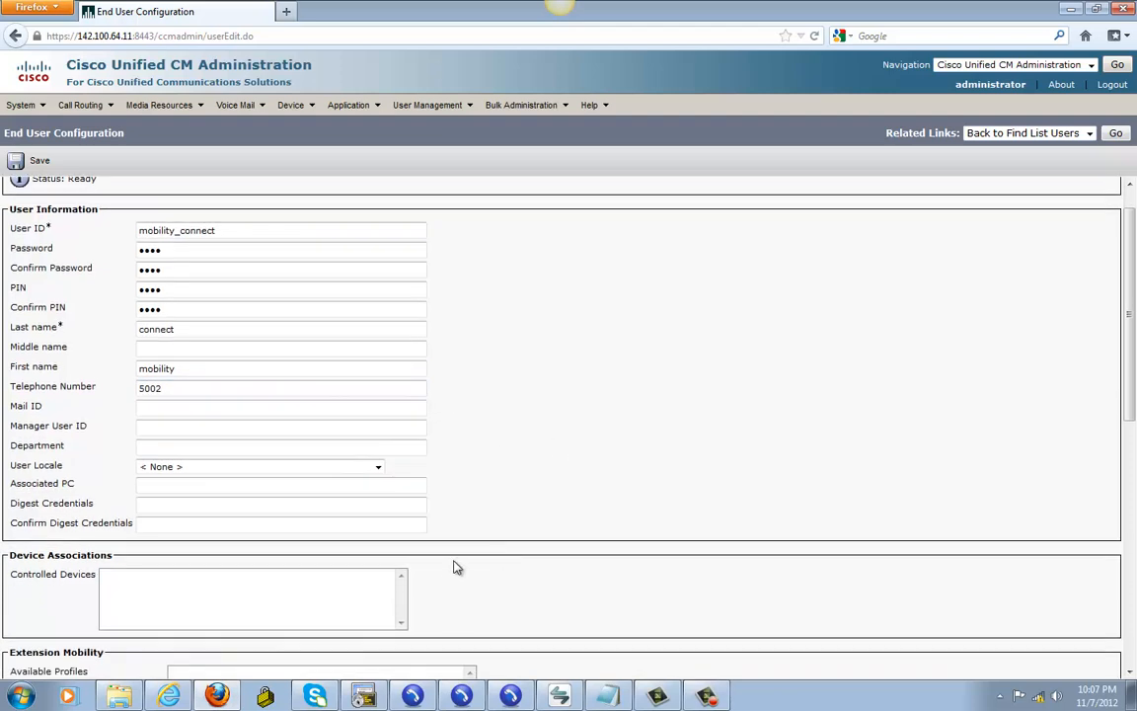
{"action": "scroll", "scroll_direction": "down", "scroll_amount": 3}
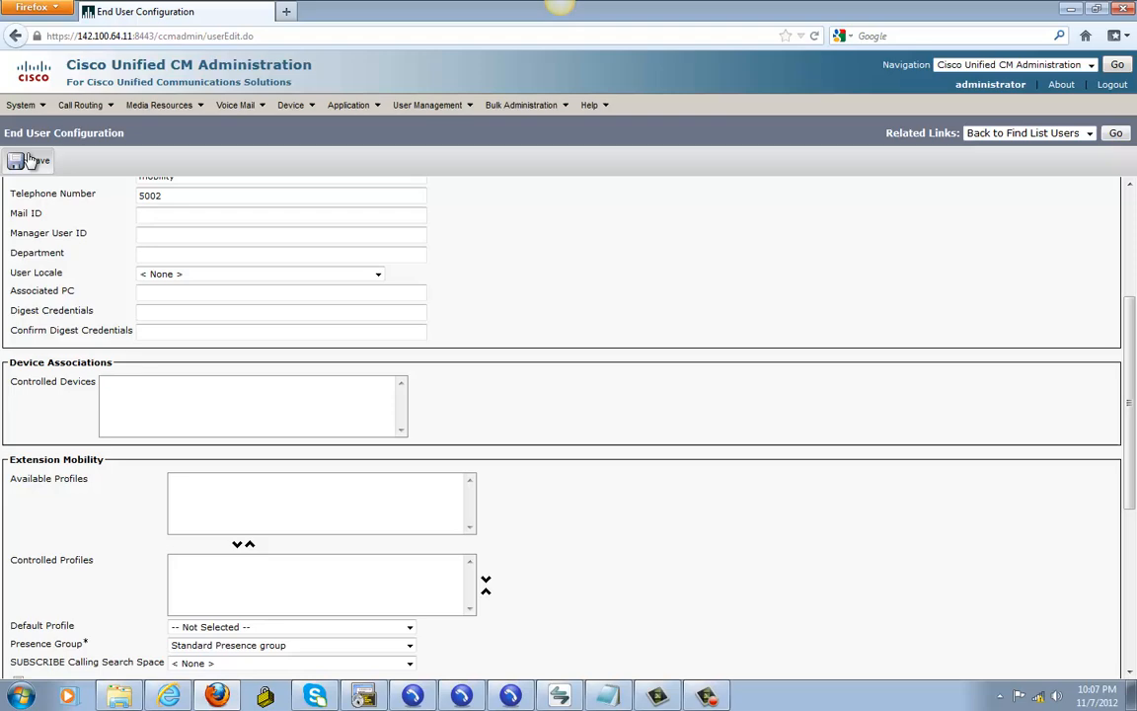
{"action": "left_click", "coordinate": [30, 160]}
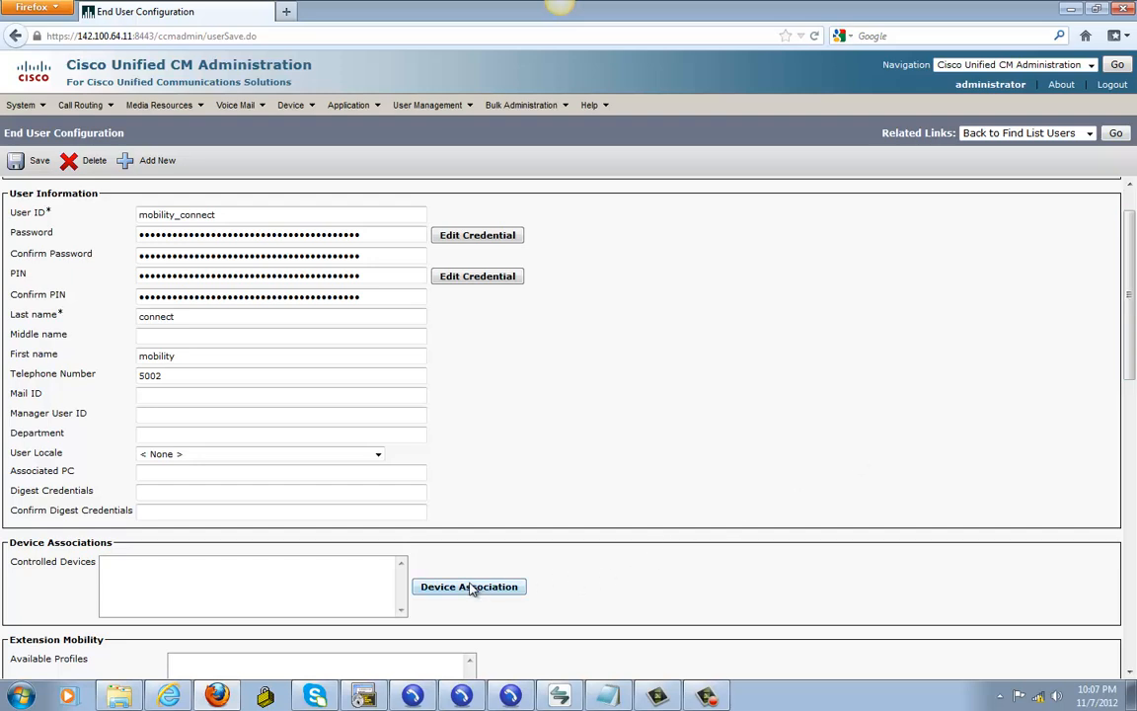
Associate device SEP00059A3C7800 (HQ Phone 2) with the user and return to the user page
{"action": "left_click", "coordinate": [470, 586]}
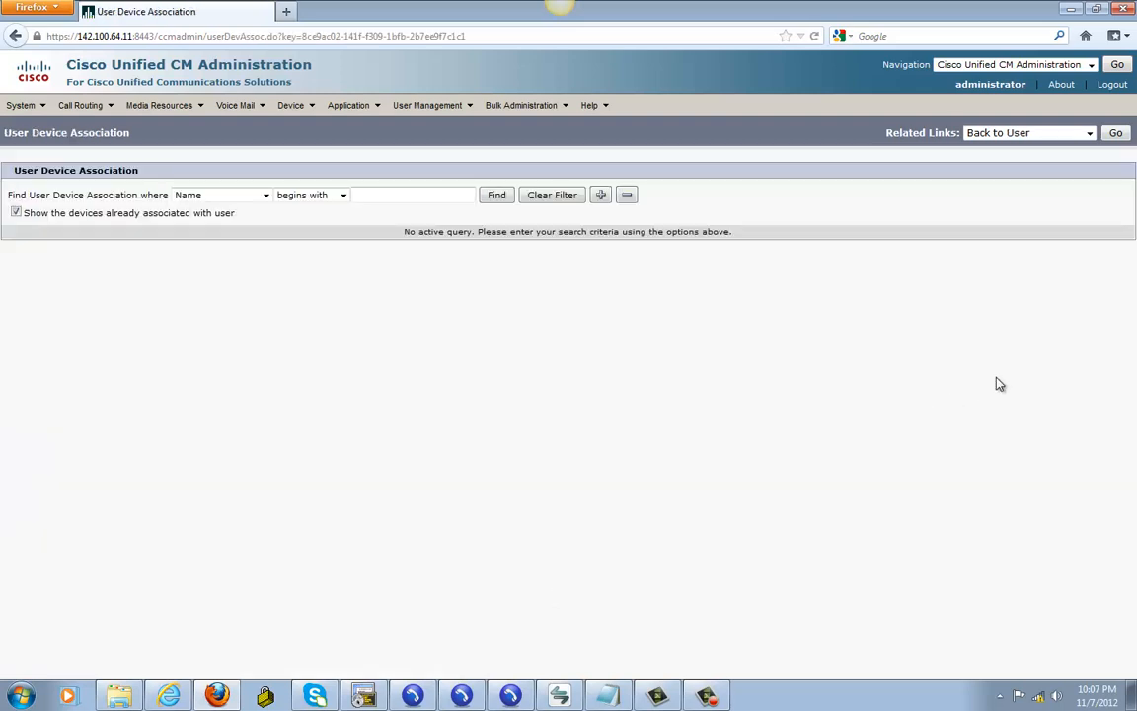
{"action": "left_click", "coordinate": [497, 196]}
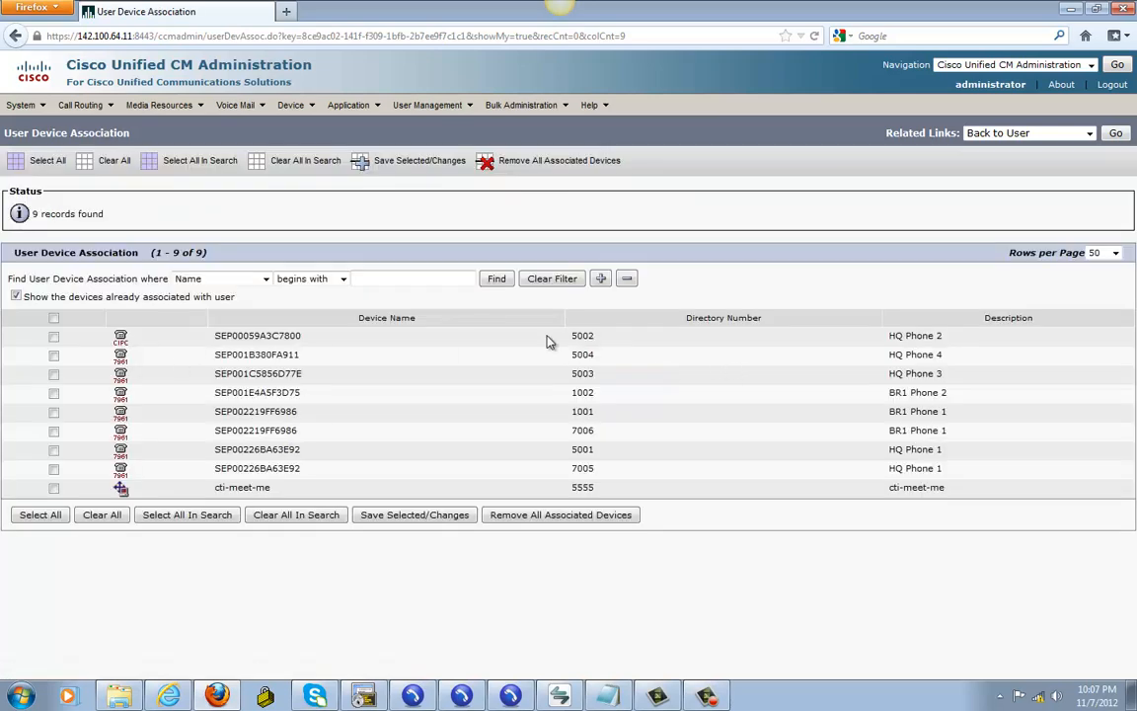
{"action": "left_click", "coordinate": [55, 335]}
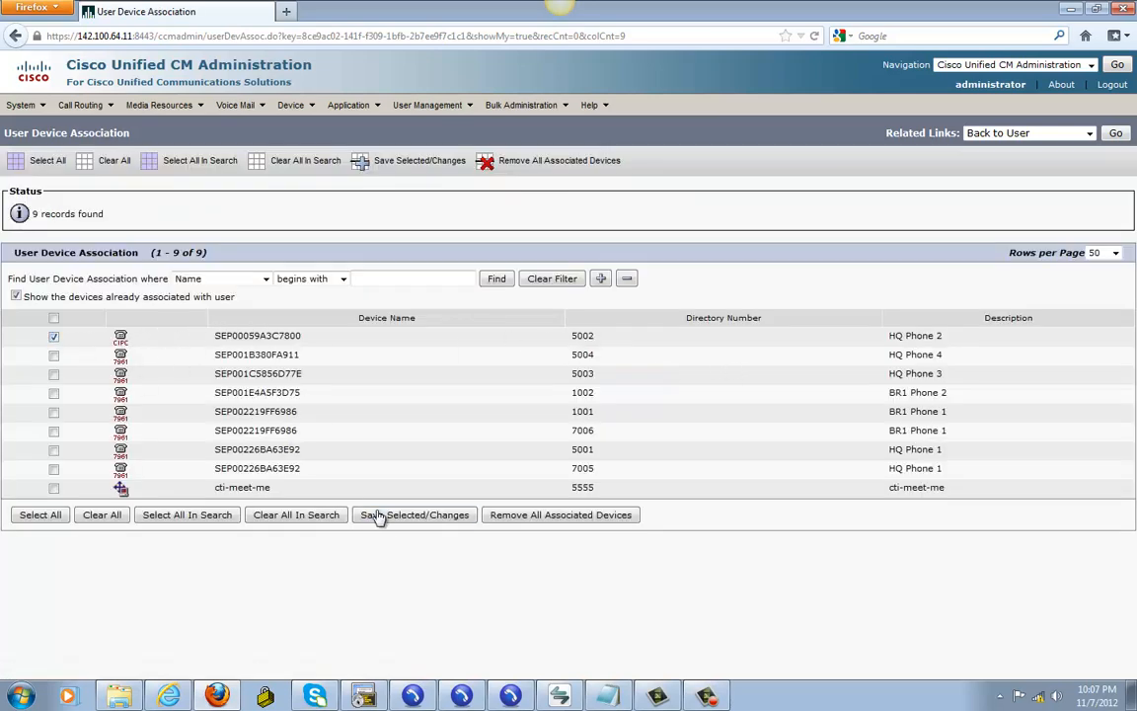
{"action": "left_click", "coordinate": [414, 513]}
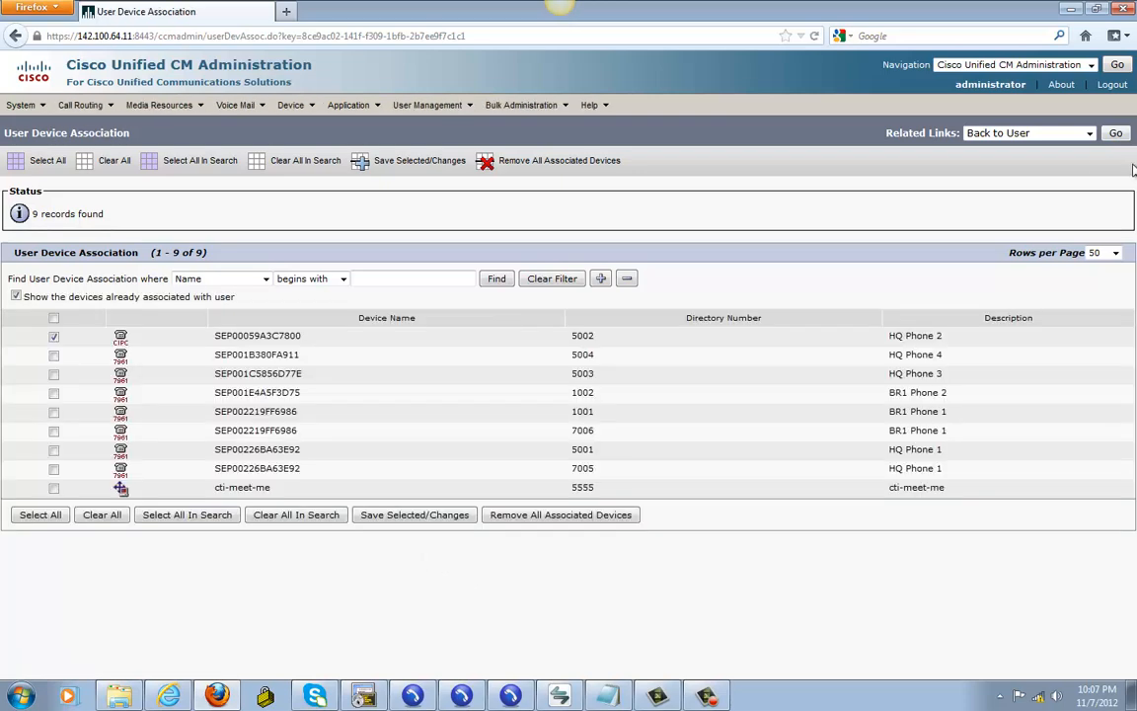
{"action": "left_click", "coordinate": [1116, 132]}
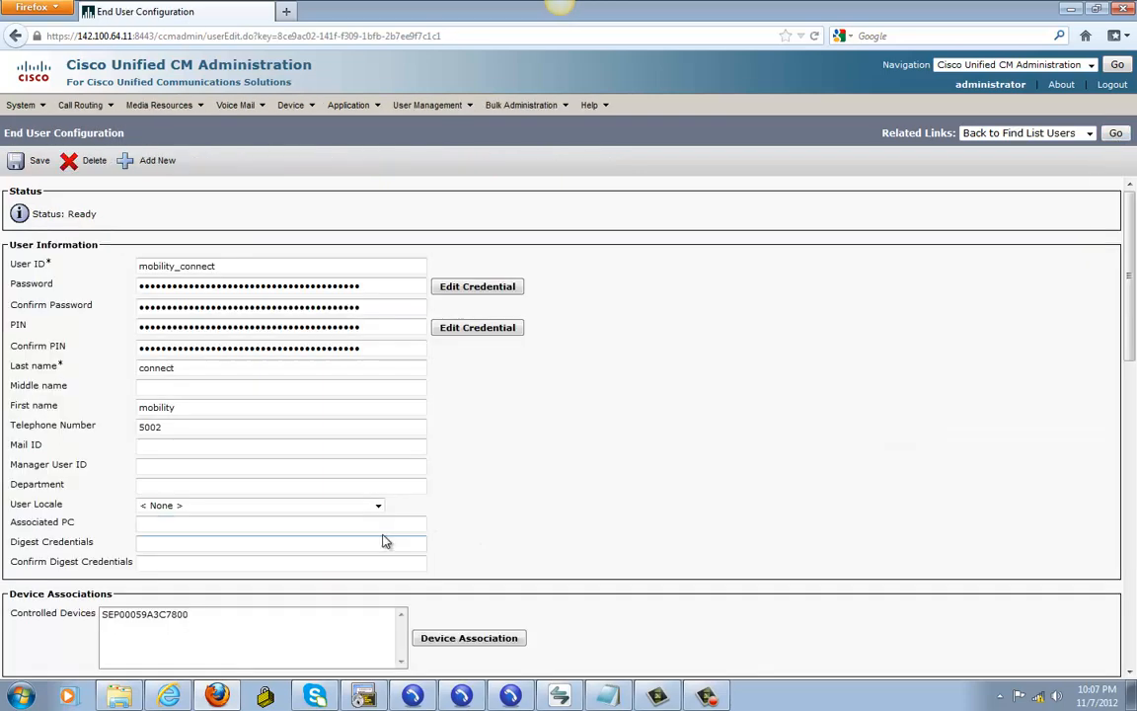
Set primary extension 5002, enable Mobility and Mobile Voice Access, and save the user
{"action": "scroll", "scroll_direction": "down", "scroll_amount": 3}
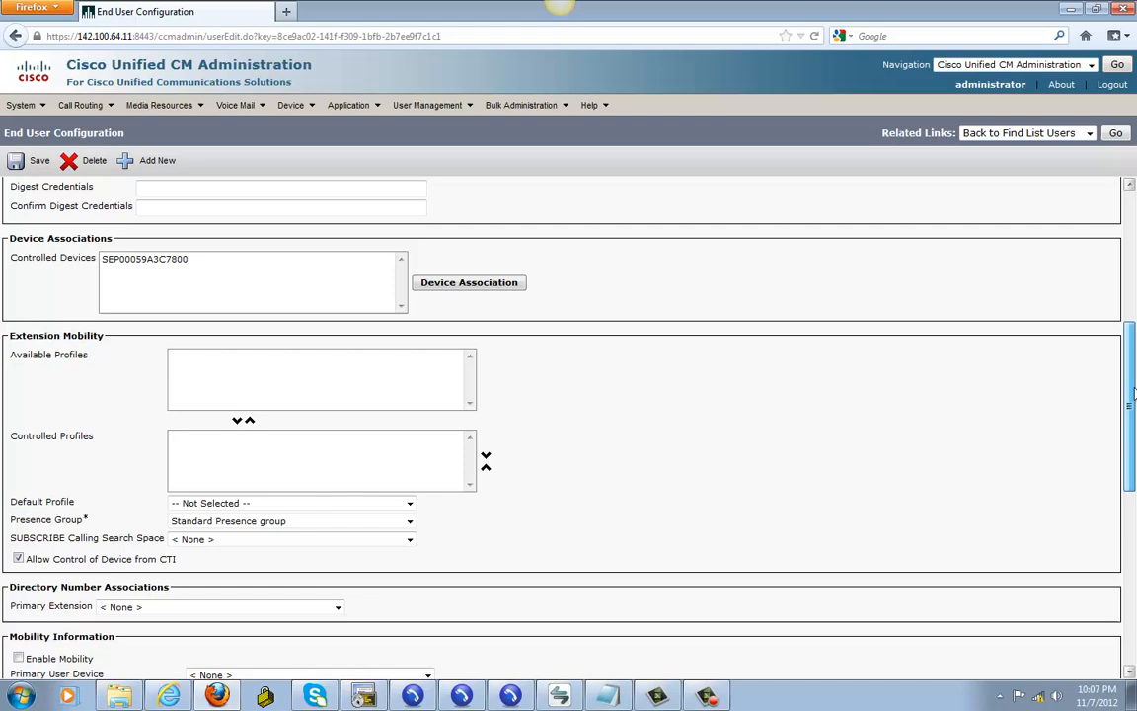
{"action": "scroll", "scroll_direction": "down", "scroll_amount": 3}
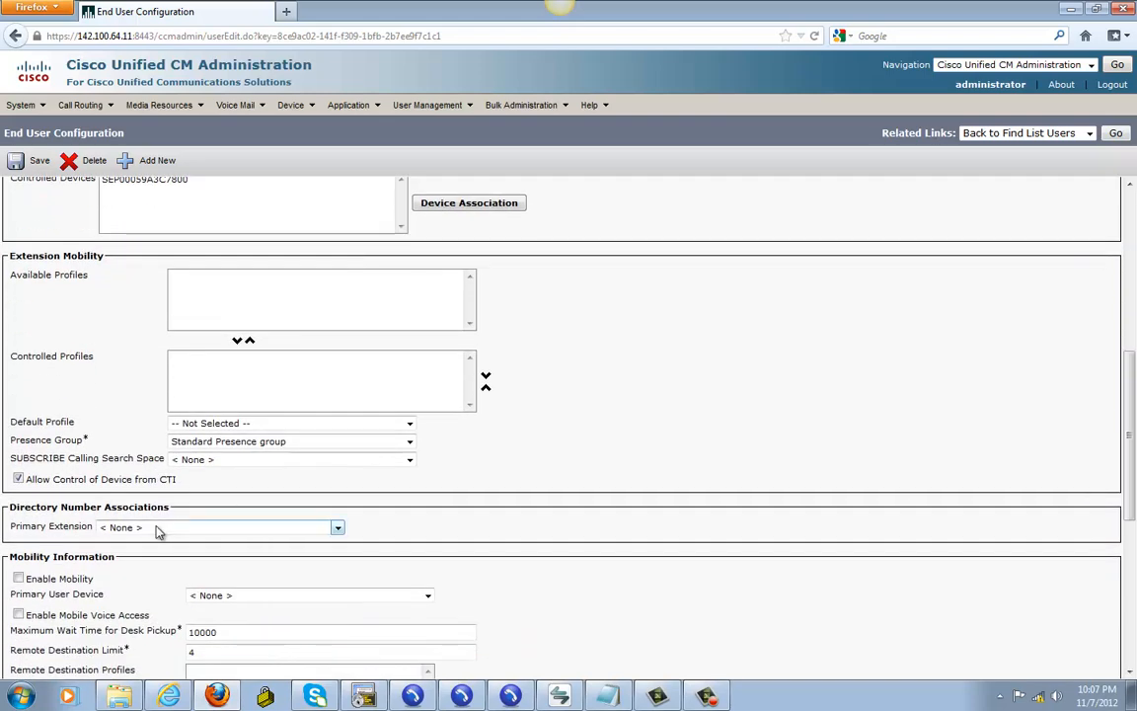
{"action": "left_click", "coordinate": [337, 525]}
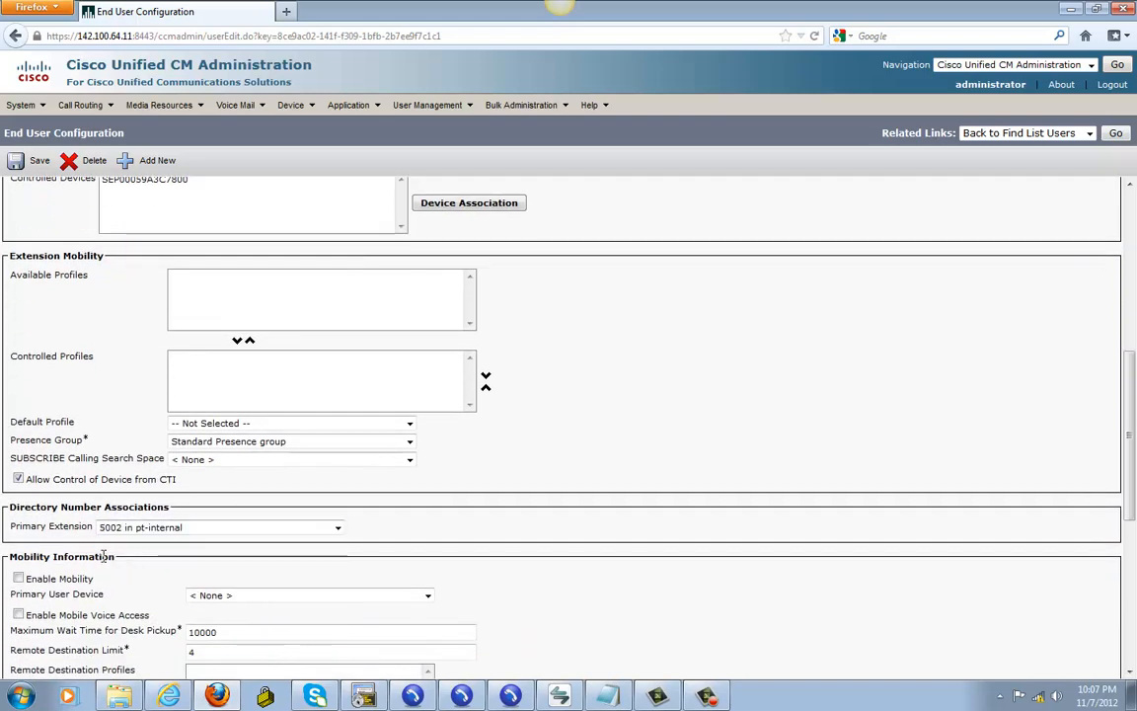
{"action": "mouse_move", "coordinate": [146, 586]}
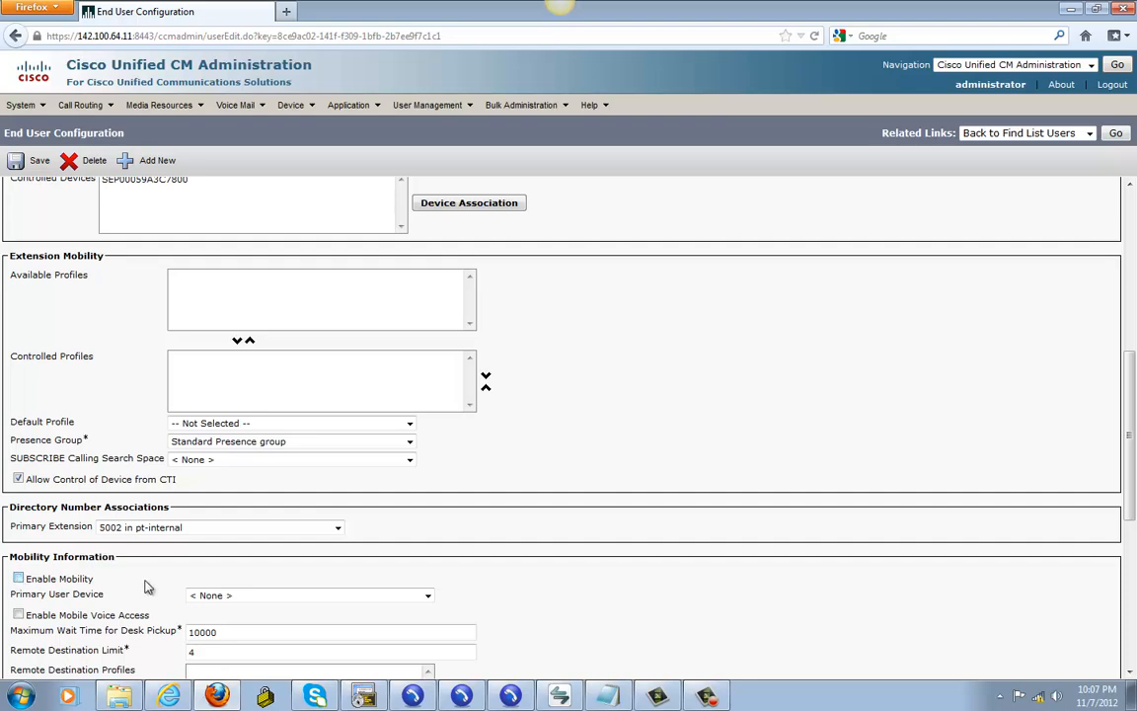
{"action": "scroll", "scroll_direction": "down", "scroll_amount": 3}
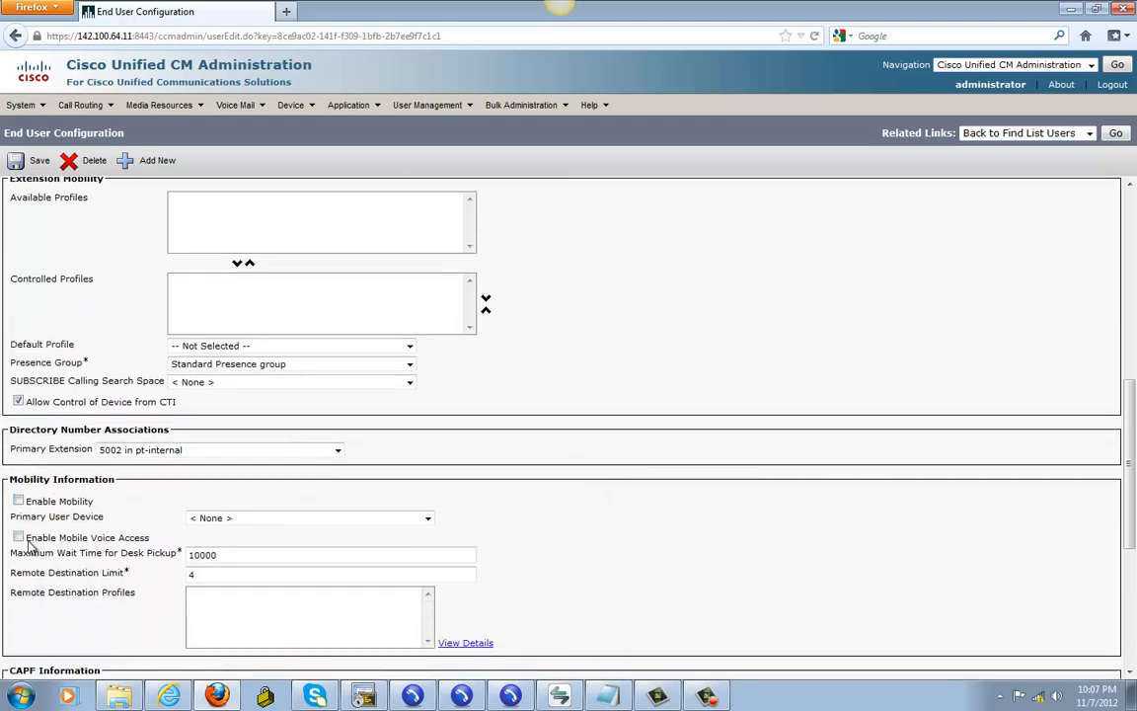
{"action": "left_click", "coordinate": [17, 501]}
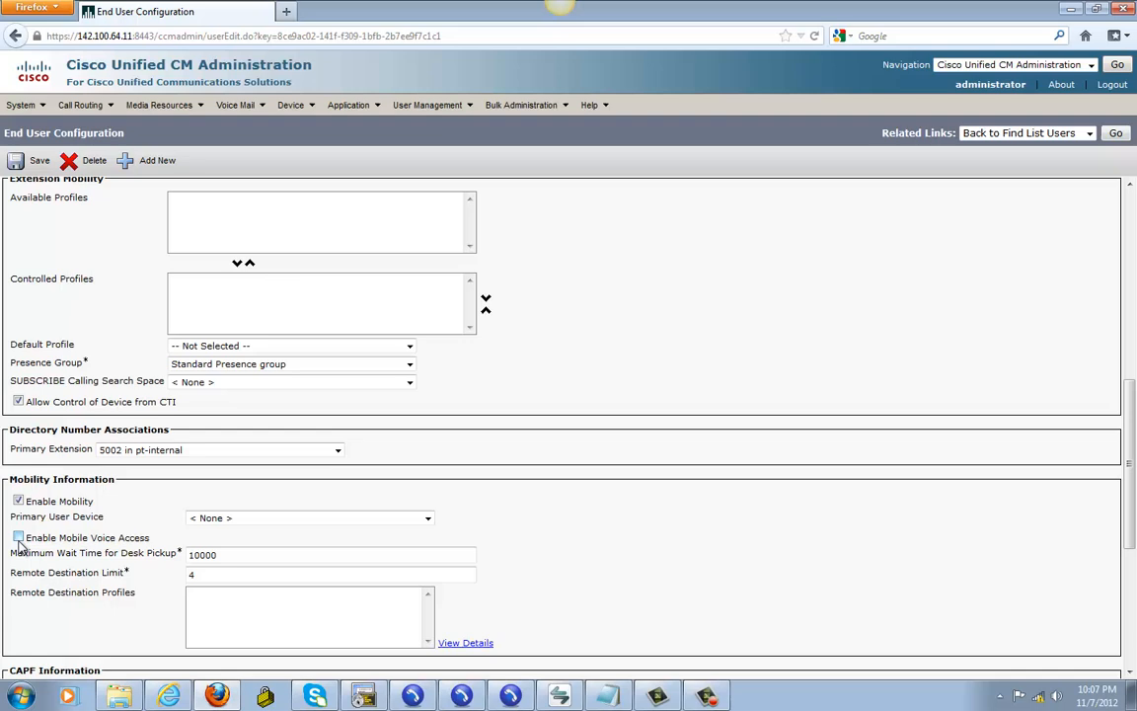
{"action": "left_click", "coordinate": [18, 537]}
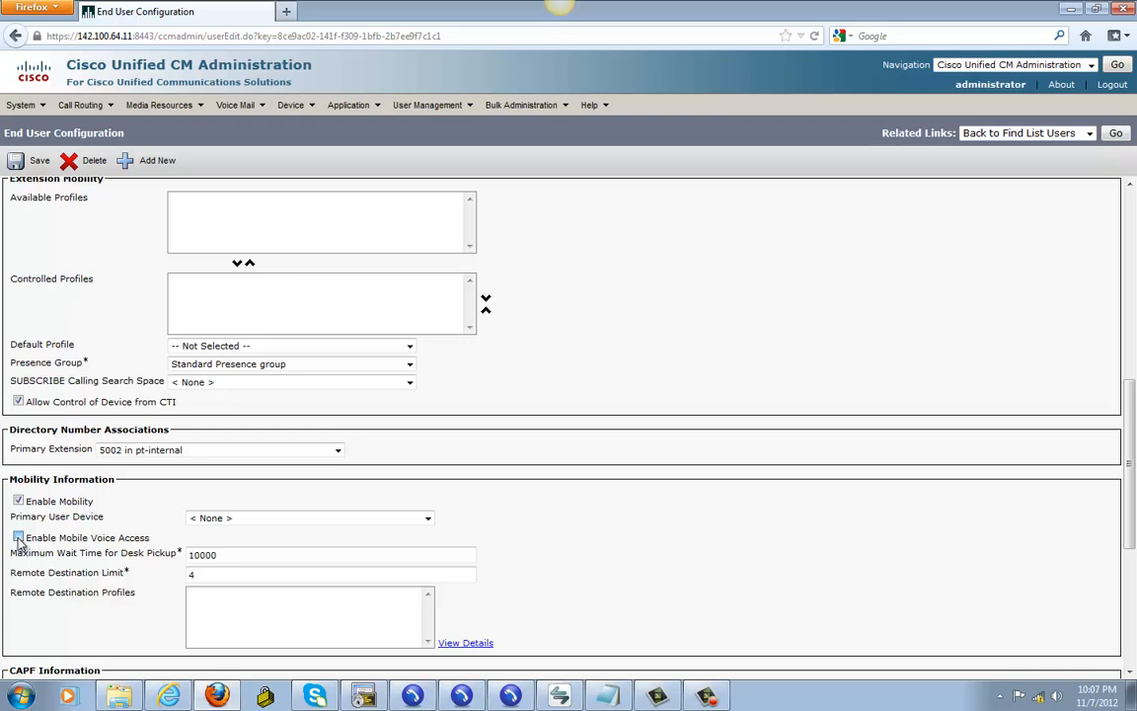
{"action": "left_click", "coordinate": [18, 537]}
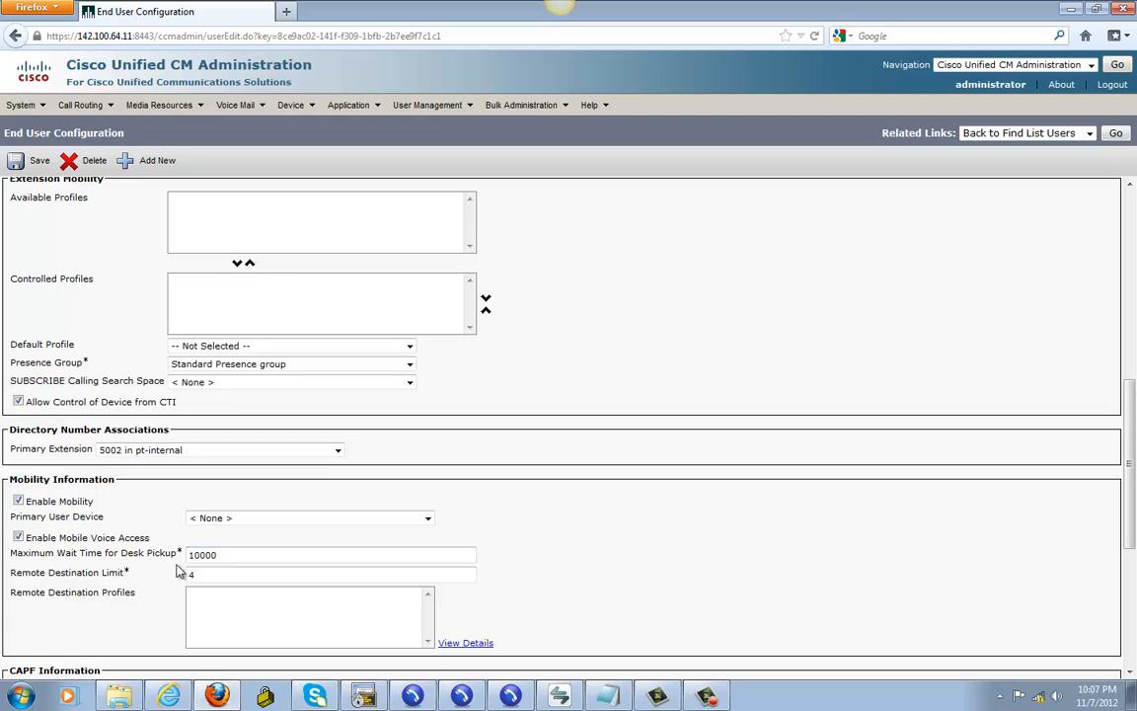
{"action": "scroll", "scroll_direction": "down", "scroll_amount": 3}
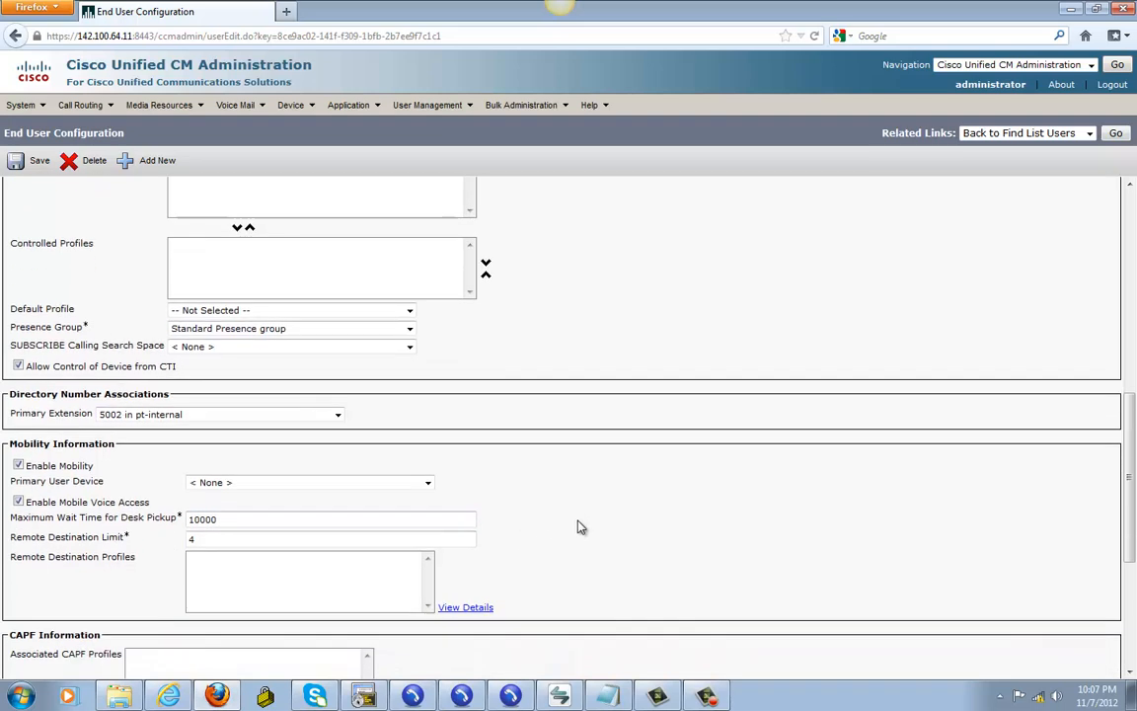
{"action": "left_click", "coordinate": [39, 160]}
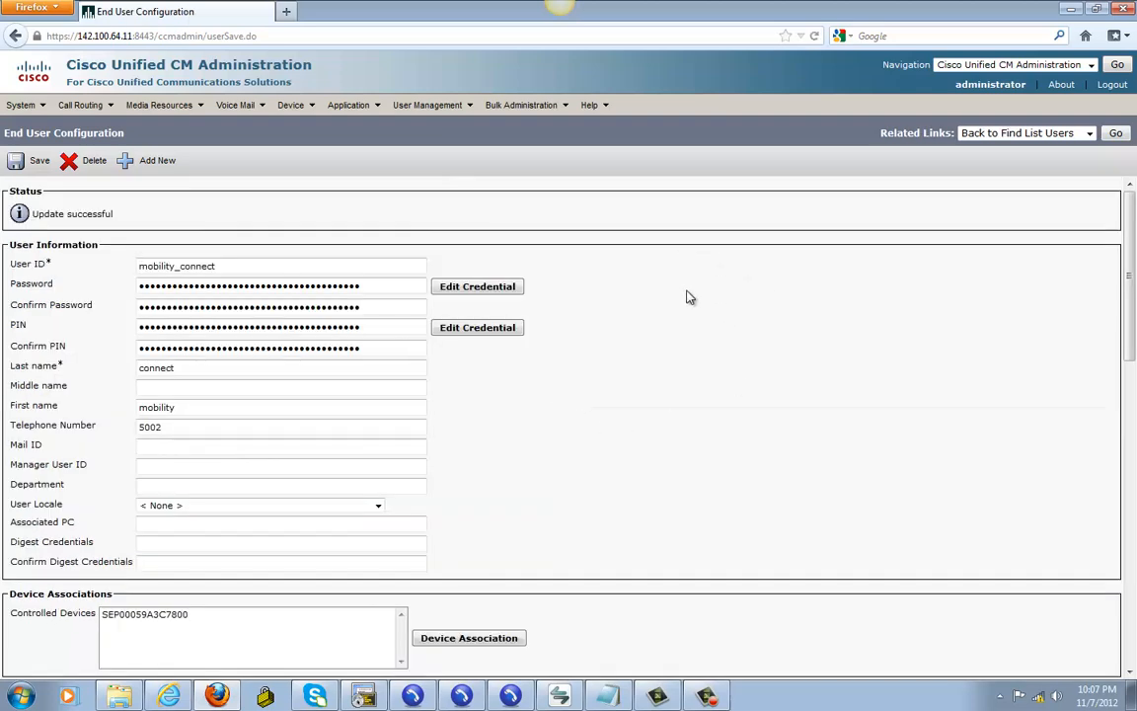
{"action": "left_click", "coordinate": [292, 104]}
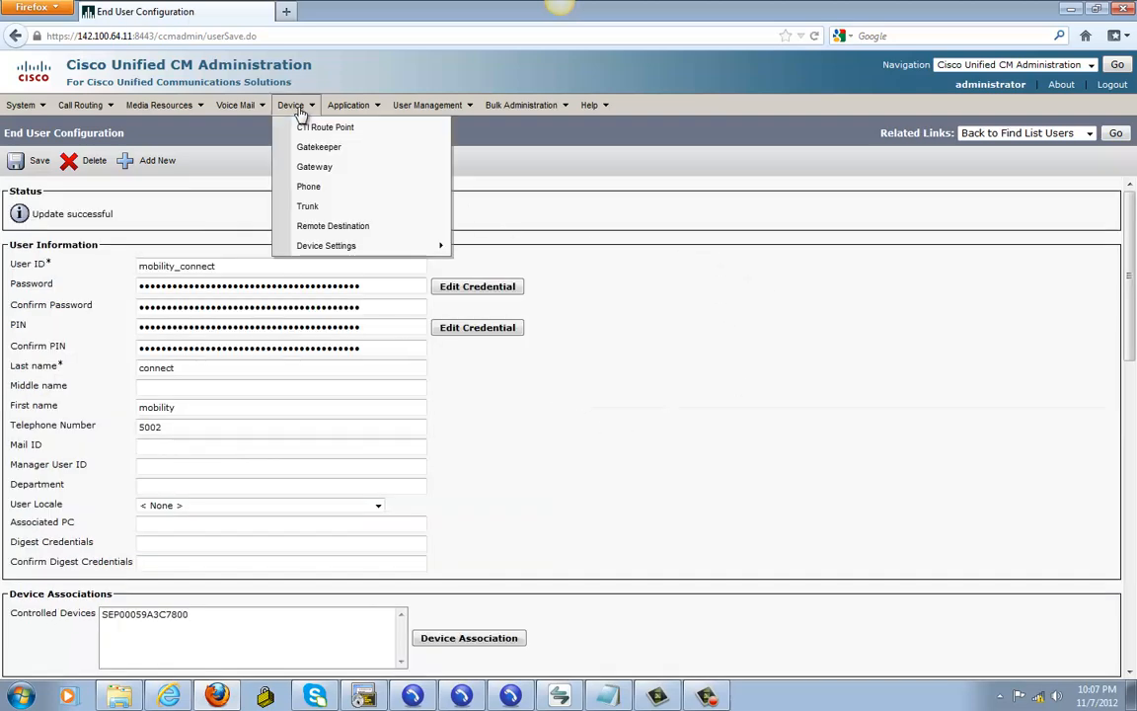
Open phone SEP00059A3C7800, set Owner User ID to mobility_connect and save
{"action": "left_click", "coordinate": [308, 186]}
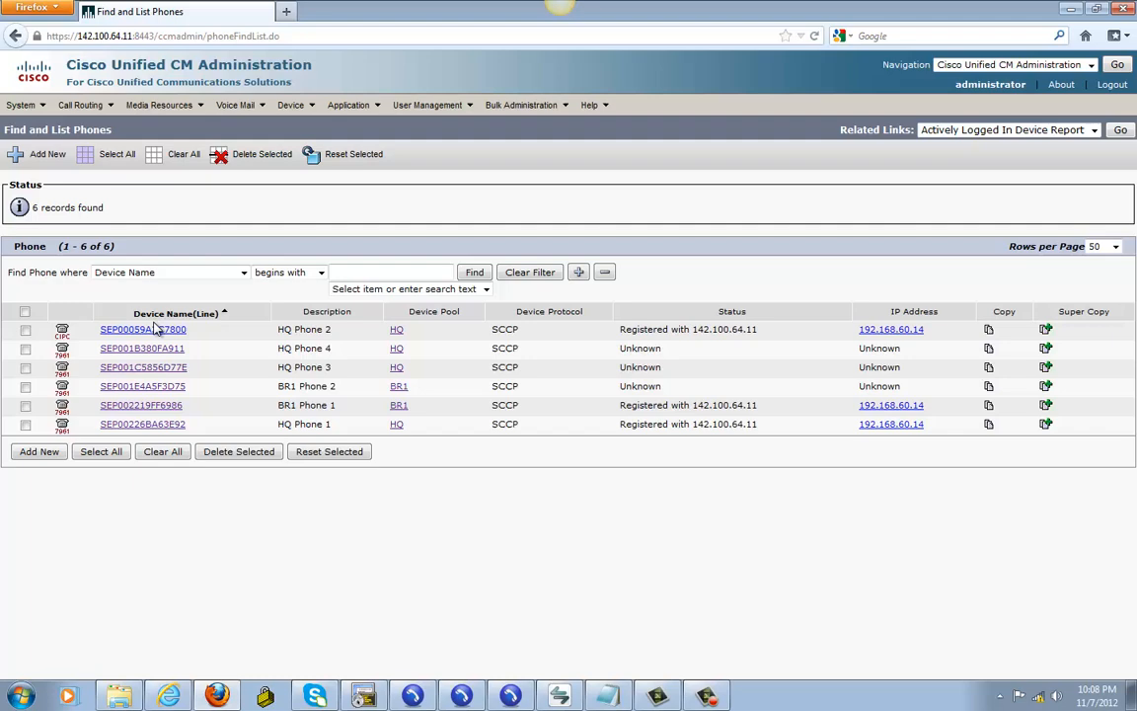
{"action": "left_click", "coordinate": [142, 327]}
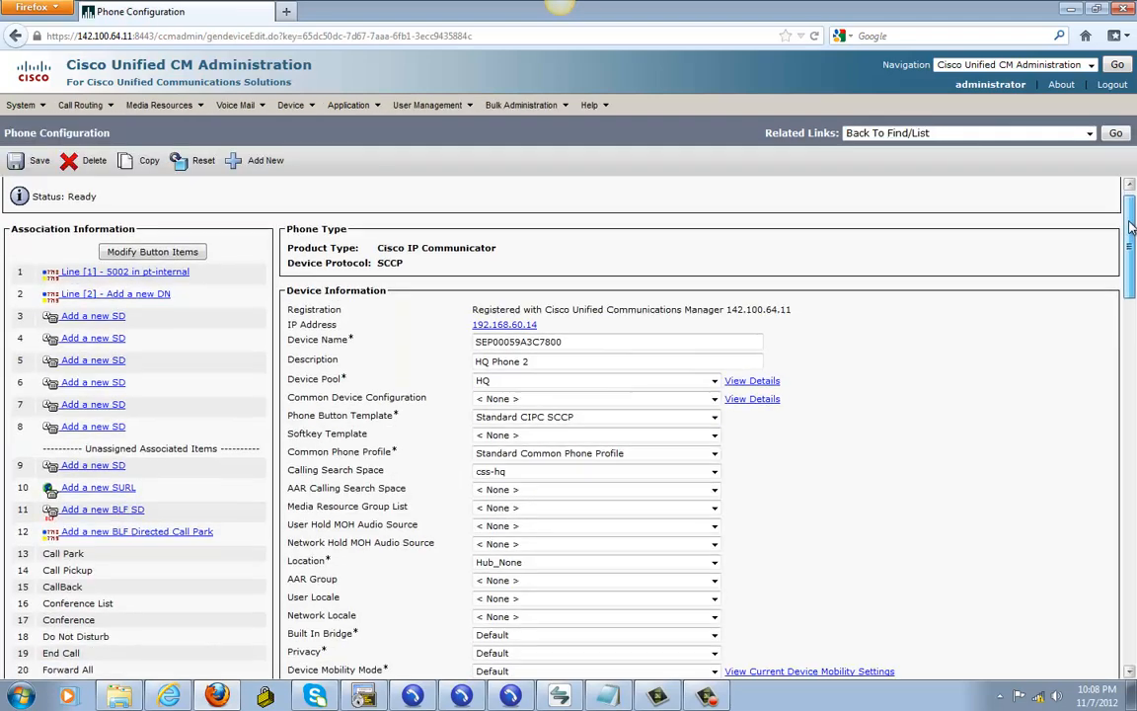
{"action": "scroll", "scroll_direction": "down", "scroll_amount": 3}
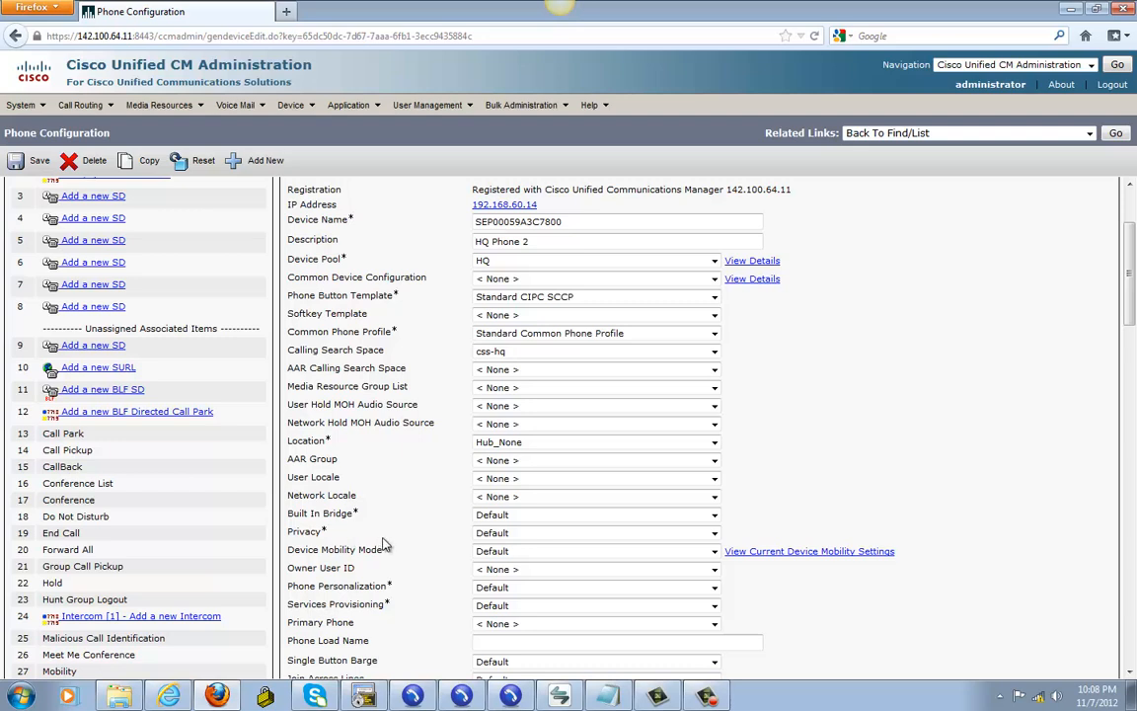
{"action": "mouse_move", "coordinate": [339, 577]}
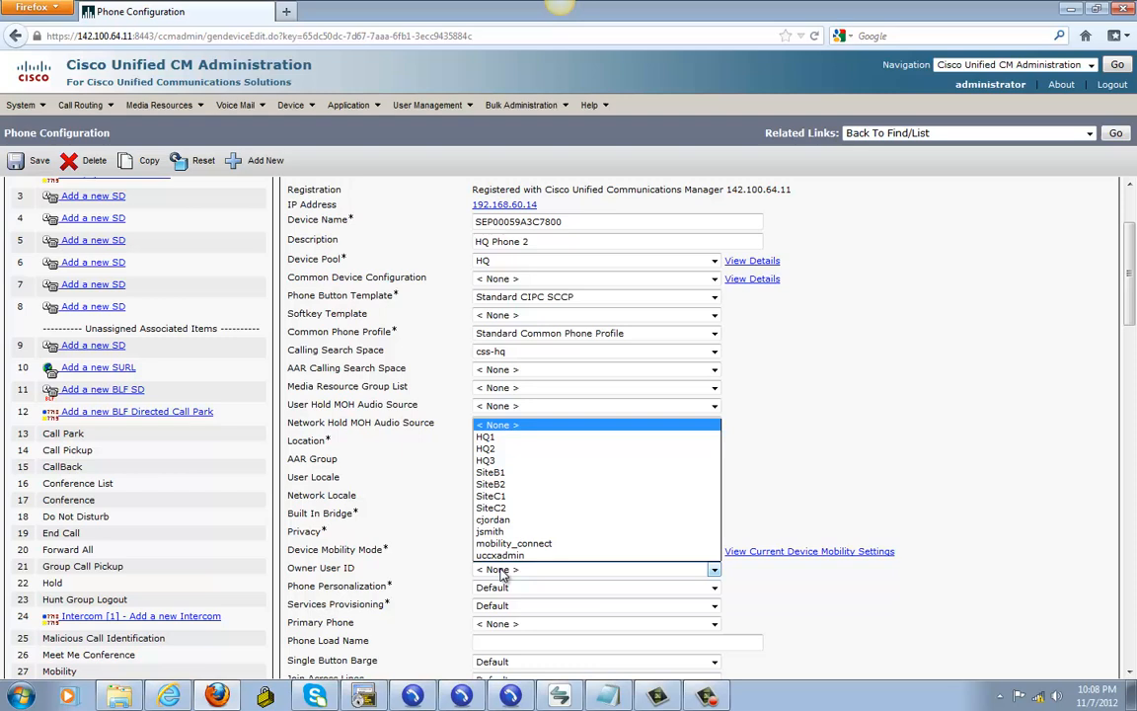
{"action": "mouse_move", "coordinate": [513, 543]}
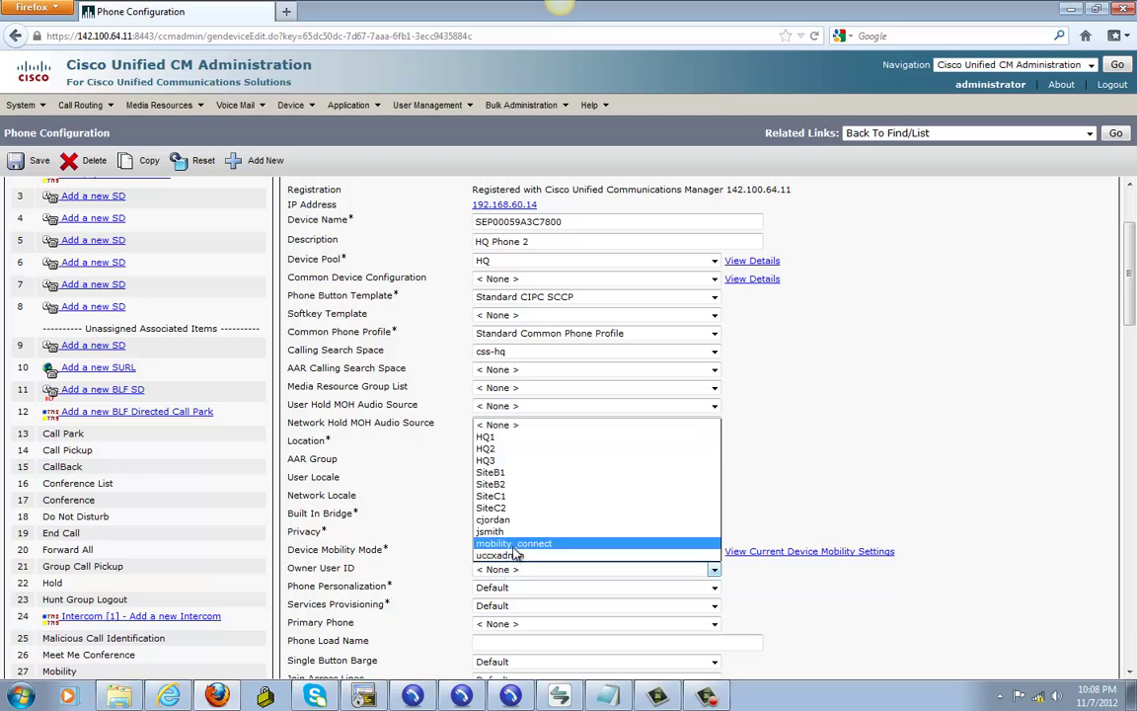
{"action": "left_click", "coordinate": [513, 543]}
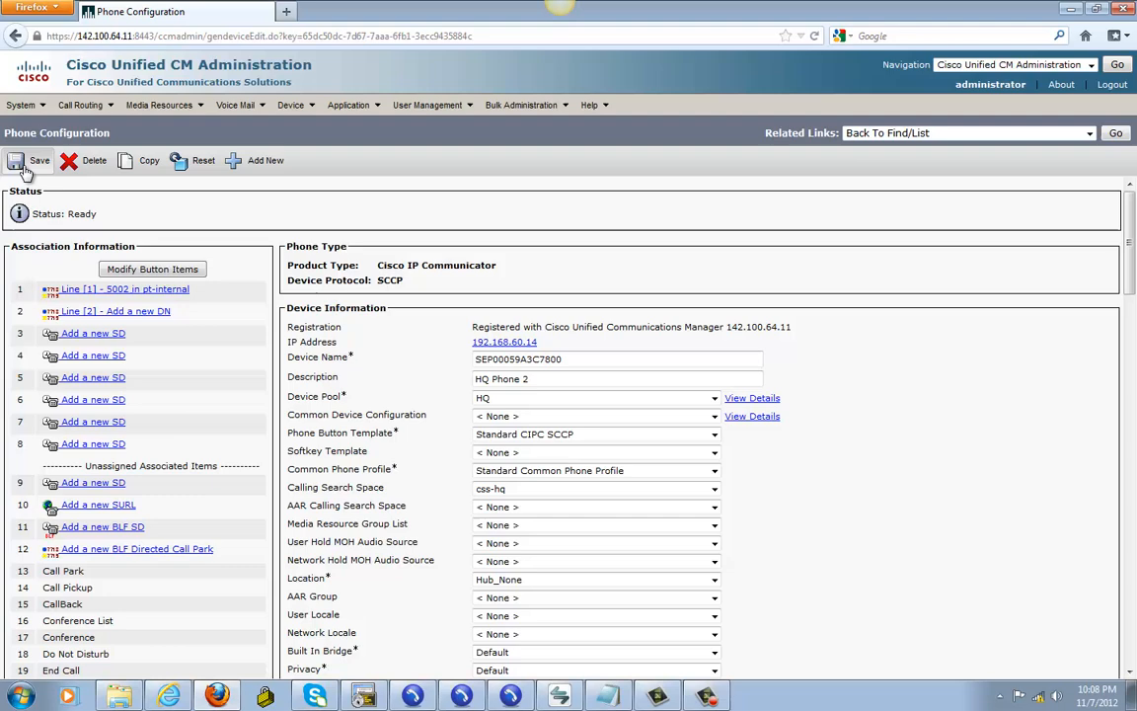
{"action": "left_click", "coordinate": [39, 160]}
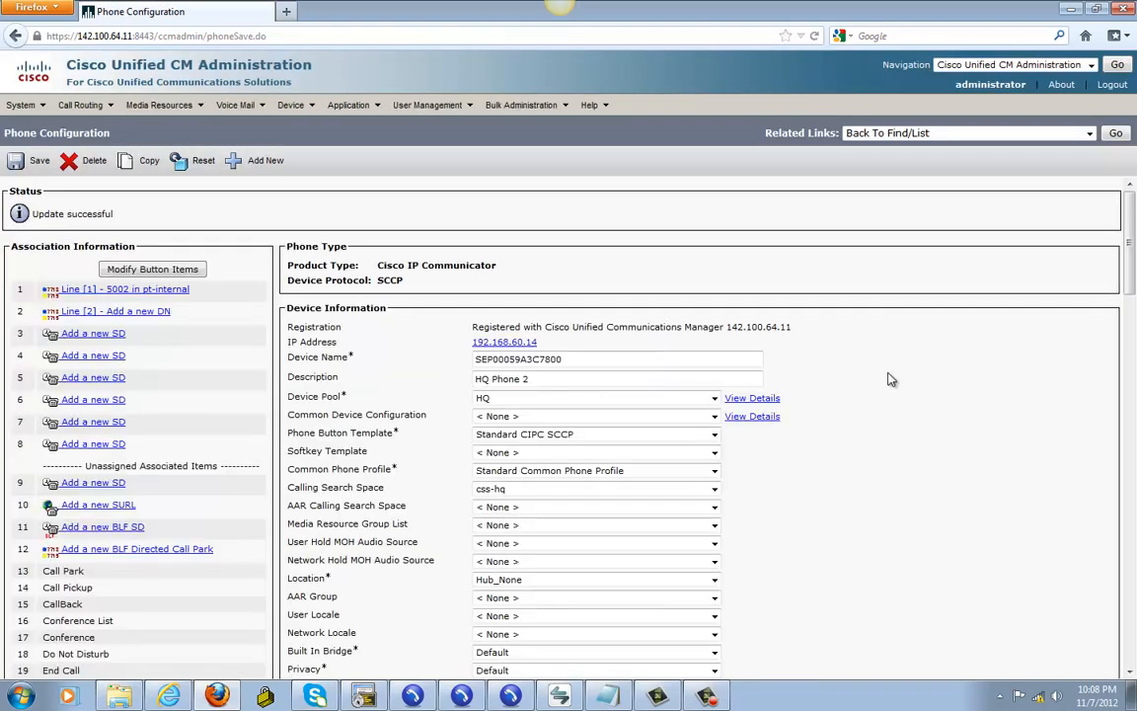
{"action": "left_click", "coordinate": [1090, 132]}
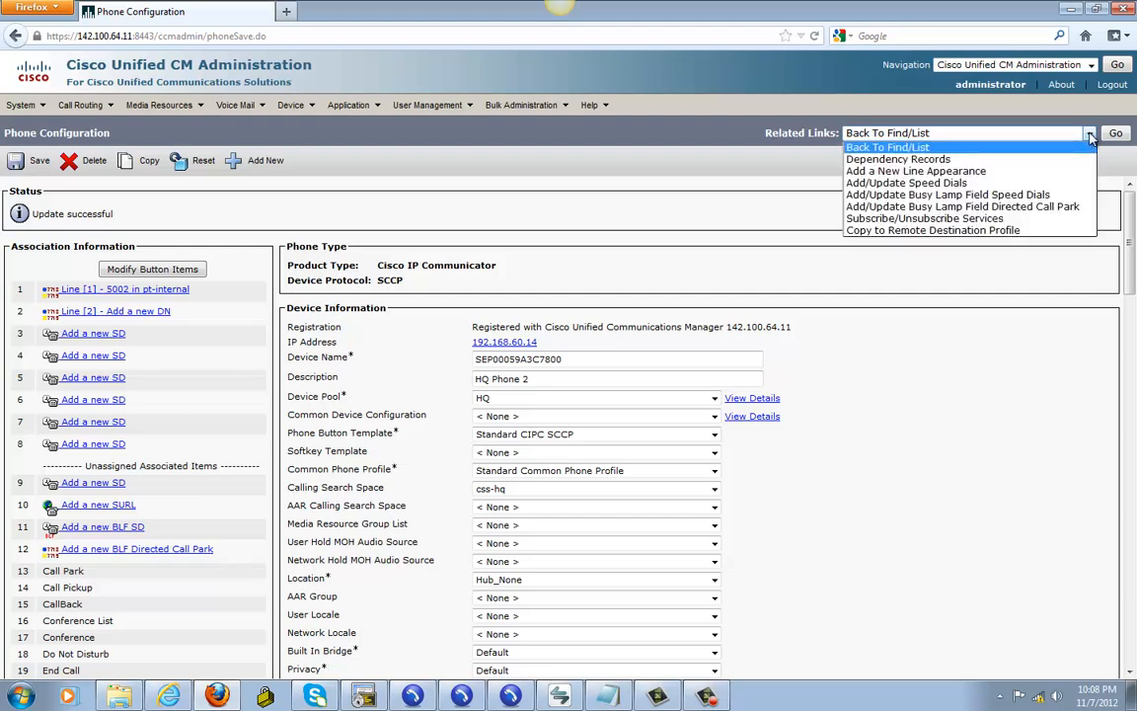
{"action": "mouse_move", "coordinate": [1023, 181]}
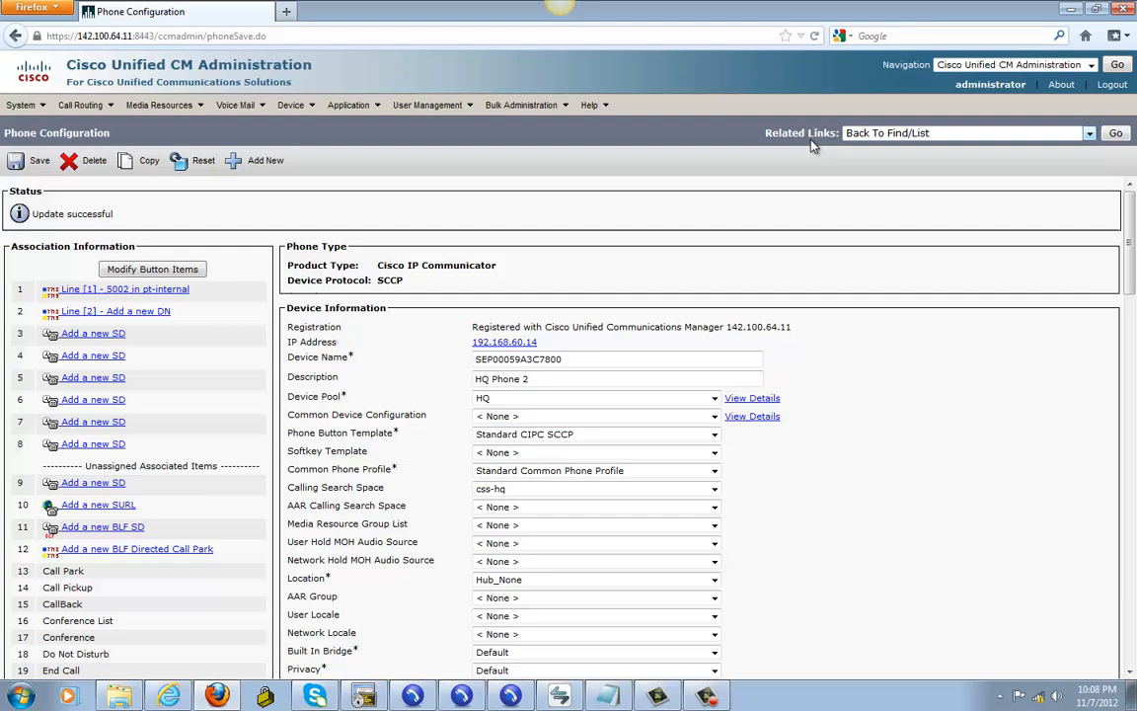
Copy HQ Phone 2 to a new Remote Destination Profile via Related Links
{"action": "left_click", "coordinate": [1086, 133]}
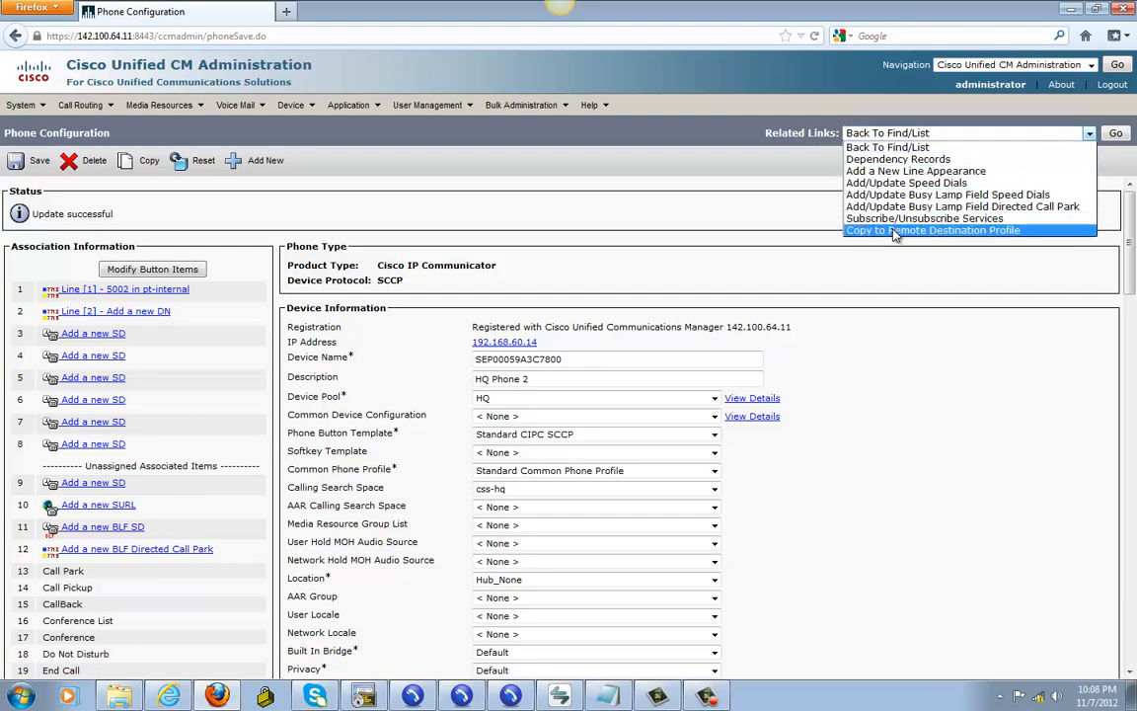
{"action": "mouse_move", "coordinate": [968, 241]}
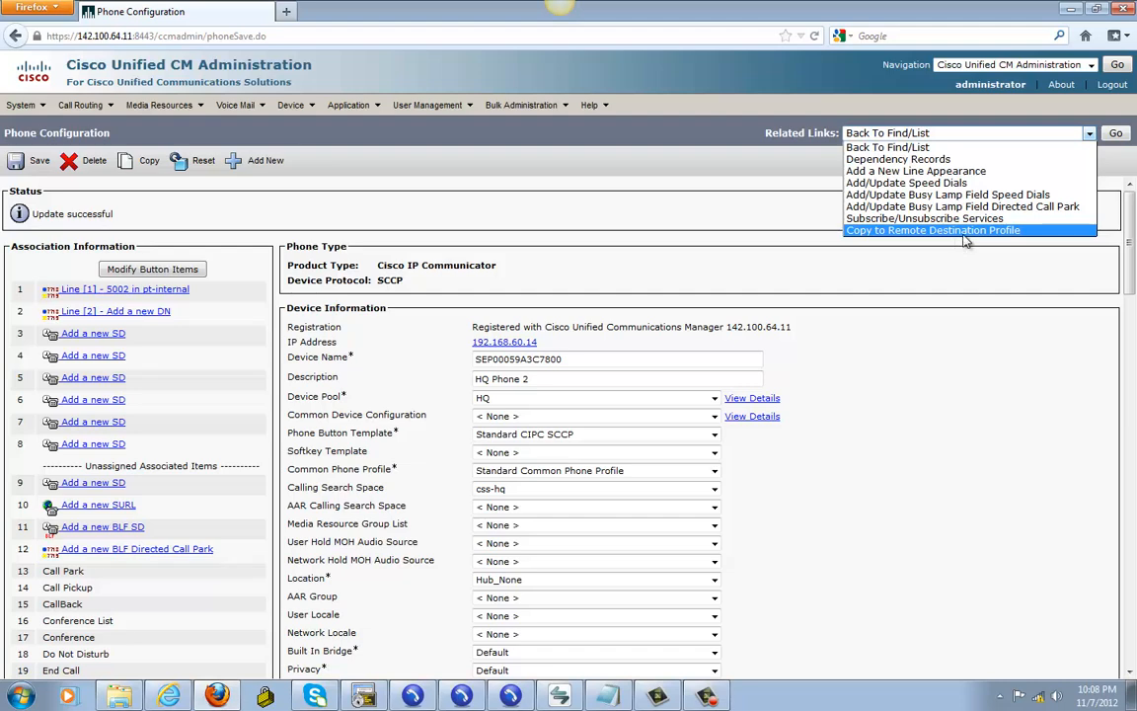
{"action": "left_click", "coordinate": [932, 229]}
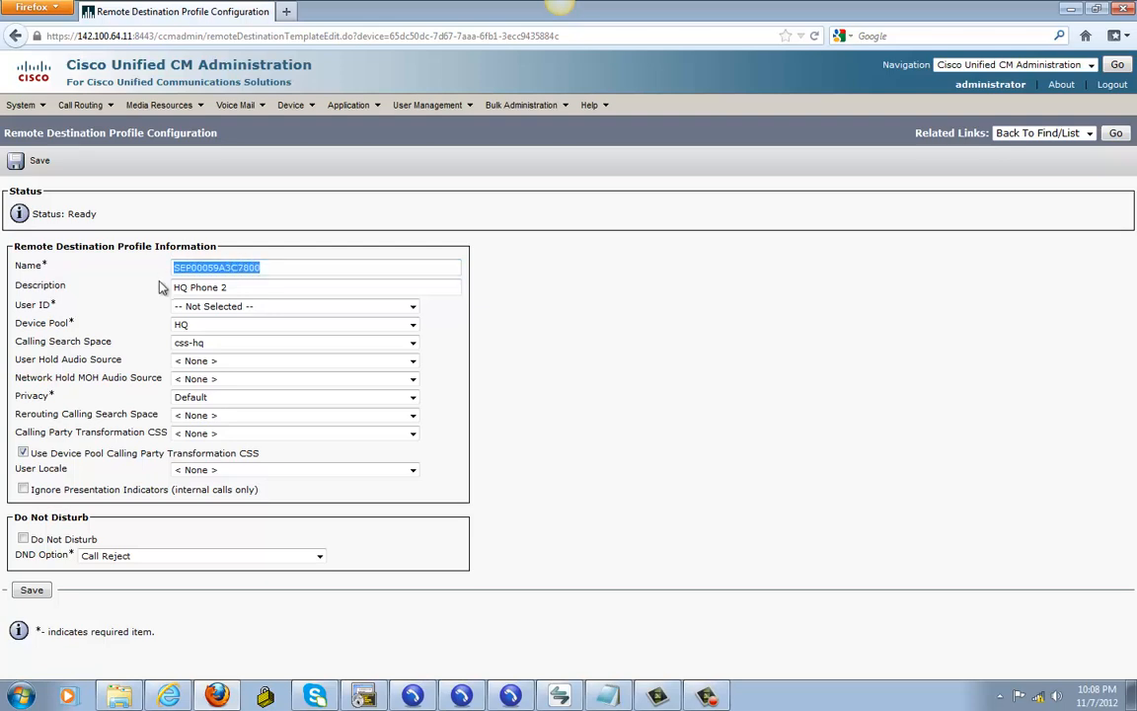
Name the profile rdp_mobile, assign user mobility_connect and rerouting CSS css-hq
{"action": "type", "text": "rdp"}
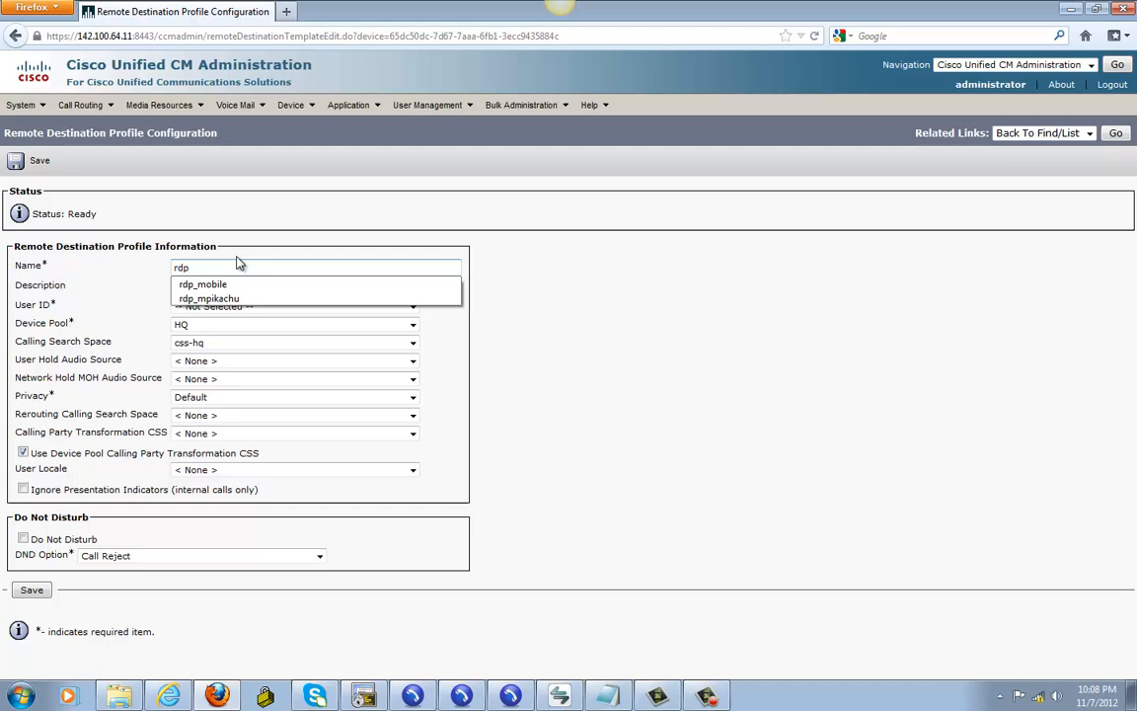
{"action": "left_click", "coordinate": [201, 284]}
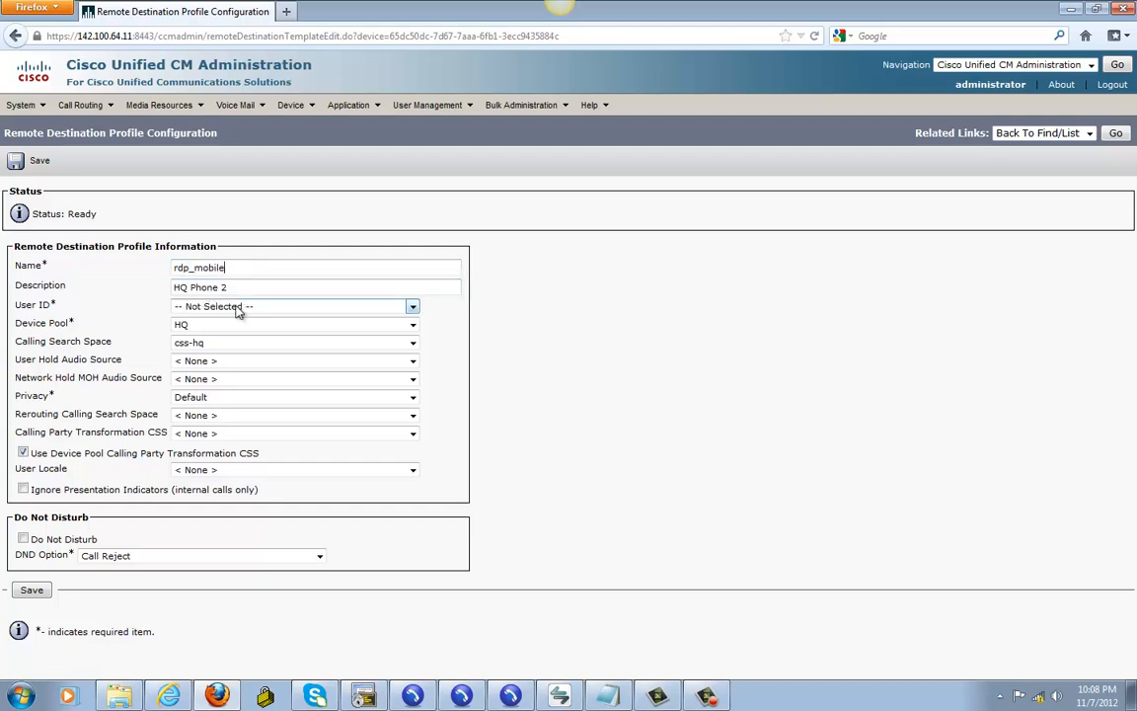
{"action": "left_click", "coordinate": [411, 304]}
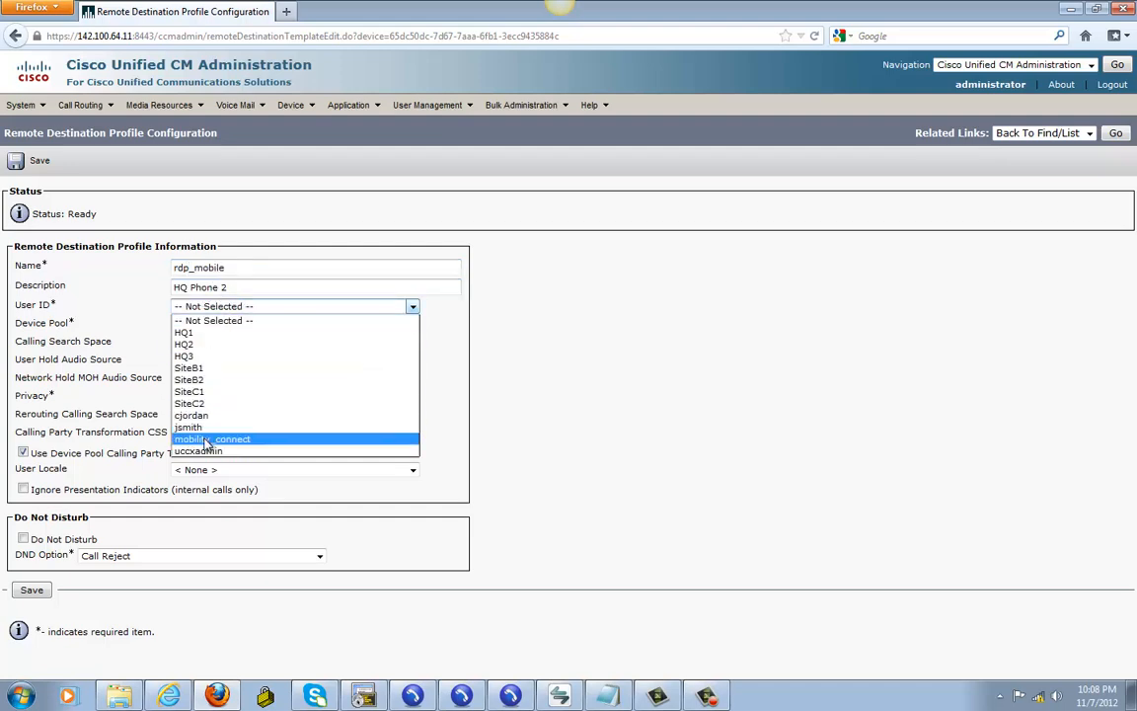
{"action": "left_click", "coordinate": [209, 438]}
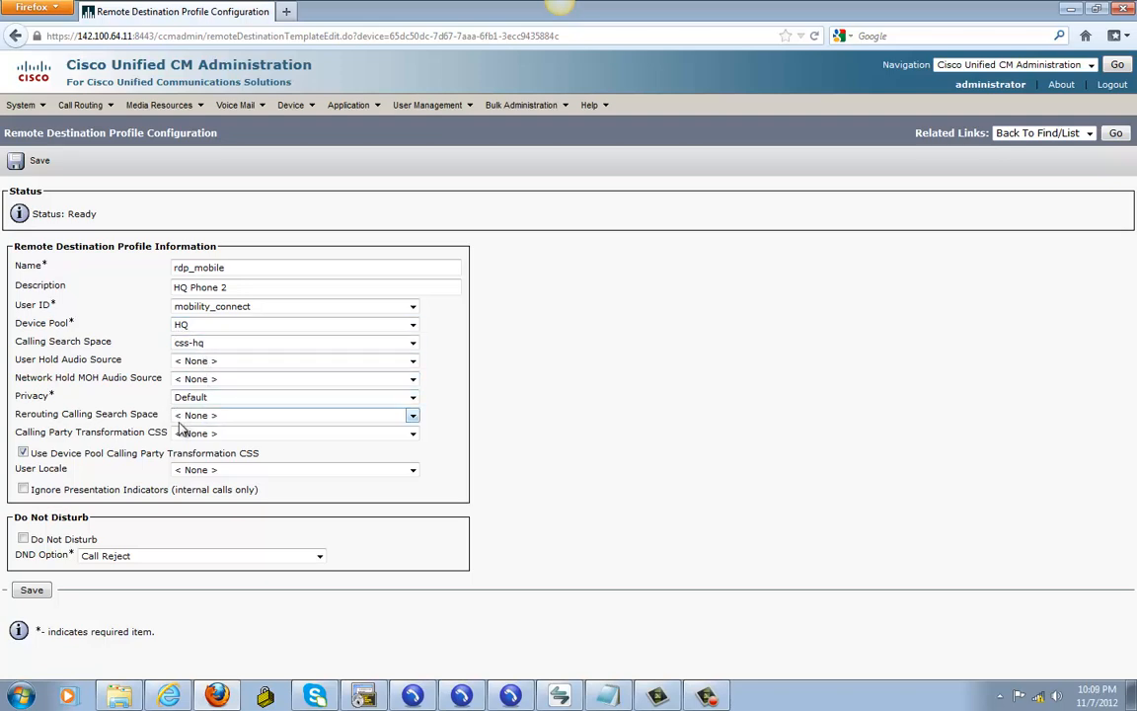
{"action": "left_click", "coordinate": [411, 415]}
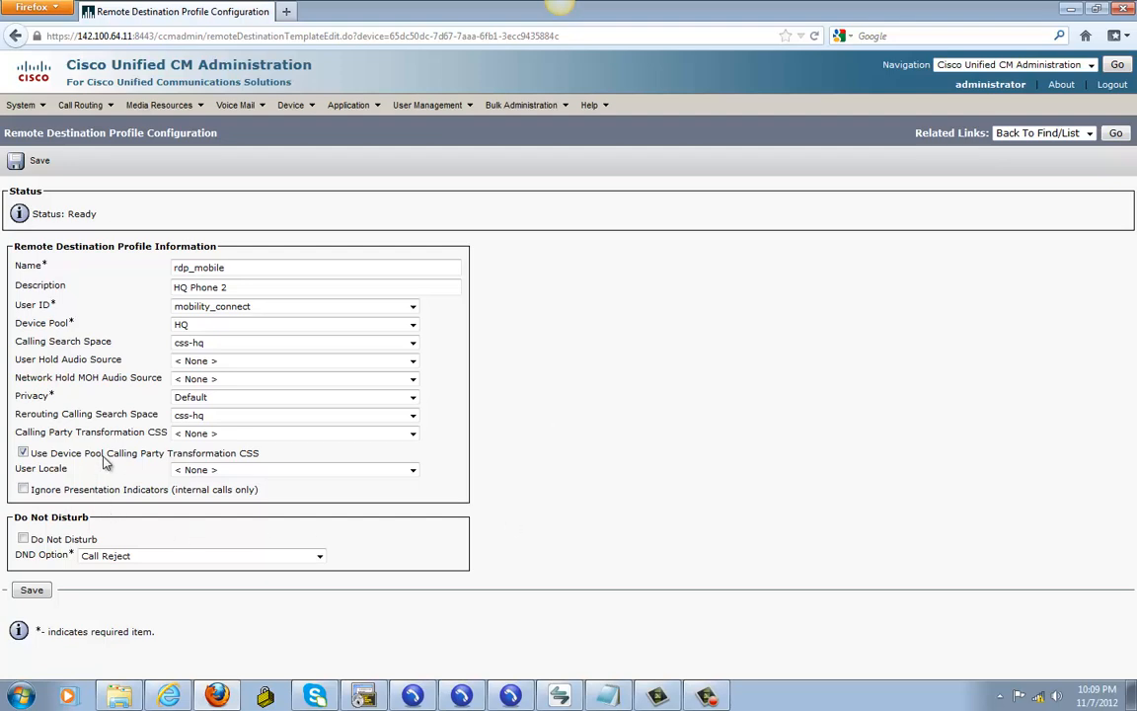
Uncheck Use Device Pool Calling Party Transformation CSS, save the profile, and add a remote destination
{"action": "left_click", "coordinate": [24, 452]}
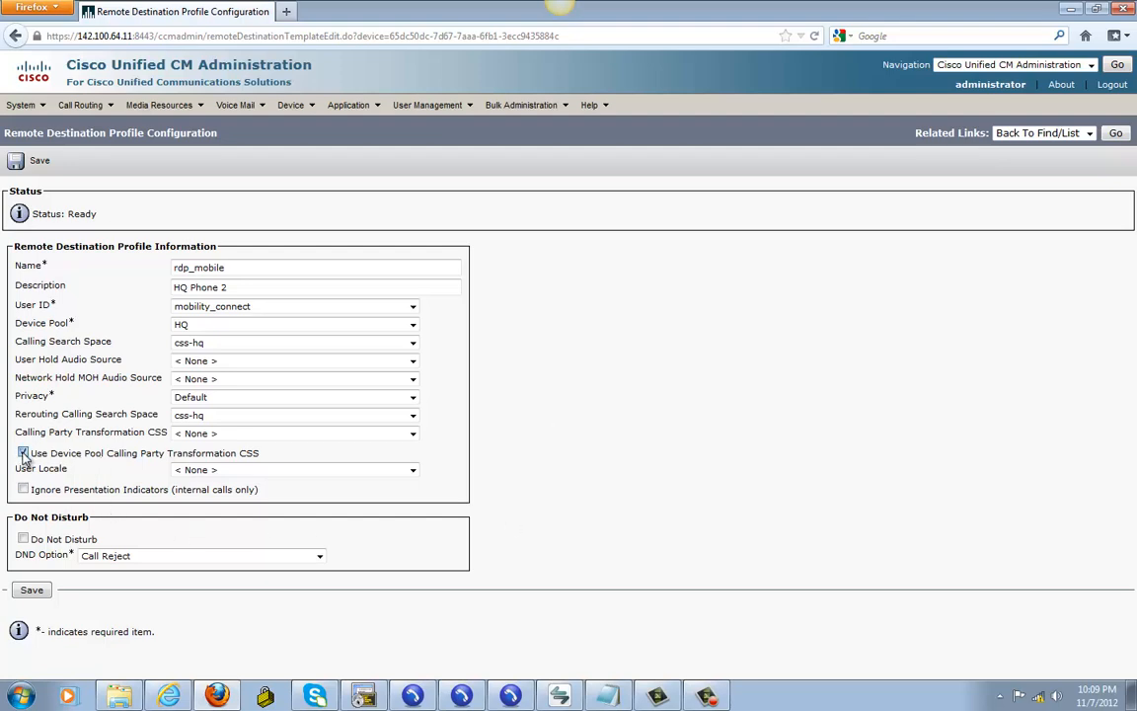
{"action": "left_click", "coordinate": [24, 452]}
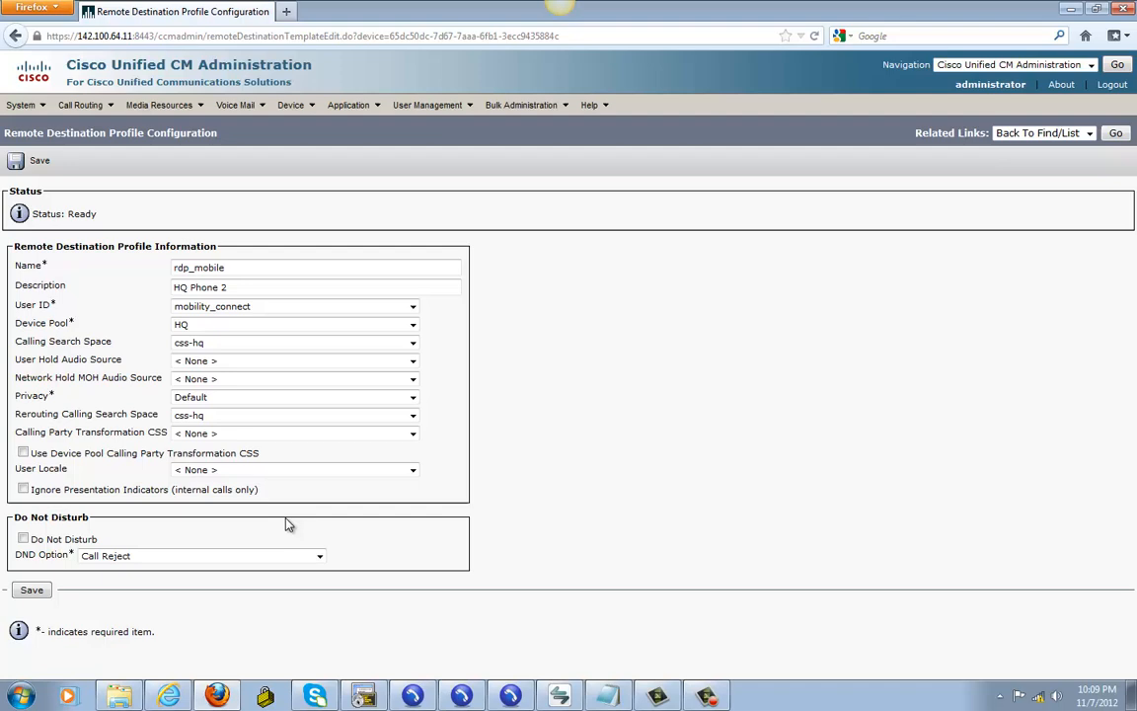
{"action": "mouse_move", "coordinate": [568, 510]}
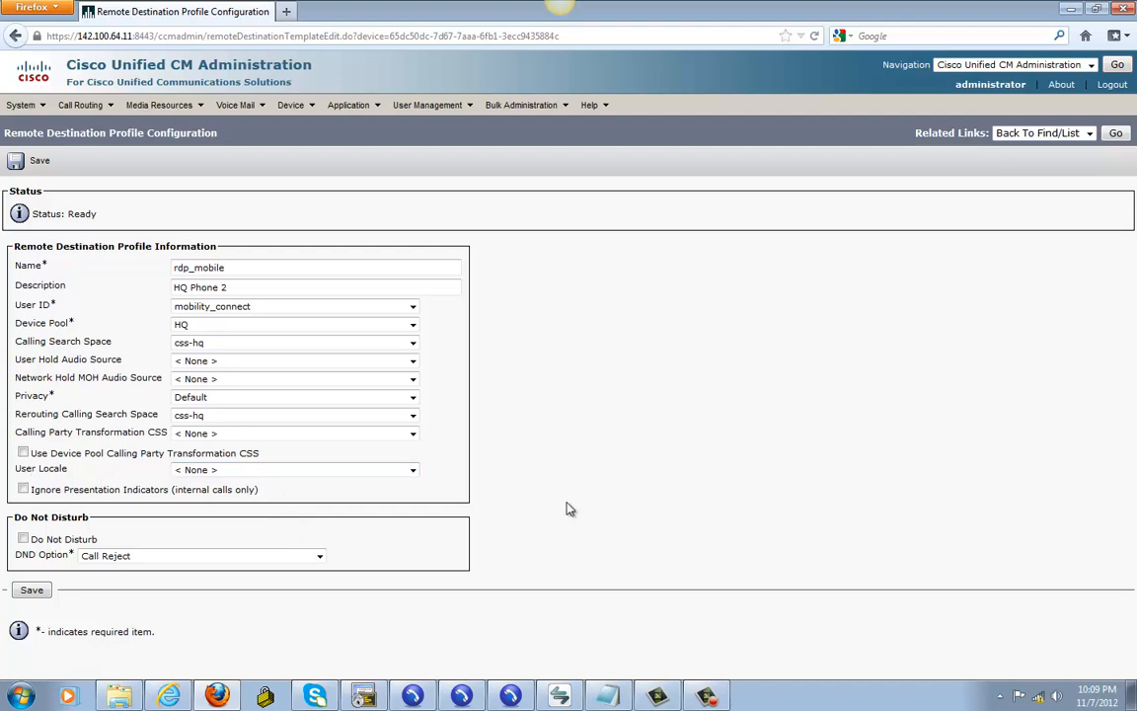
{"action": "left_click", "coordinate": [32, 588]}
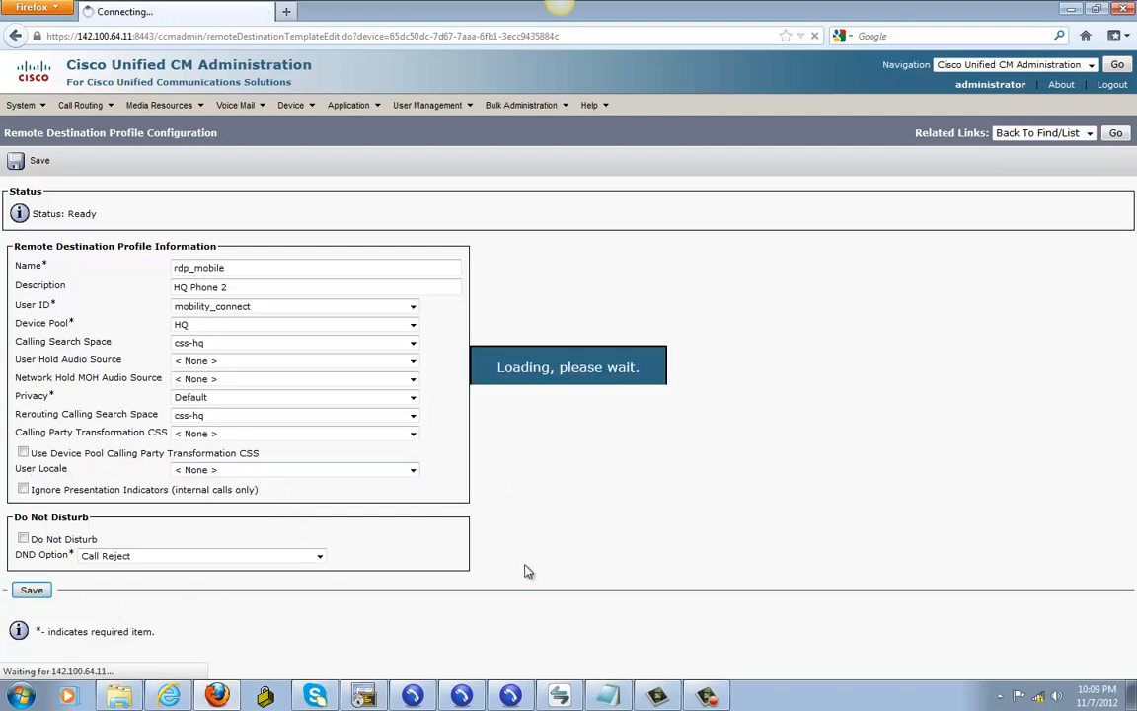
{"action": "left_click", "coordinate": [32, 588]}
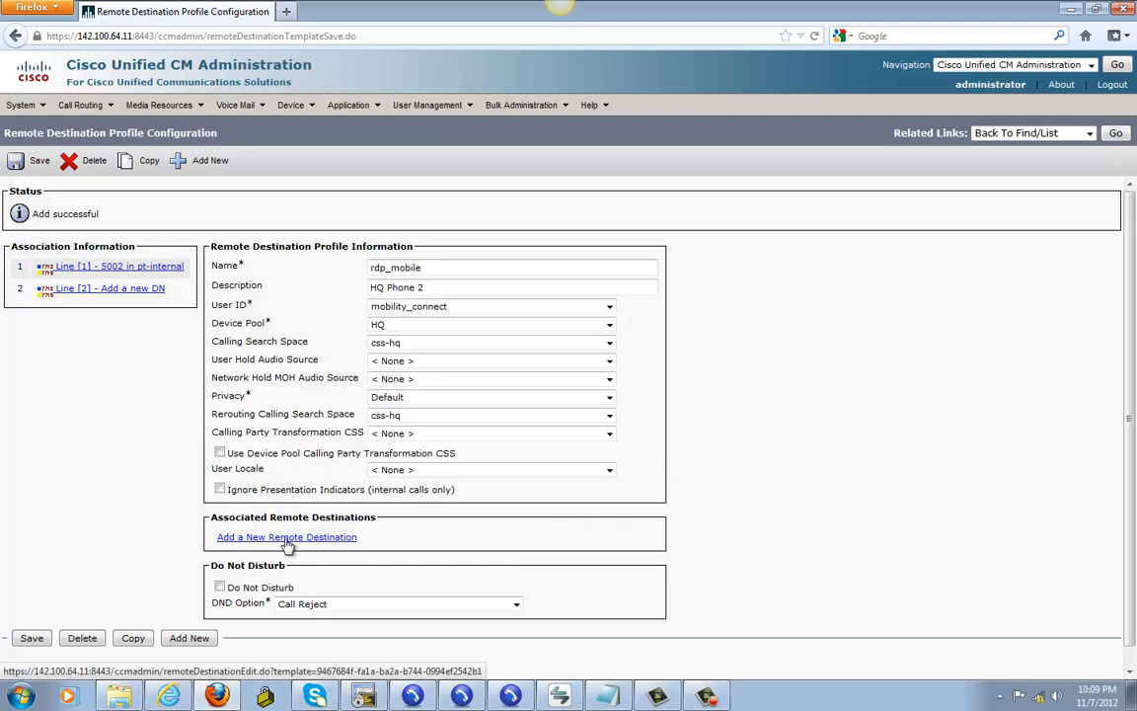
{"action": "left_click", "coordinate": [286, 537]}
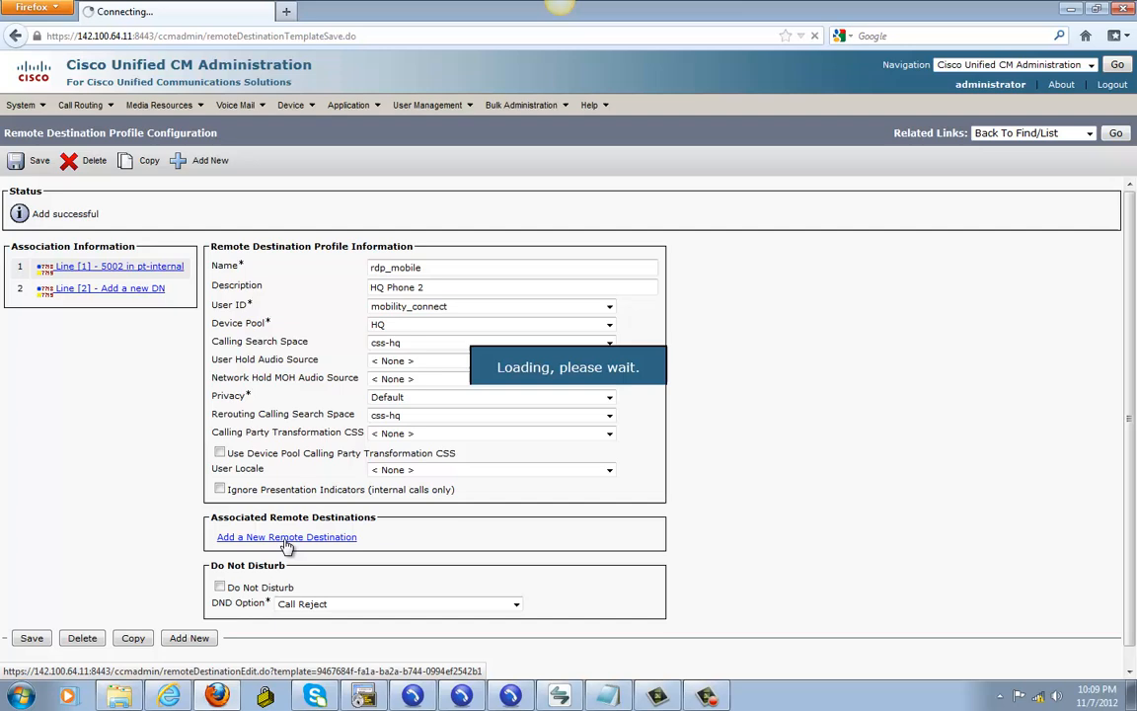
Enter rdi_mobile as the remote destination name, then bring up the PSTN phone
{"action": "left_click", "coordinate": [286, 537]}
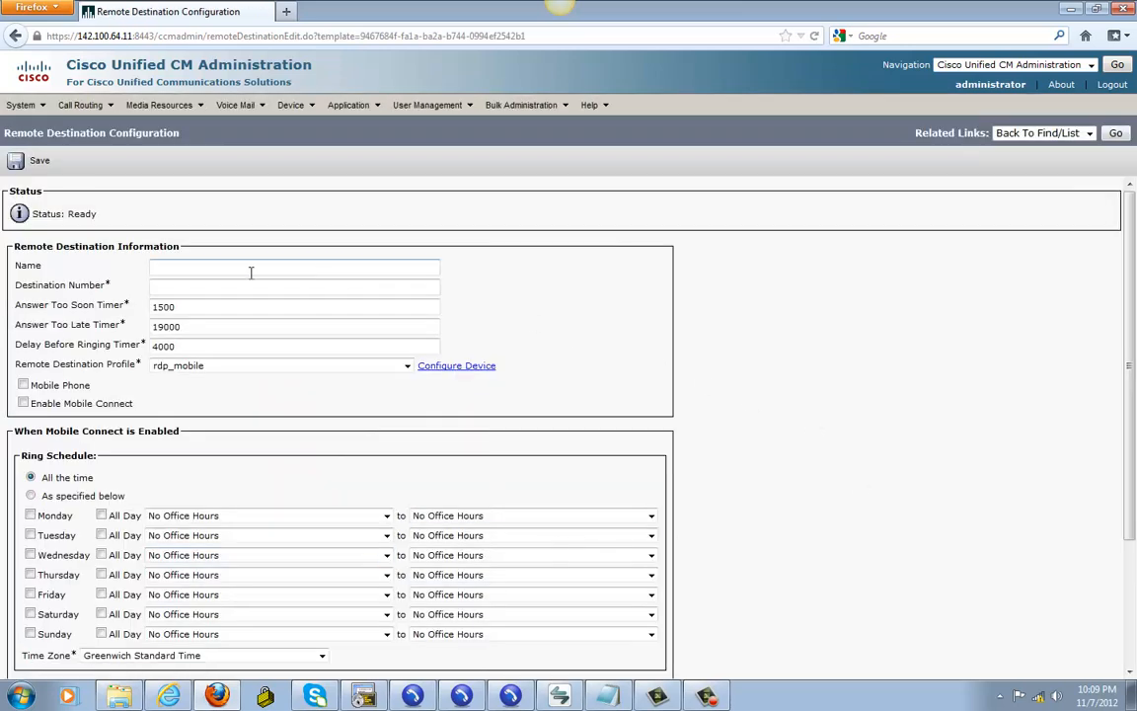
{"action": "left_click", "coordinate": [294, 267]}
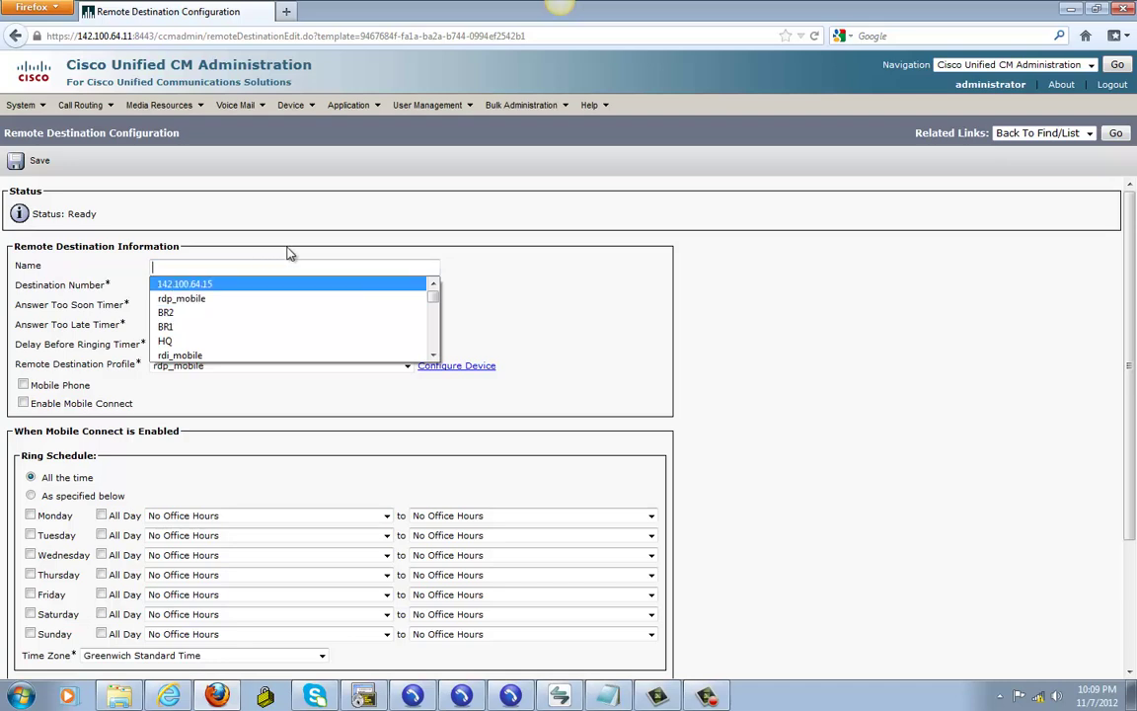
{"action": "type", "text": "r"}
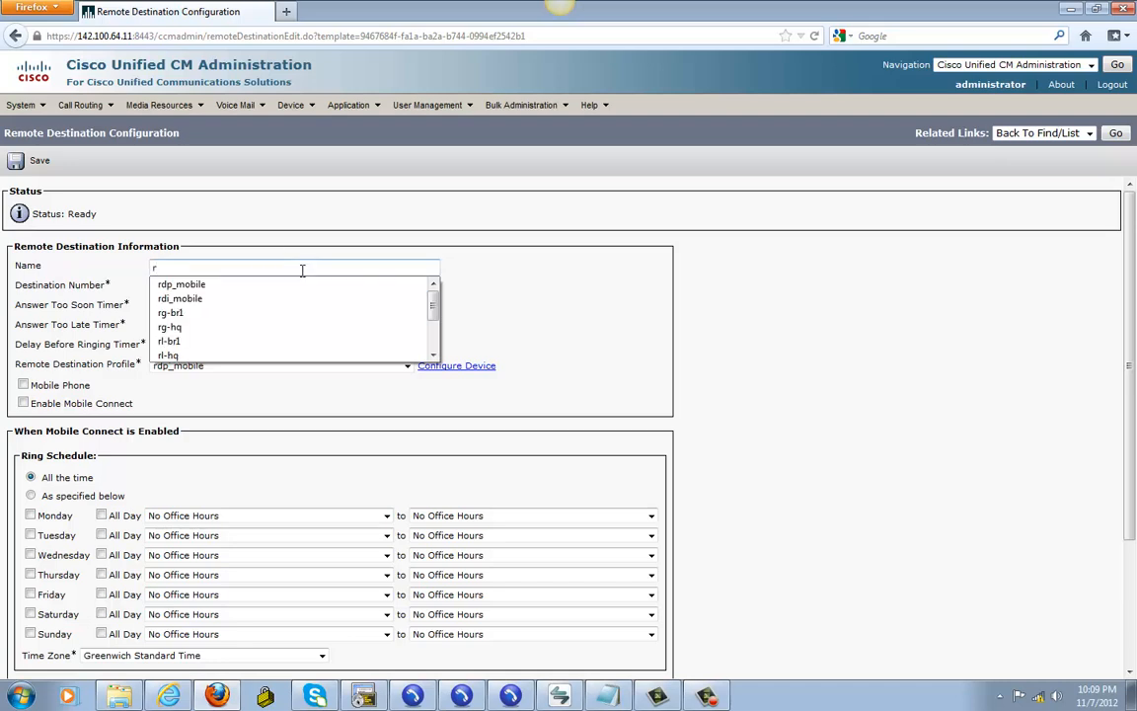
{"action": "type", "text": "di"}
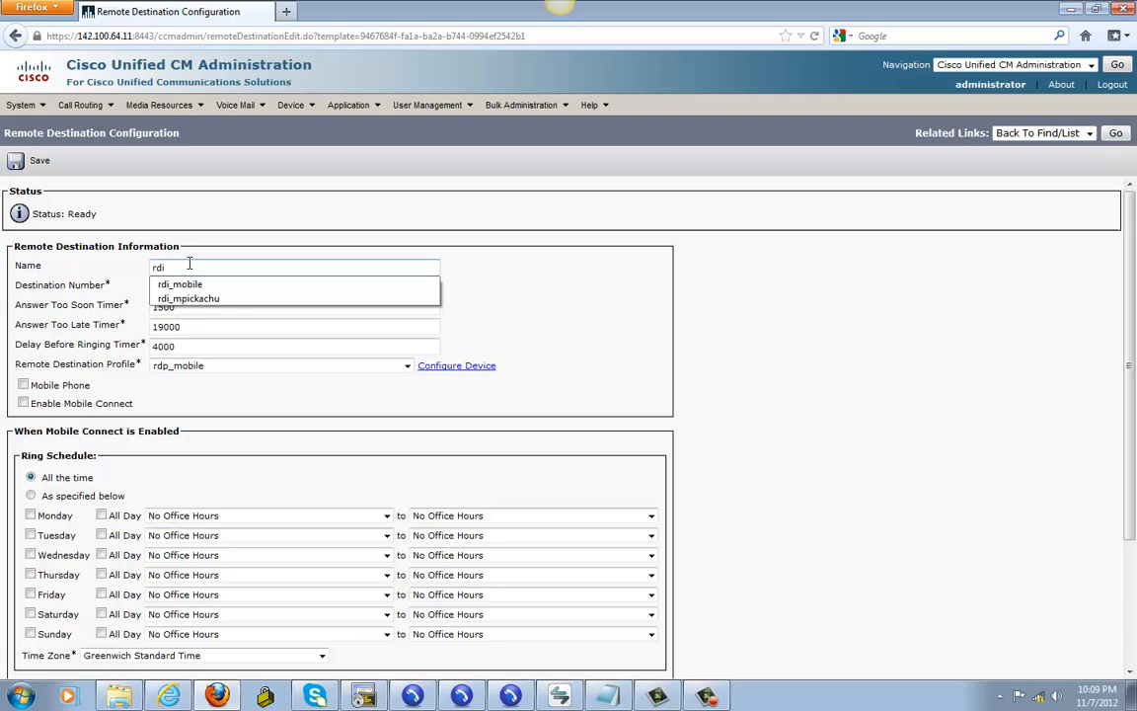
{"action": "left_click", "coordinate": [179, 285]}
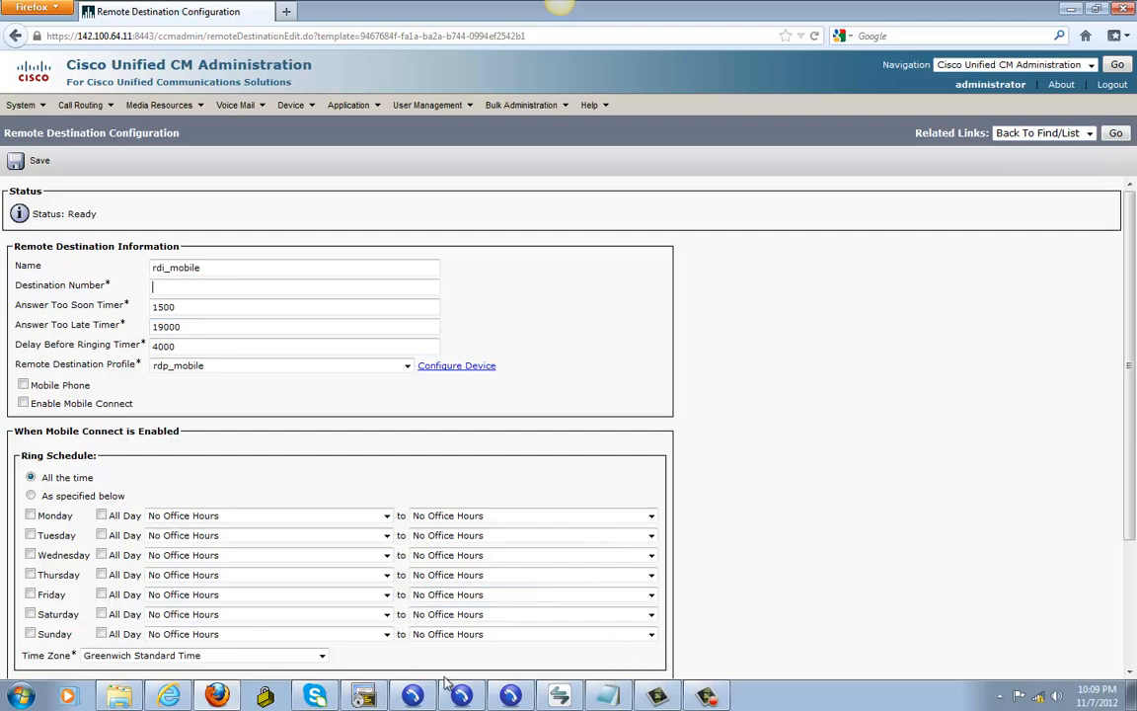
{"action": "left_click", "coordinate": [363, 695]}
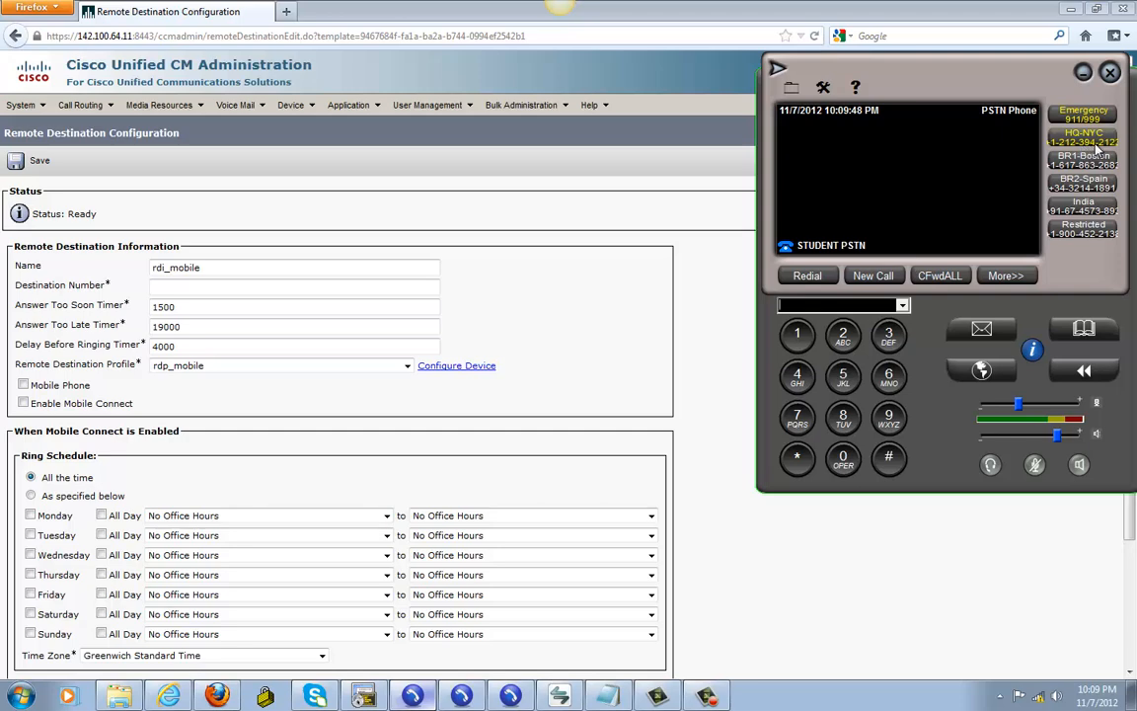
{"action": "mouse_move", "coordinate": [1116, 148]}
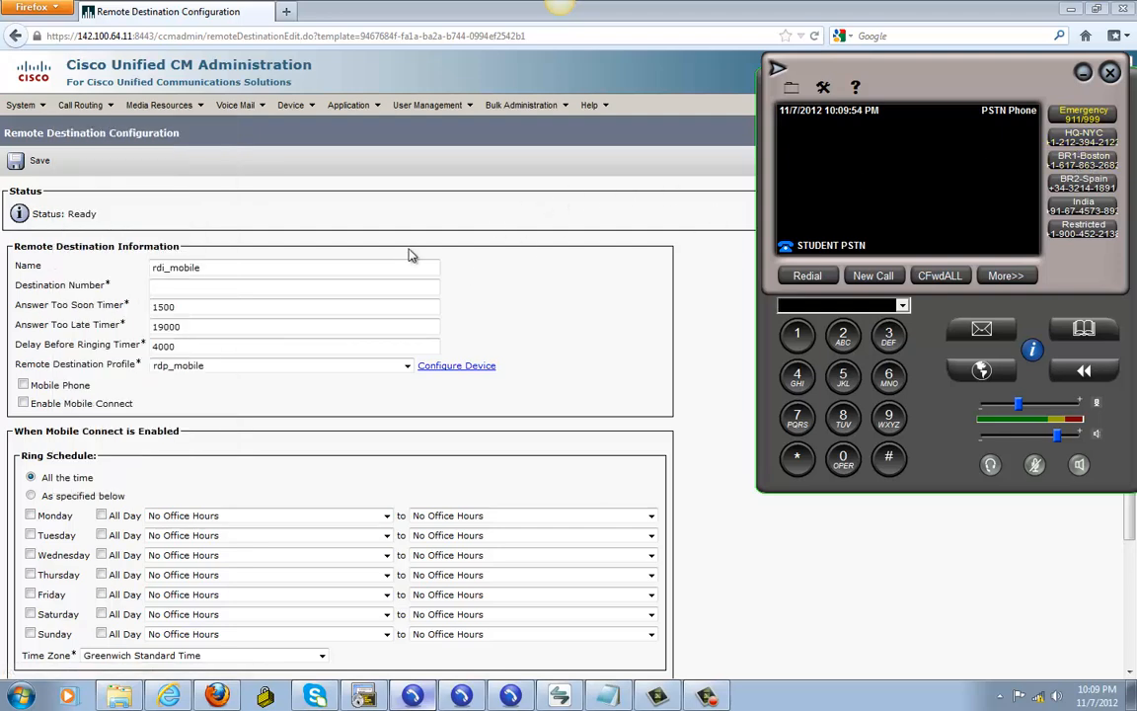
{"action": "left_click", "coordinate": [1110, 72]}
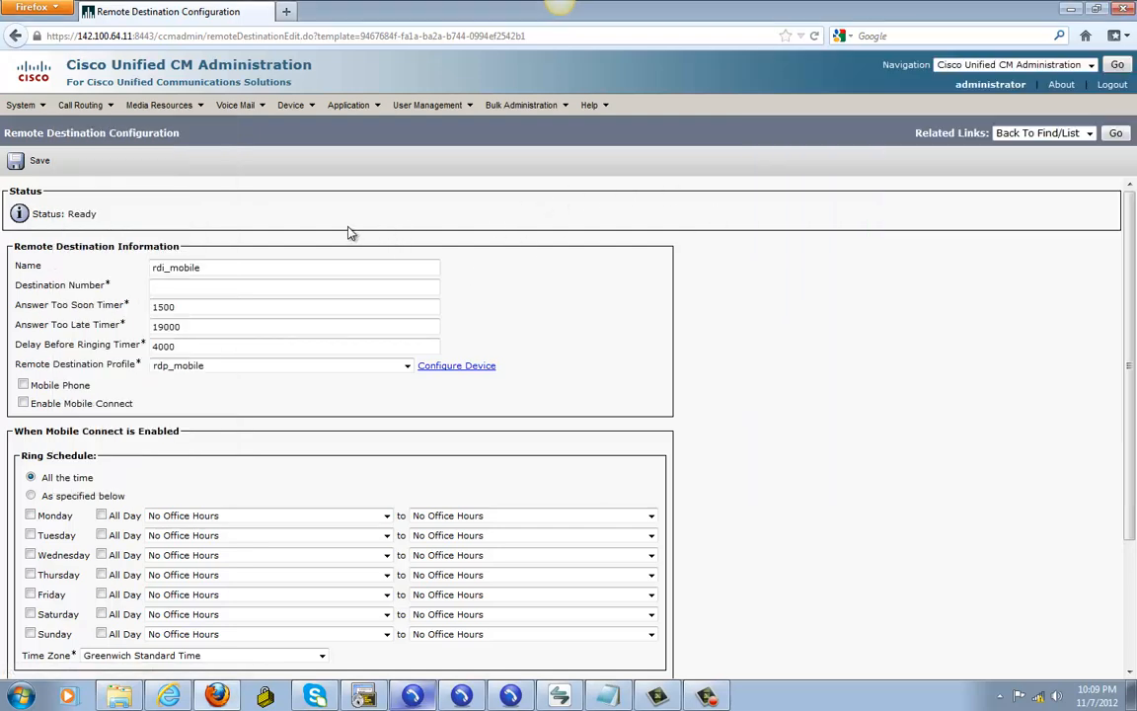
{"action": "mouse_move", "coordinate": [391, 233]}
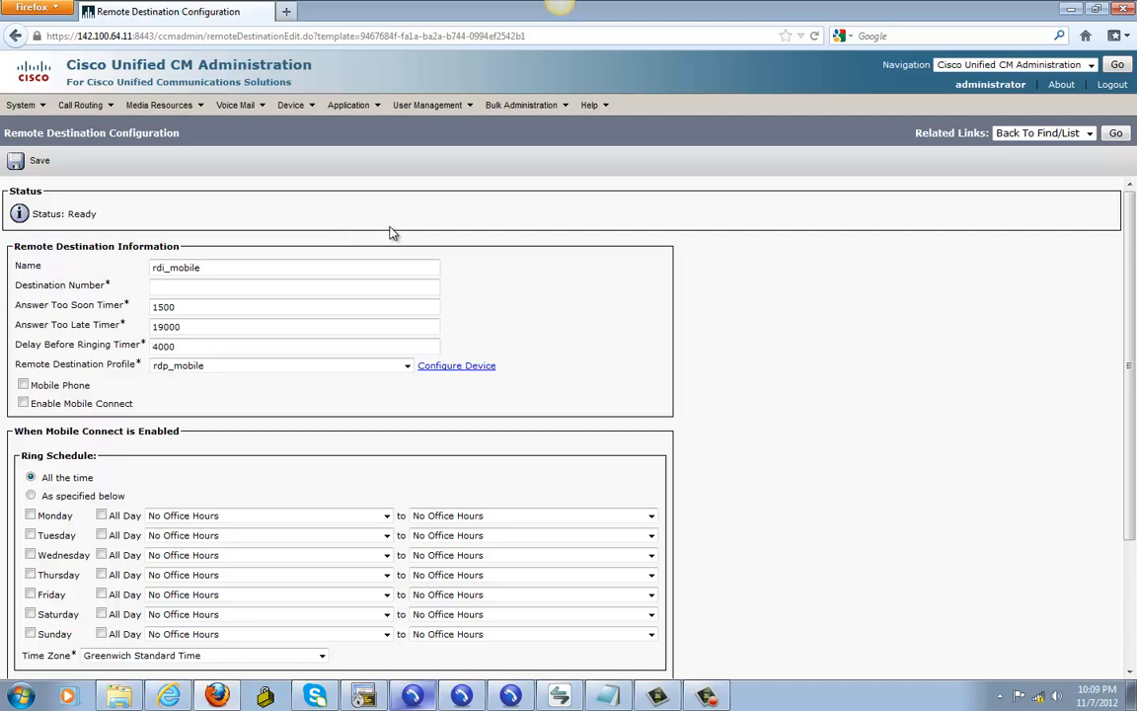
{"action": "mouse_move", "coordinate": [502, 249]}
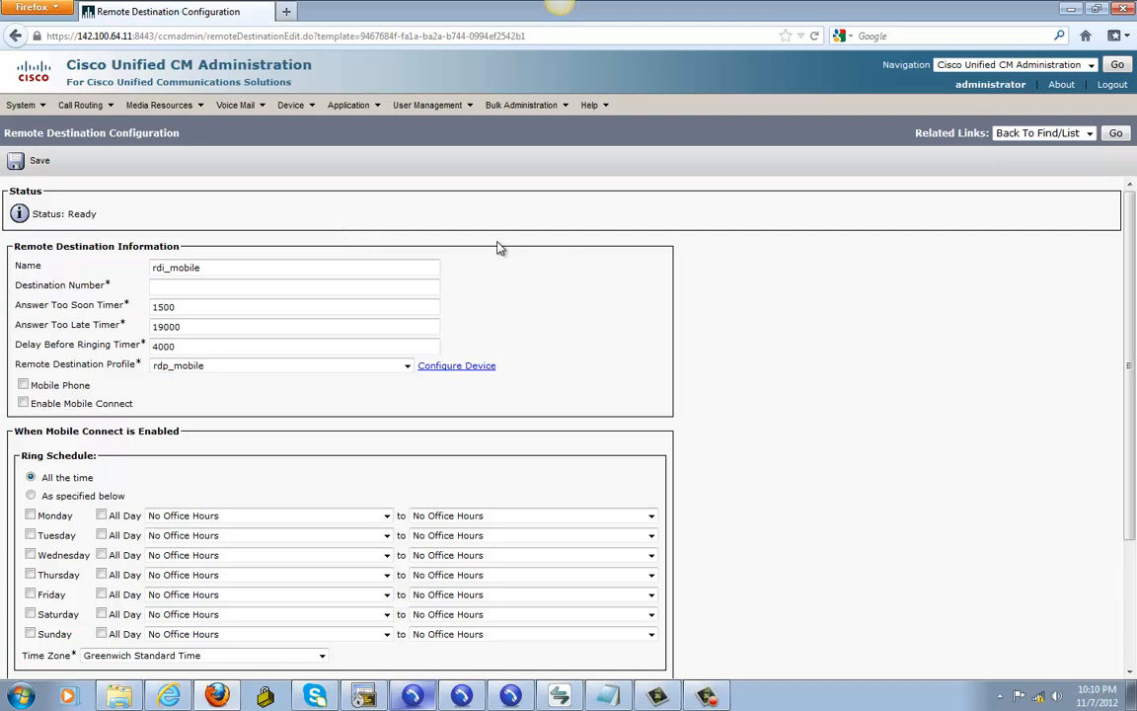
{"action": "mouse_move", "coordinate": [375, 215]}
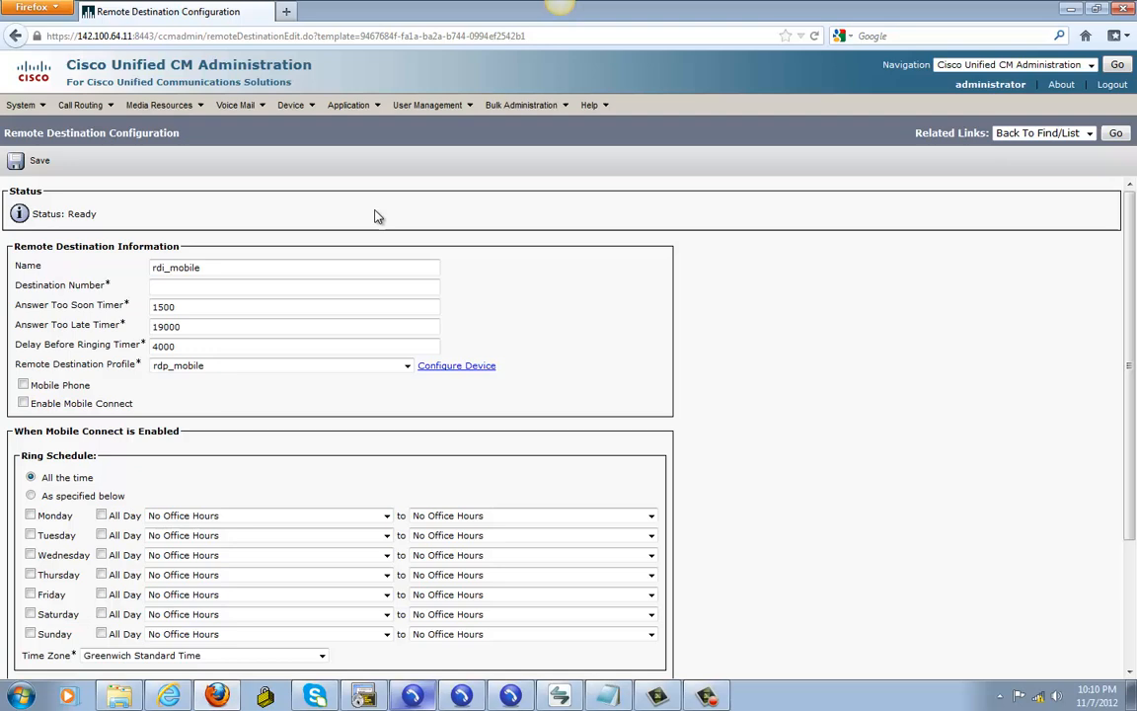
{"action": "mouse_move", "coordinate": [306, 210]}
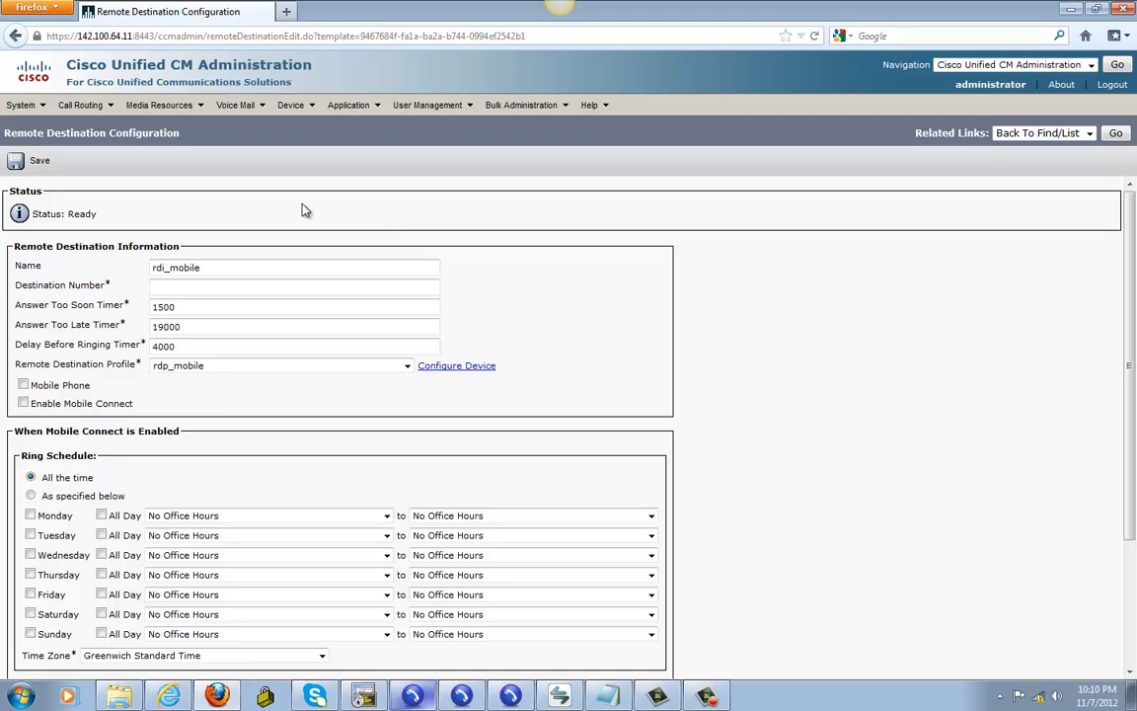
{"action": "mouse_move", "coordinate": [375, 204]}
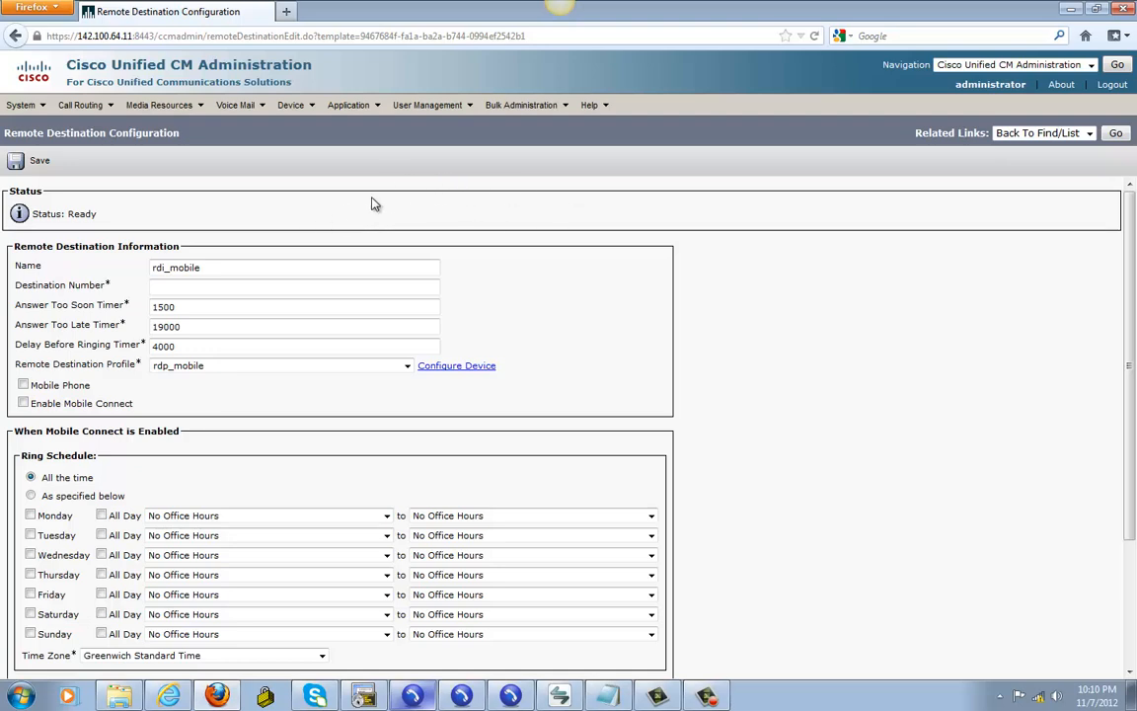
{"action": "mouse_move", "coordinate": [347, 211]}
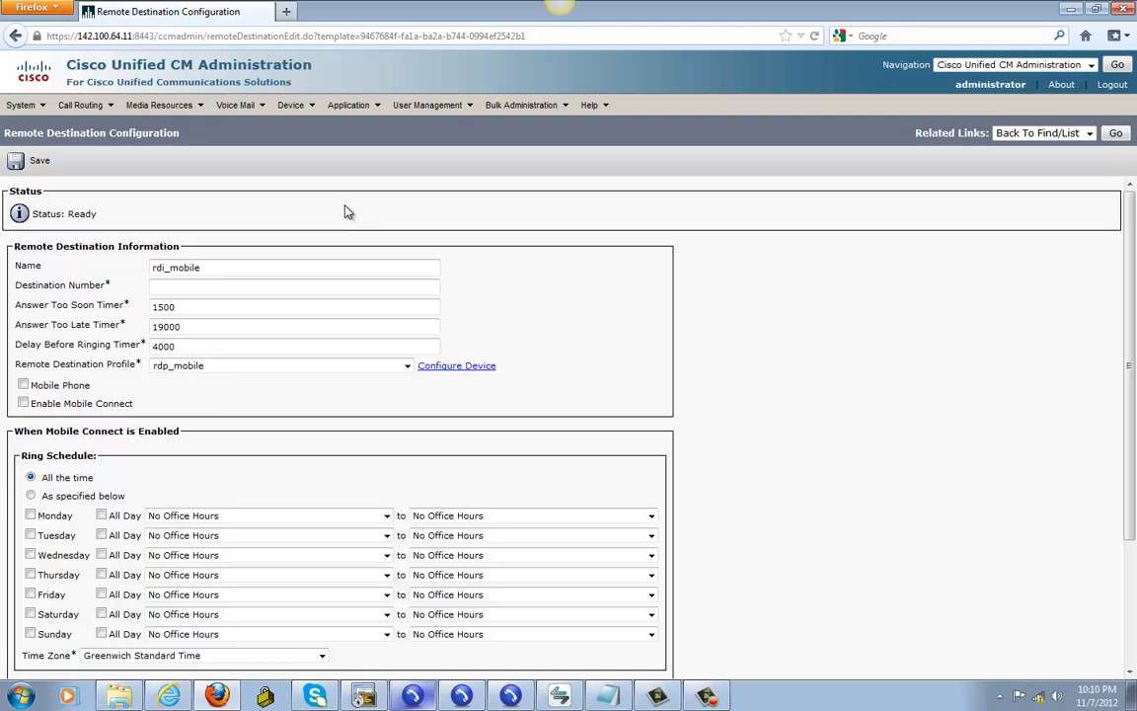
{"action": "mouse_move", "coordinate": [302, 215]}
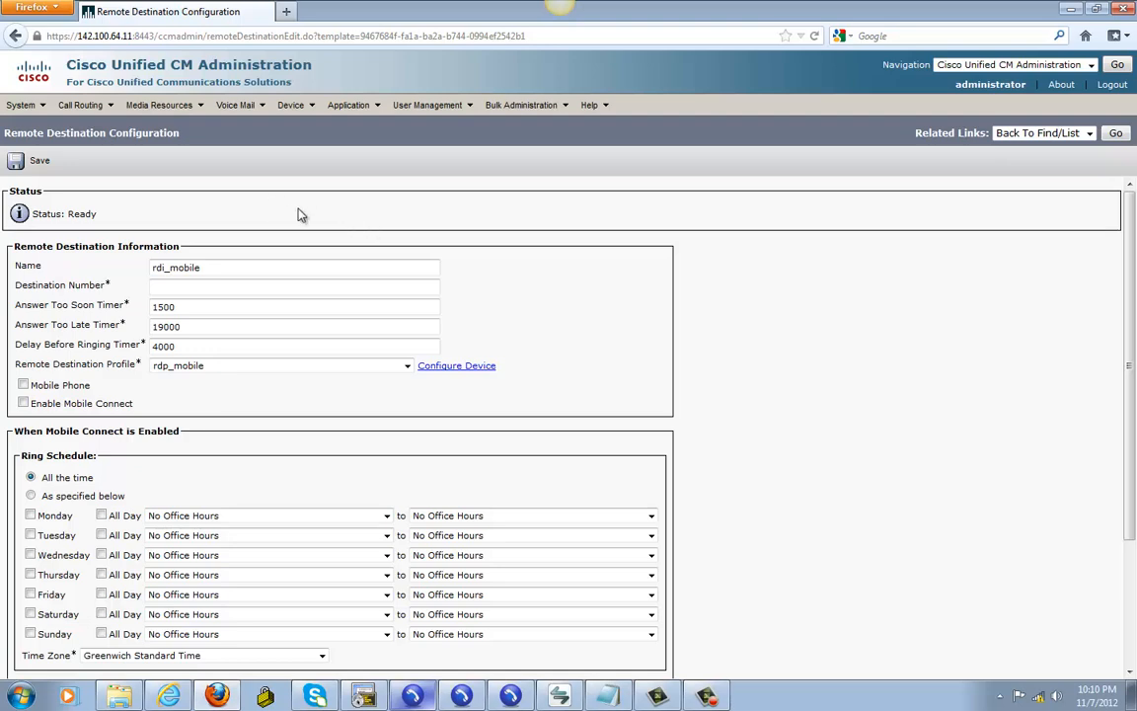
{"action": "mouse_move", "coordinate": [356, 219]}
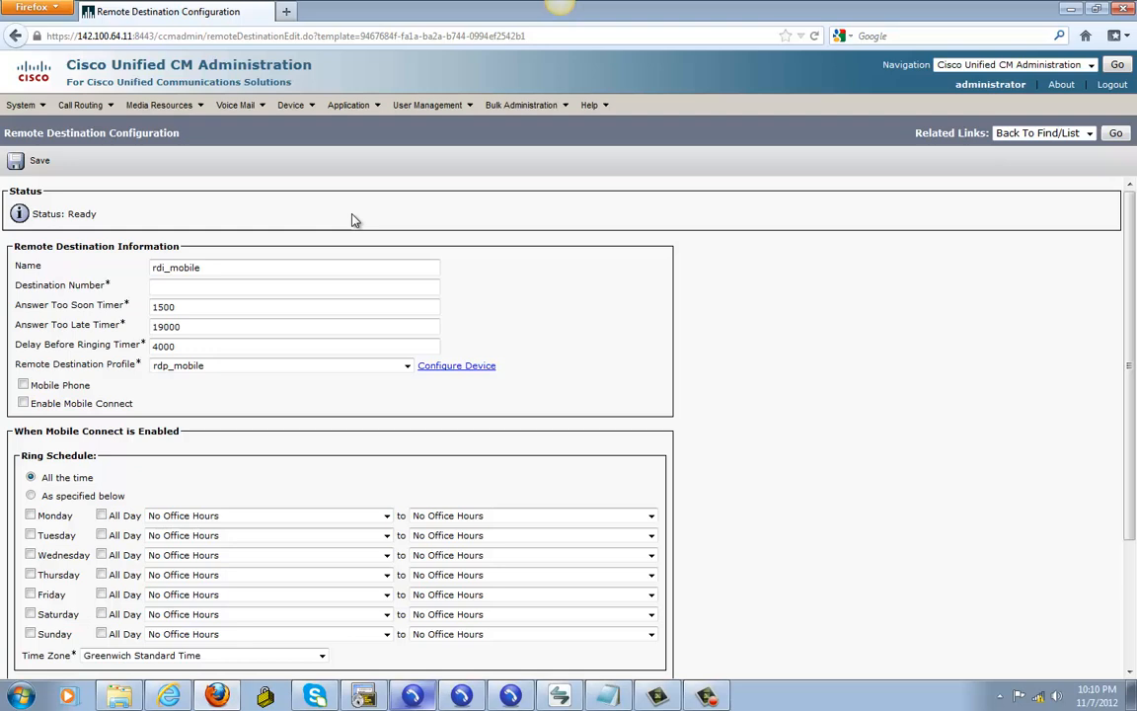
{"action": "mouse_move", "coordinate": [365, 215]}
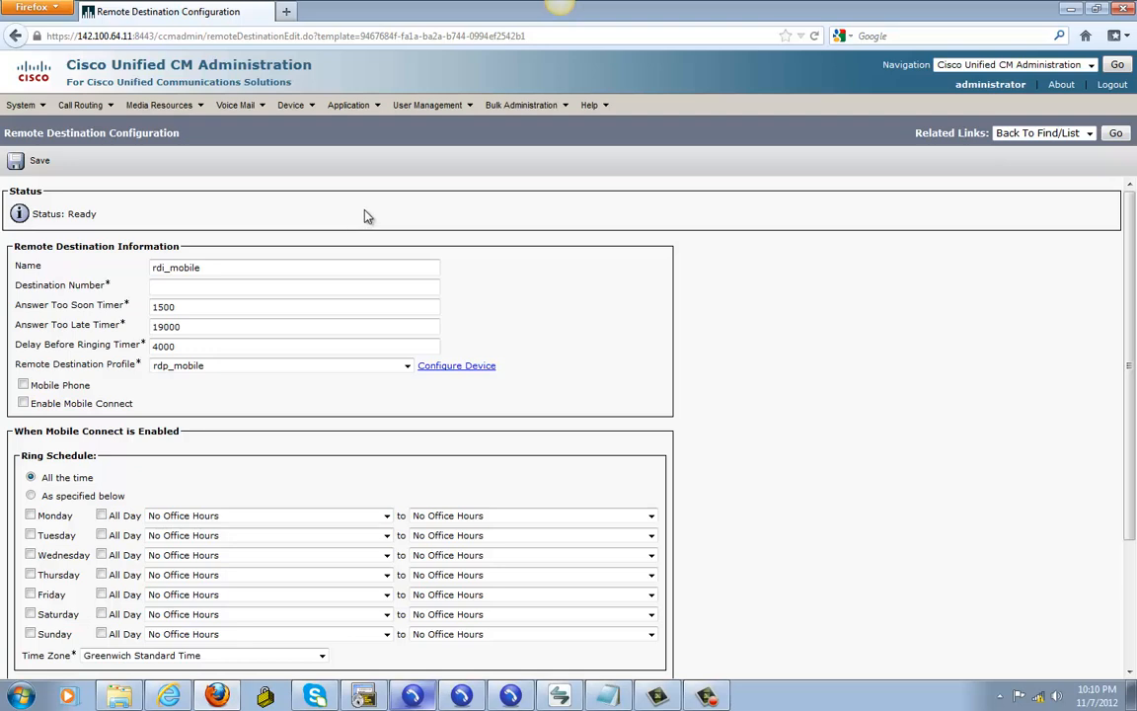
{"action": "mouse_move", "coordinate": [721, 247]}
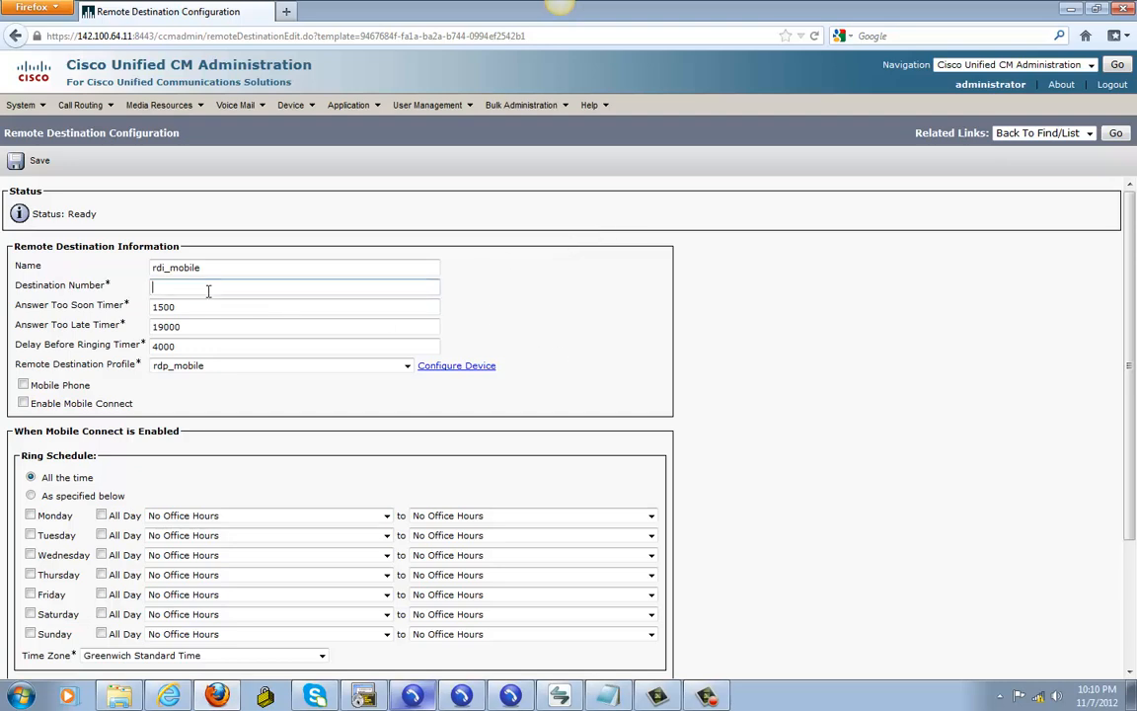
{"action": "type", "text": "93942123"}
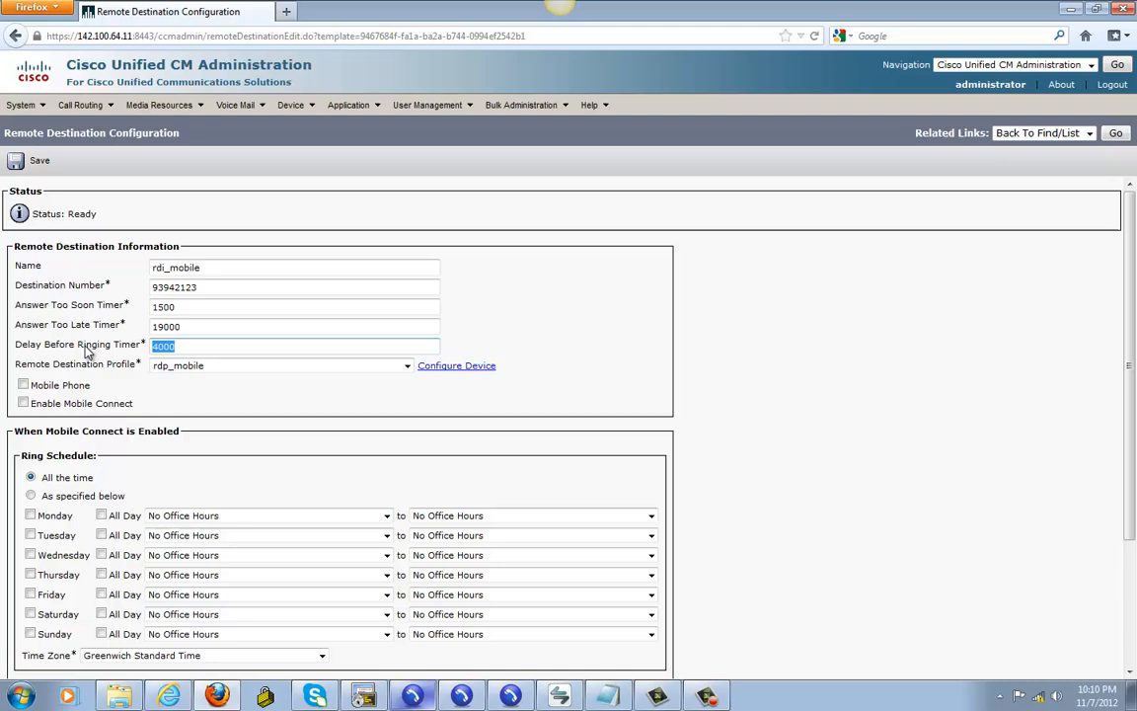
{"action": "type", "text": "0"}
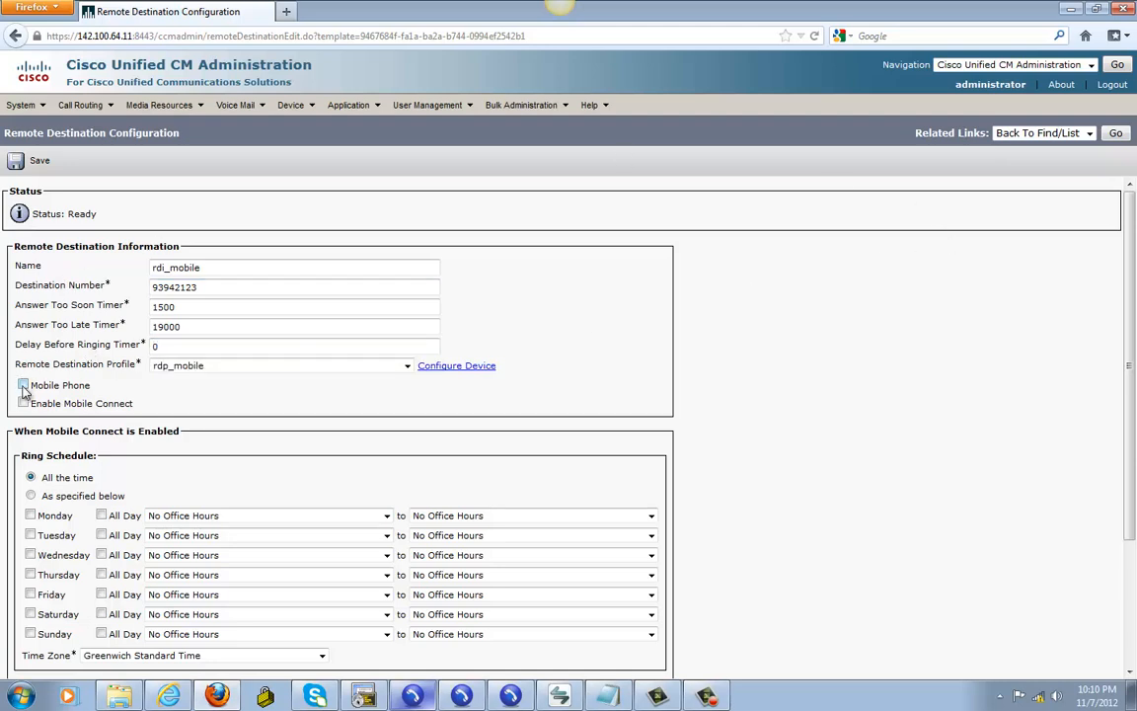
{"action": "left_click", "coordinate": [23, 385]}
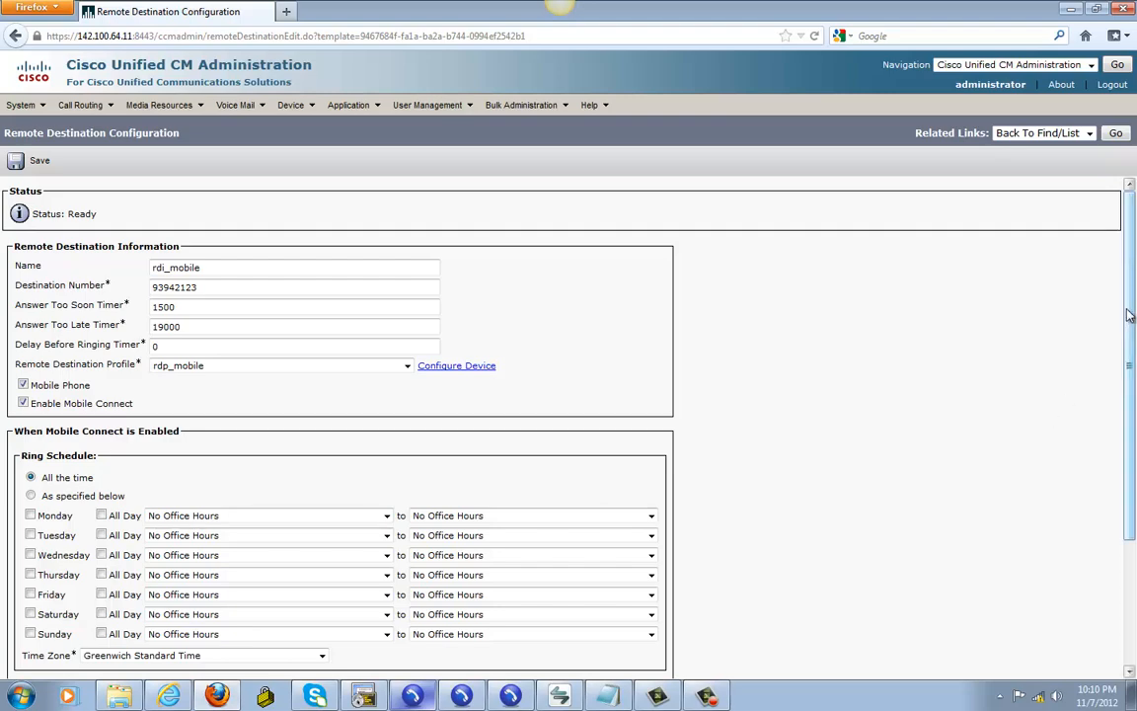
{"action": "scroll", "scroll_direction": "down", "scroll_amount": 3}
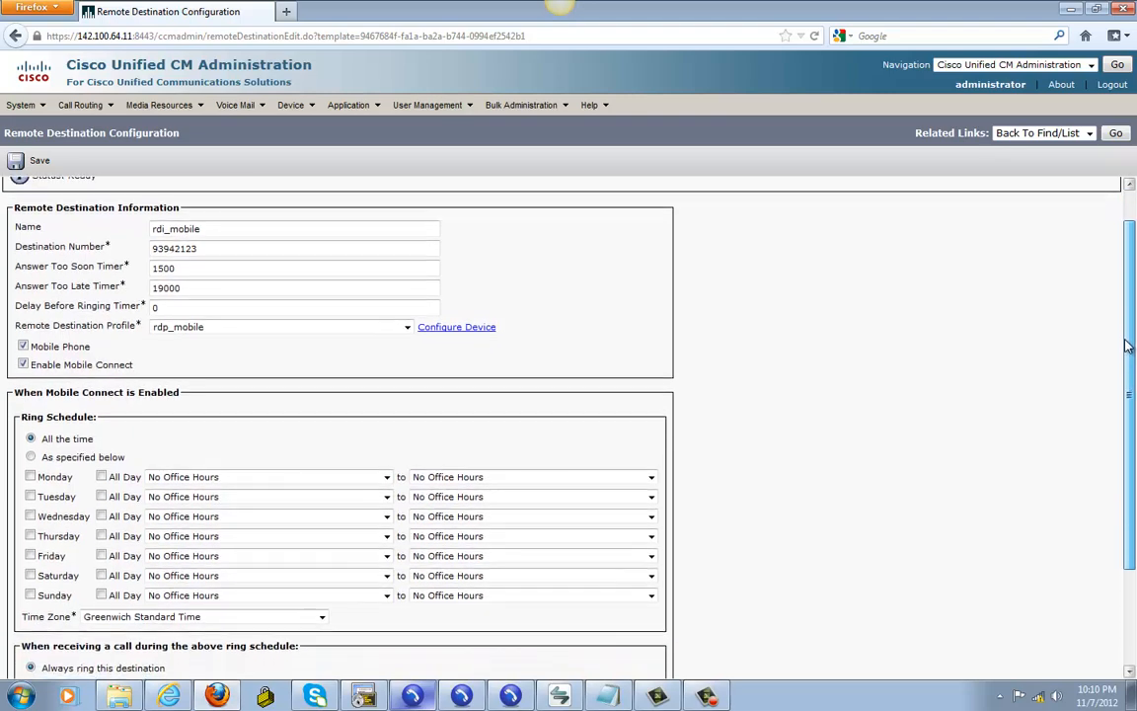
{"action": "scroll", "scroll_direction": "down", "scroll_amount": 3}
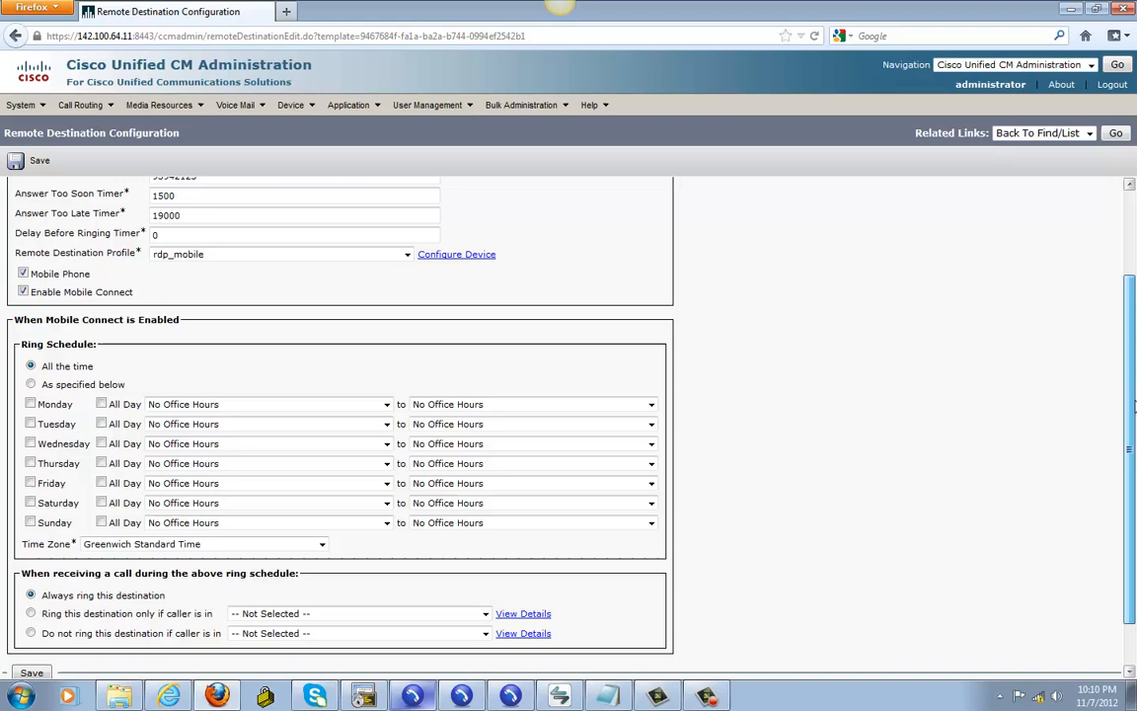
{"action": "left_click", "coordinate": [32, 672]}
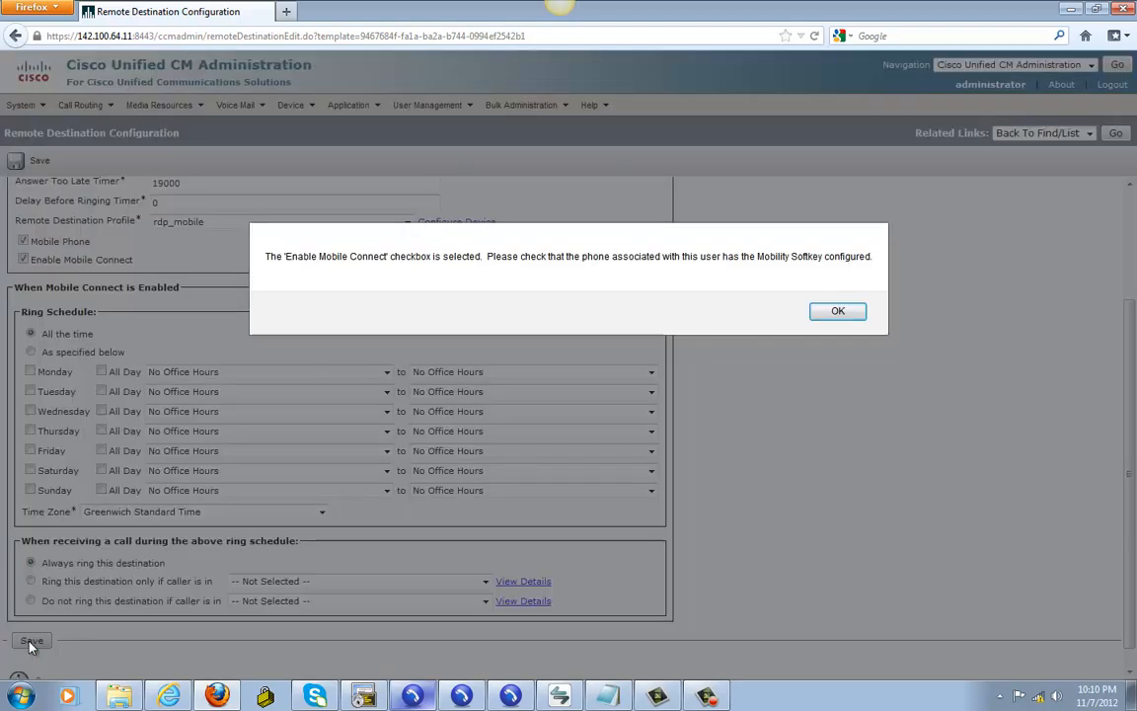
{"action": "left_click", "coordinate": [837, 312]}
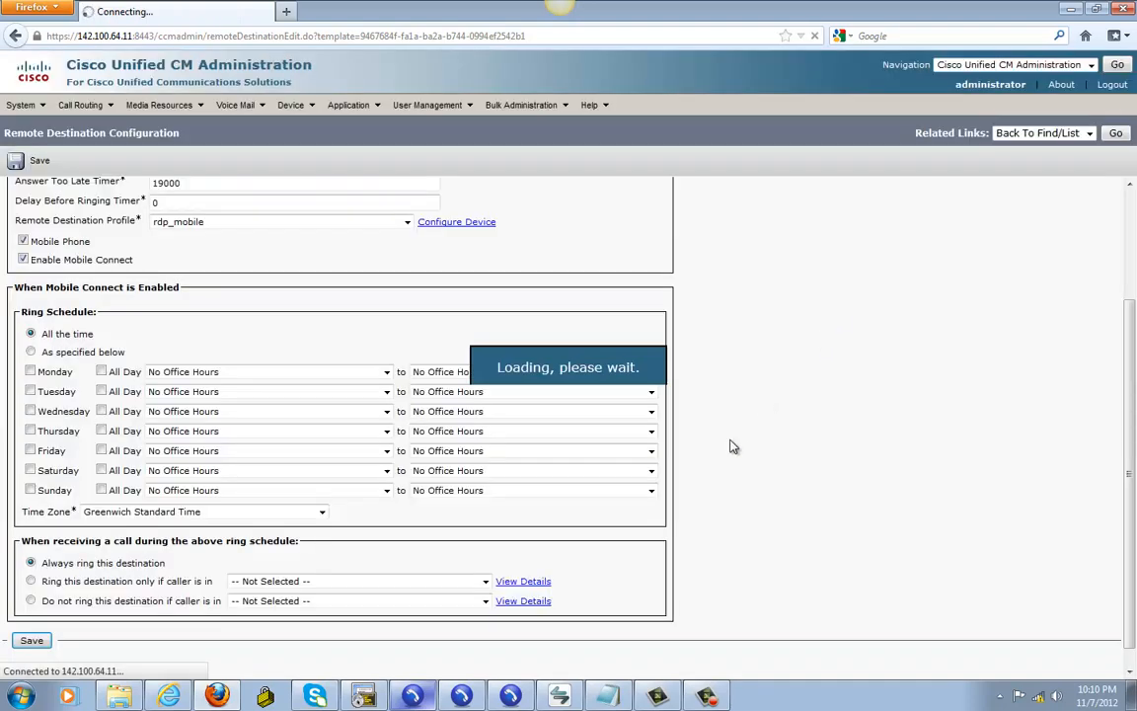
Associate line 5002 with the destination, save, OK the warning, and return to profile rdp_mobile
{"action": "left_click", "coordinate": [32, 640]}
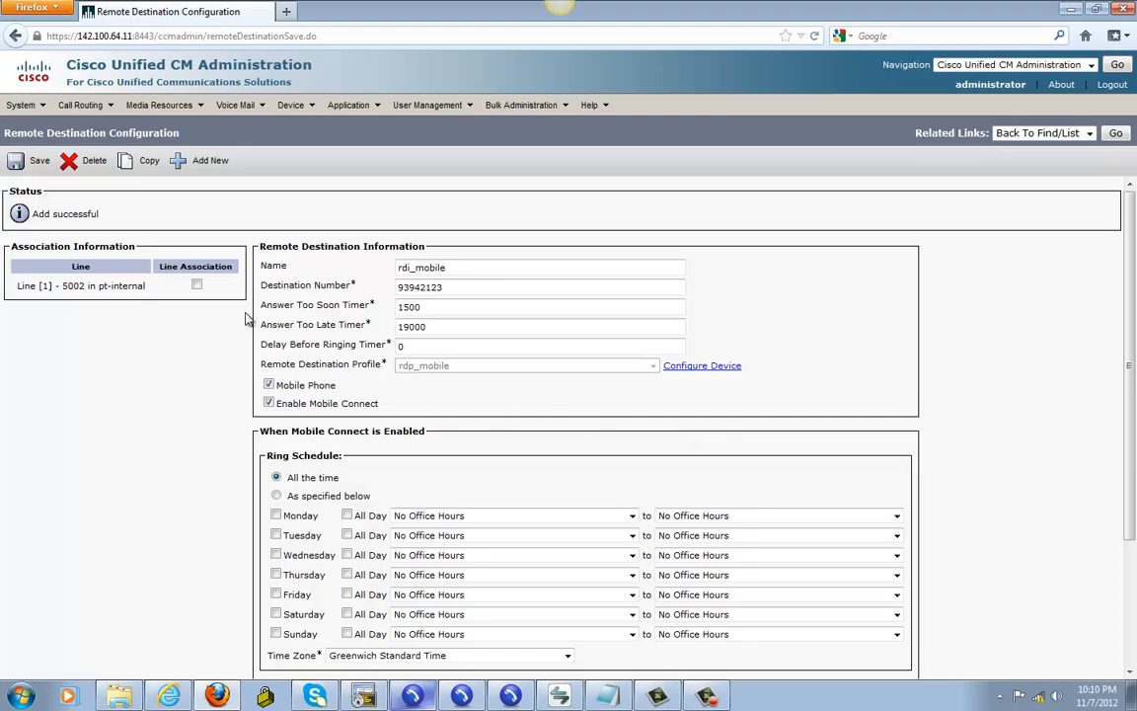
{"action": "left_click", "coordinate": [197, 284]}
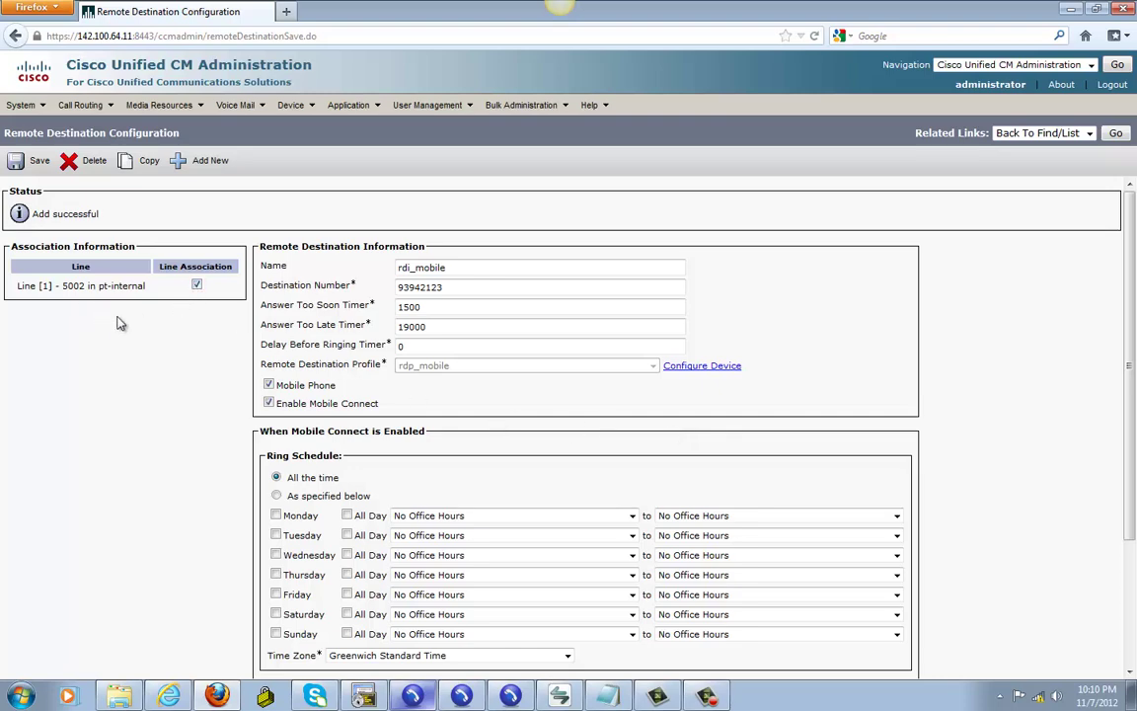
{"action": "left_click", "coordinate": [40, 160]}
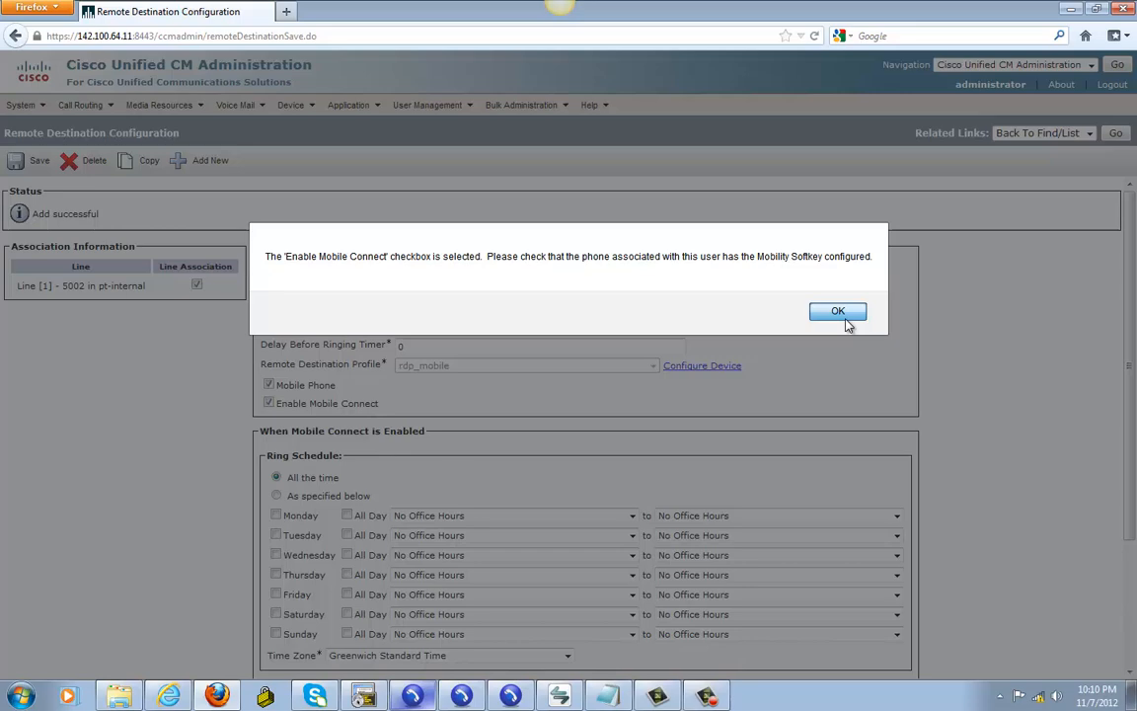
{"action": "left_click", "coordinate": [837, 312]}
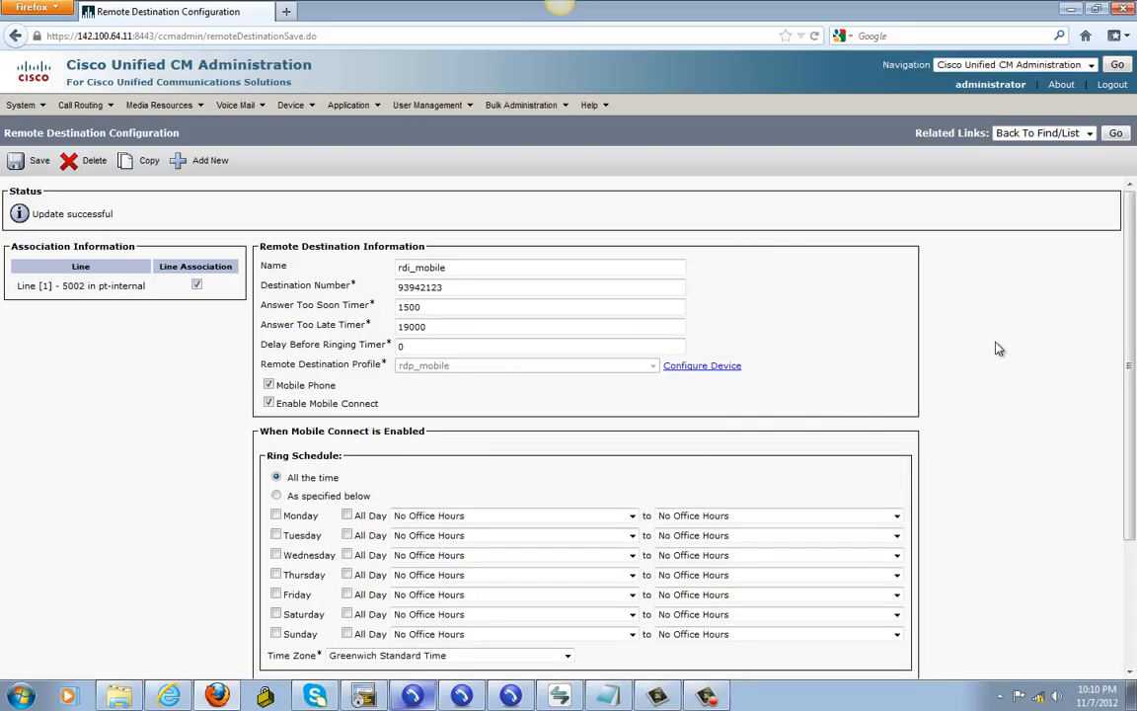
{"action": "left_click", "coordinate": [702, 365]}
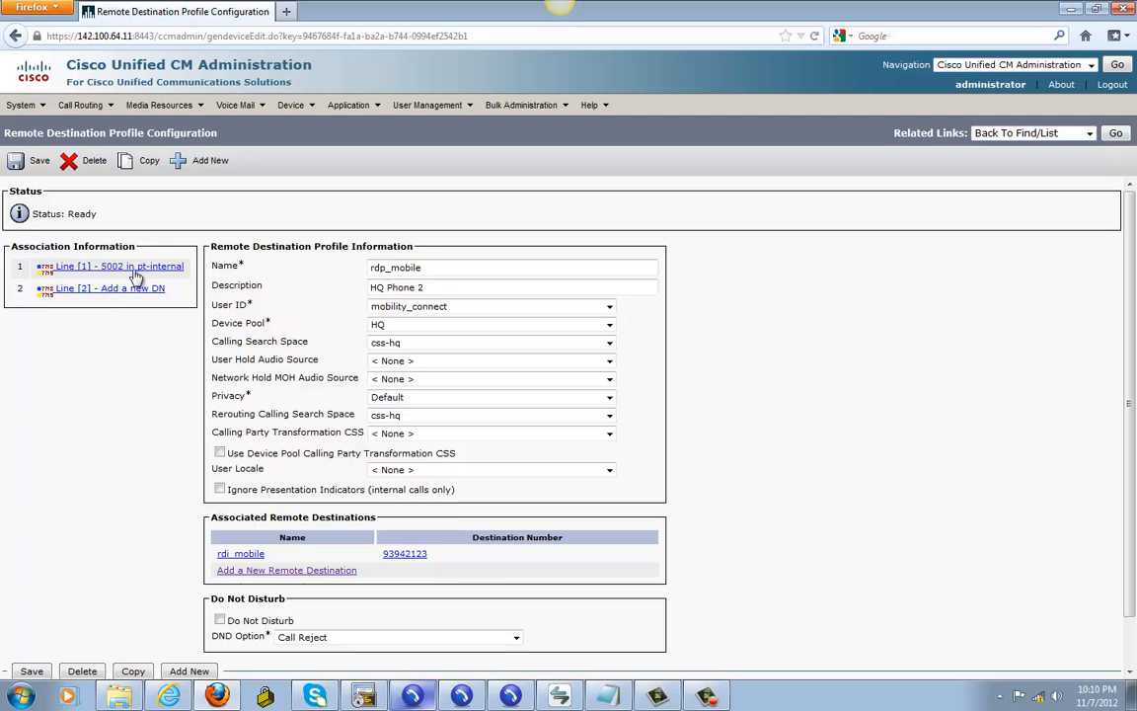
{"action": "mouse_move", "coordinate": [115, 265]}
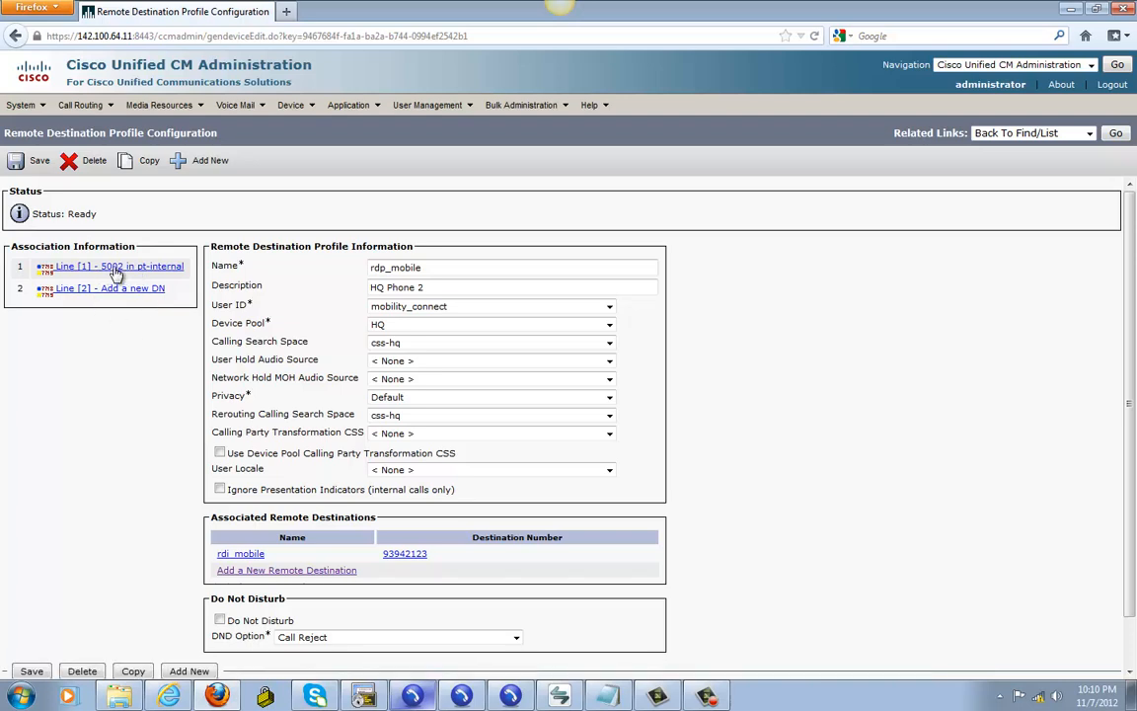
{"action": "mouse_move", "coordinate": [122, 272]}
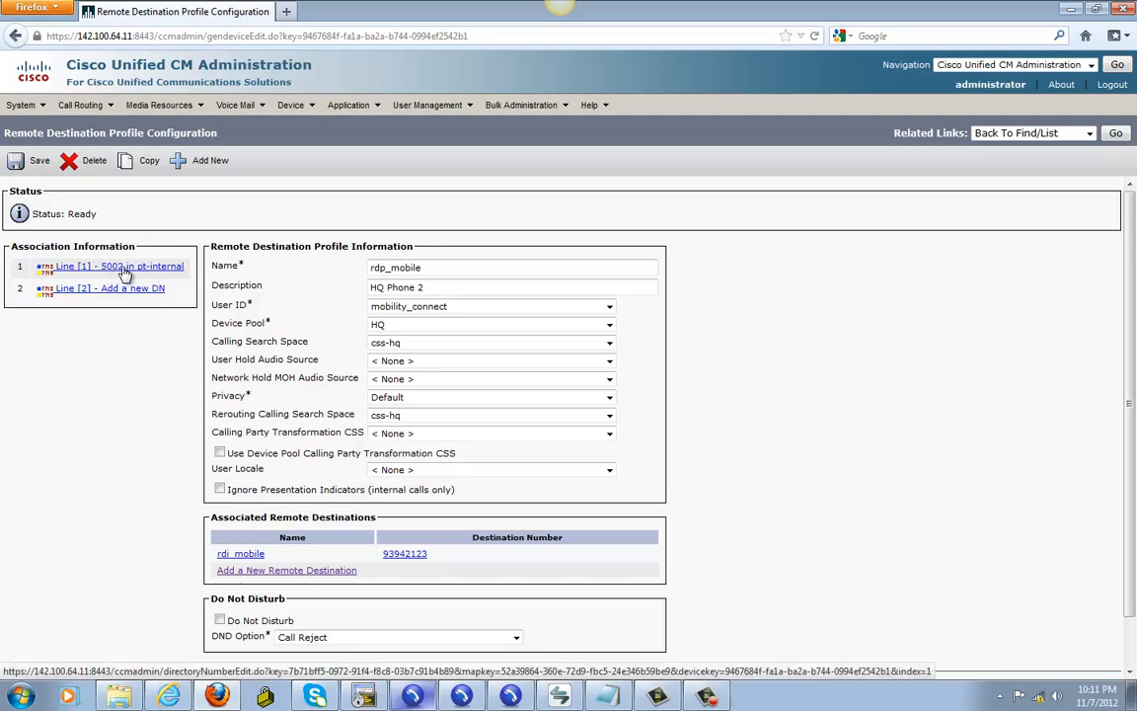
Open the Line [1] - 5002 in pt-internal settings from the rdp_mobile profile
{"action": "left_click", "coordinate": [116, 264]}
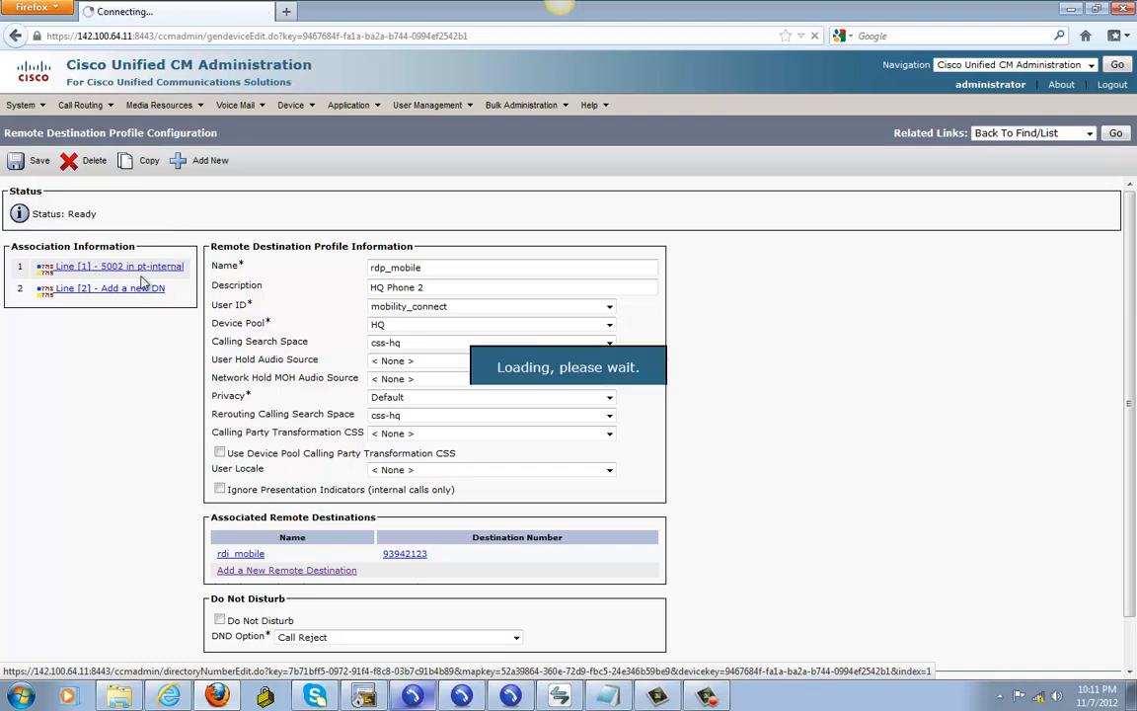
Change Maximum Number of Calls for device rdp_mobile on line 5002 to 1
{"action": "left_click", "coordinate": [116, 264]}
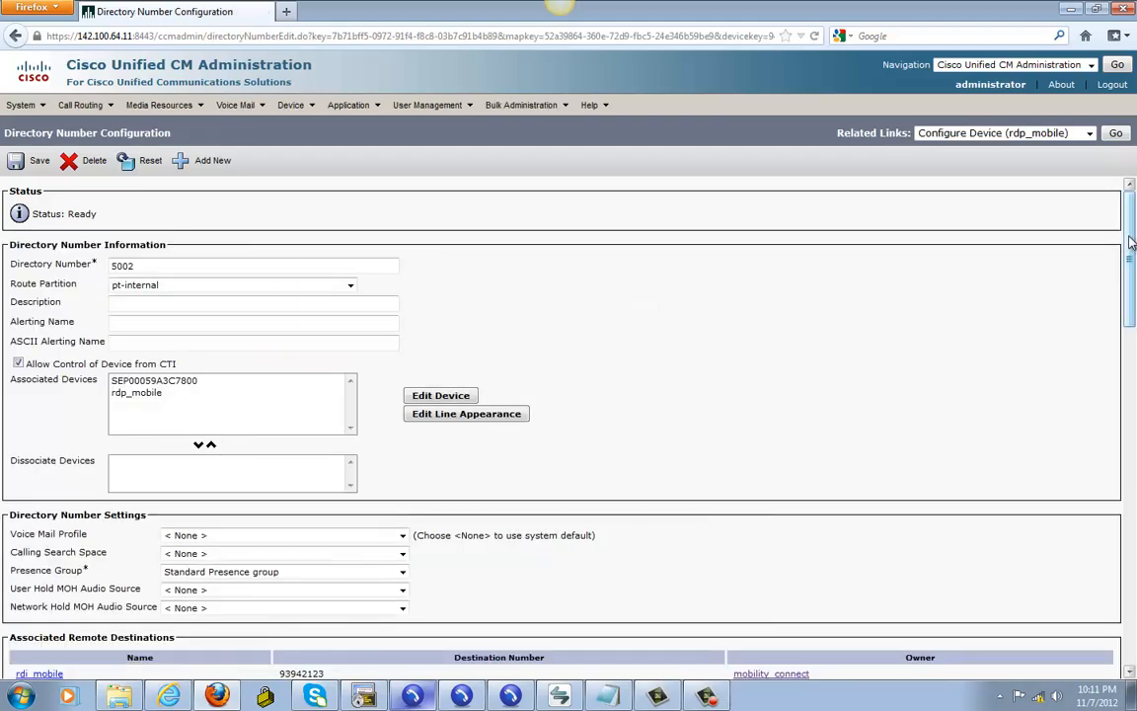
{"action": "scroll", "scroll_direction": "down", "scroll_amount": 3}
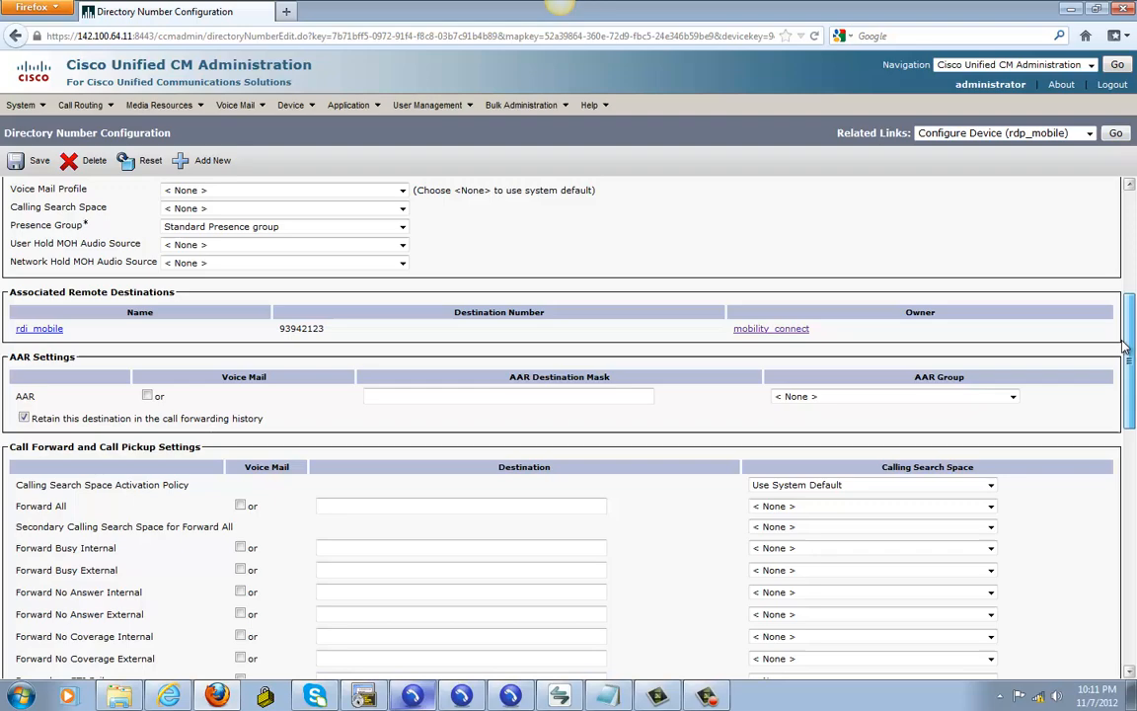
{"action": "scroll", "scroll_direction": "down", "scroll_amount": 3}
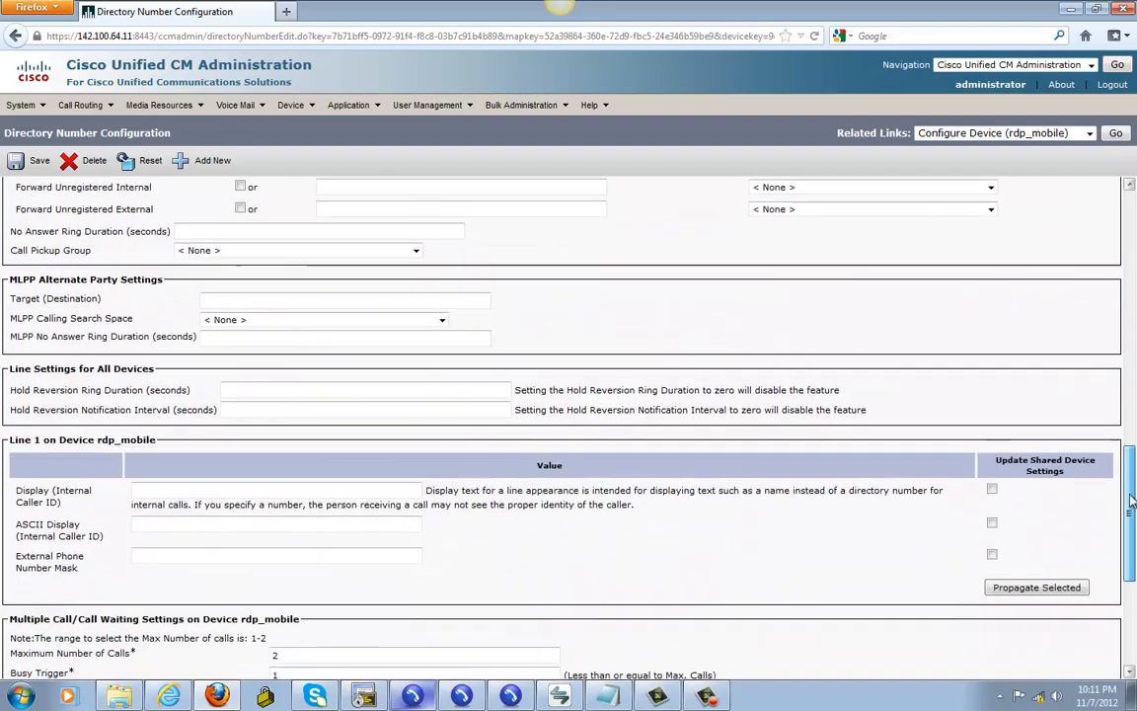
{"action": "scroll", "scroll_direction": "down", "scroll_amount": 3}
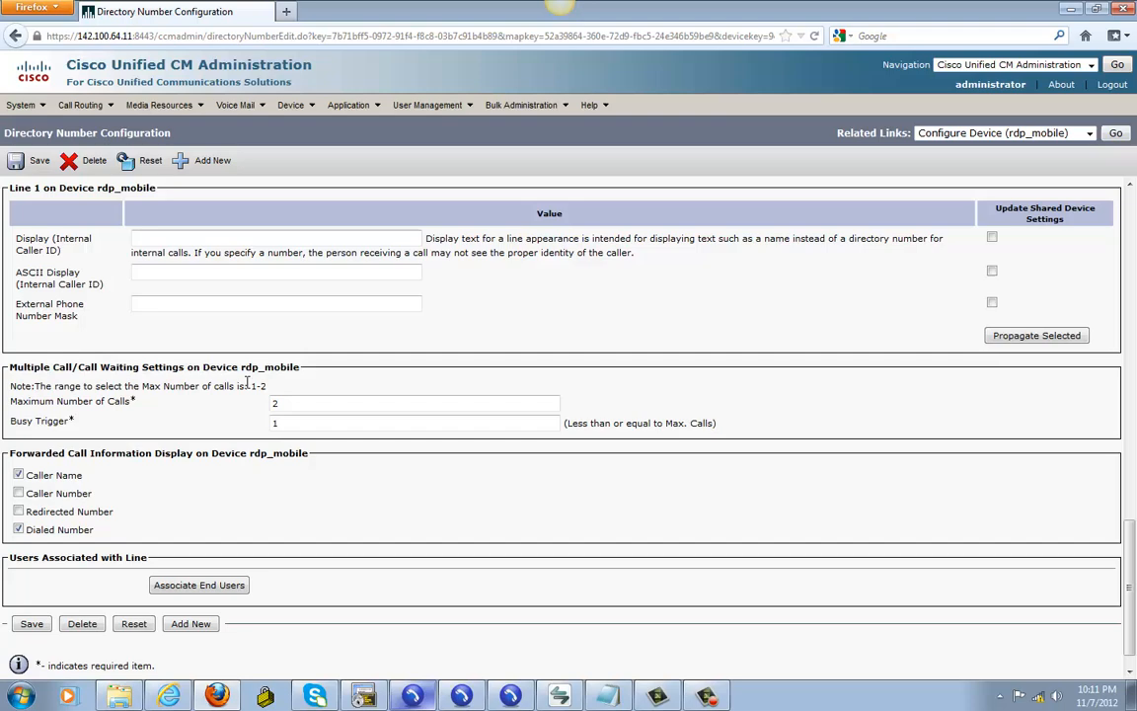
{"action": "double_click", "coordinate": [35, 400]}
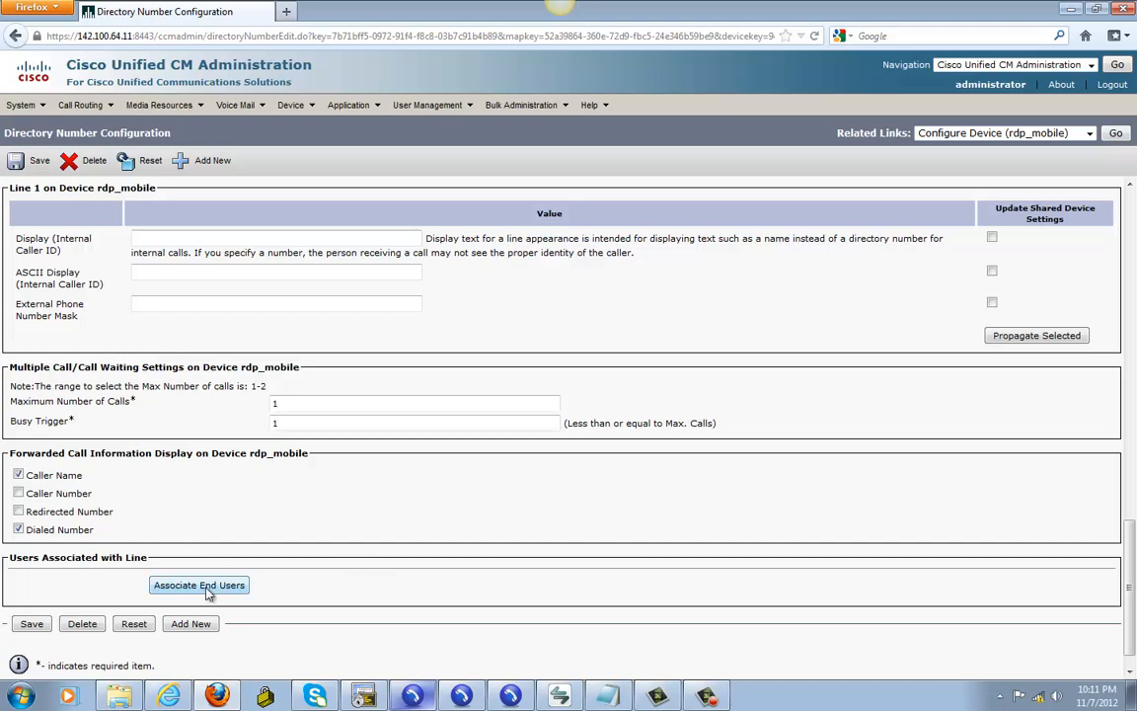
{"action": "left_click", "coordinate": [198, 584]}
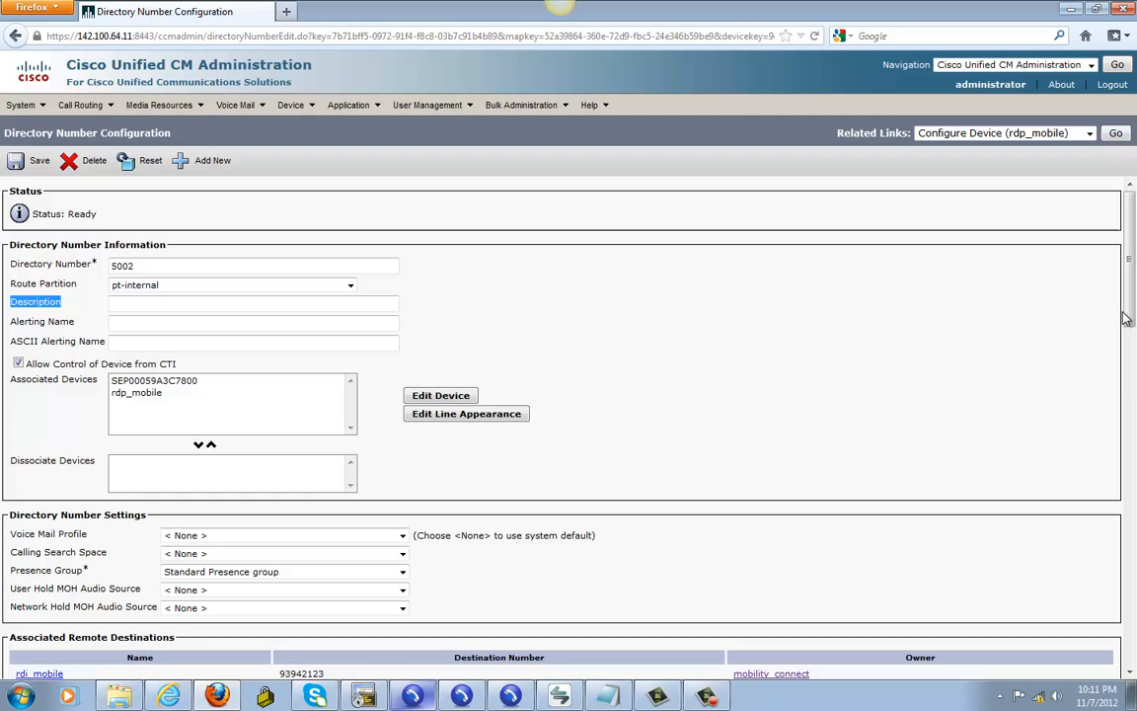
{"action": "mouse_move", "coordinate": [758, 267]}
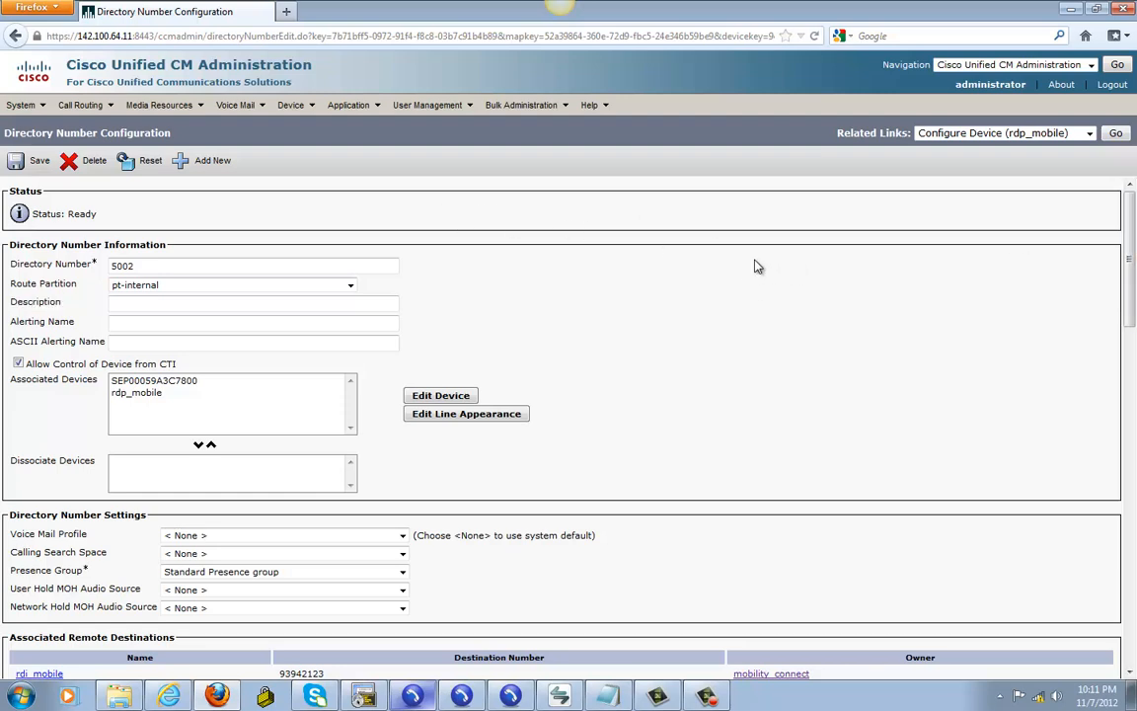
{"action": "mouse_move", "coordinate": [608, 233]}
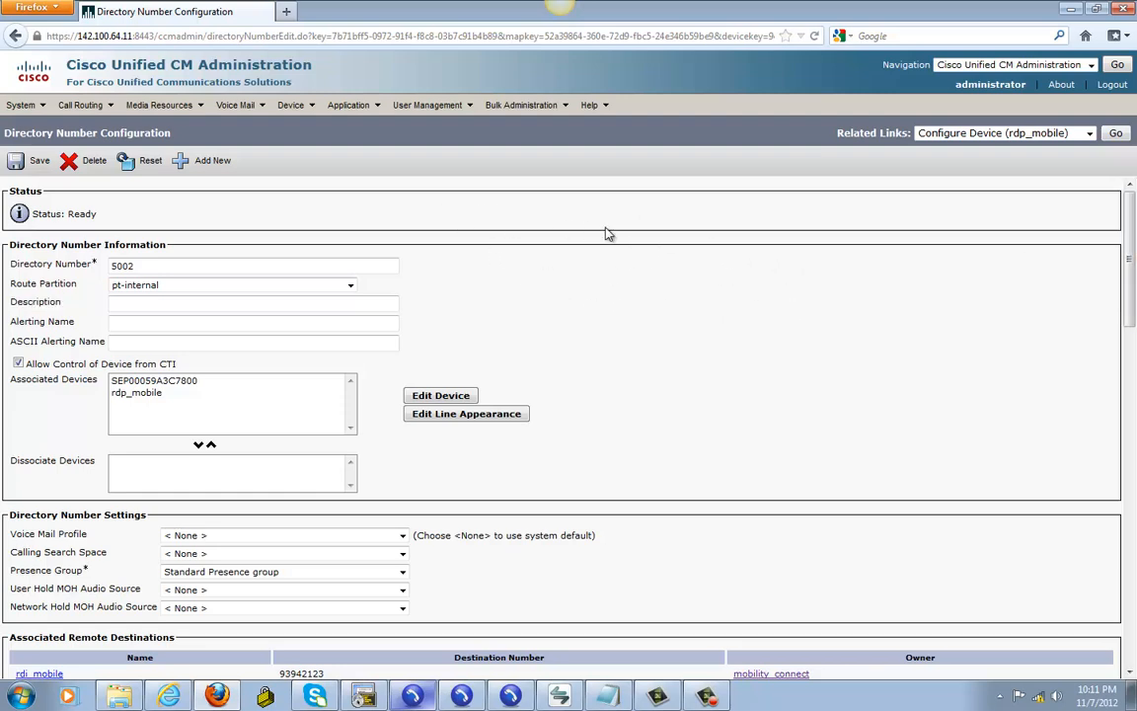
{"action": "mouse_move", "coordinate": [537, 221]}
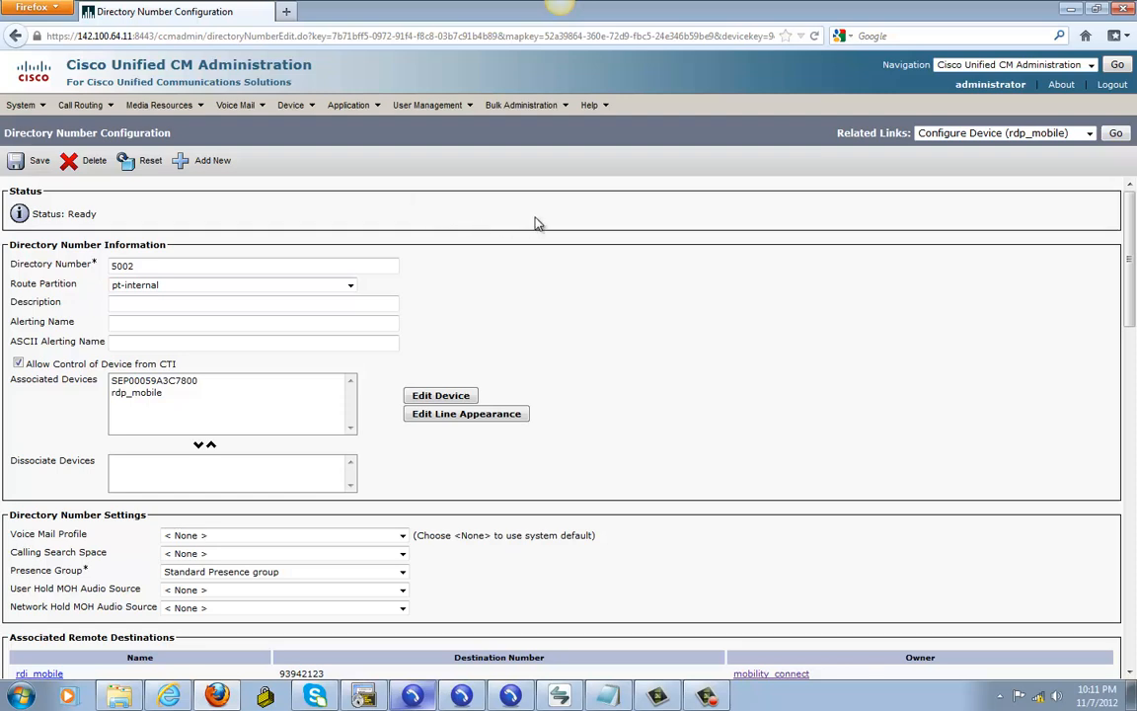
{"action": "mouse_move", "coordinate": [383, 197]}
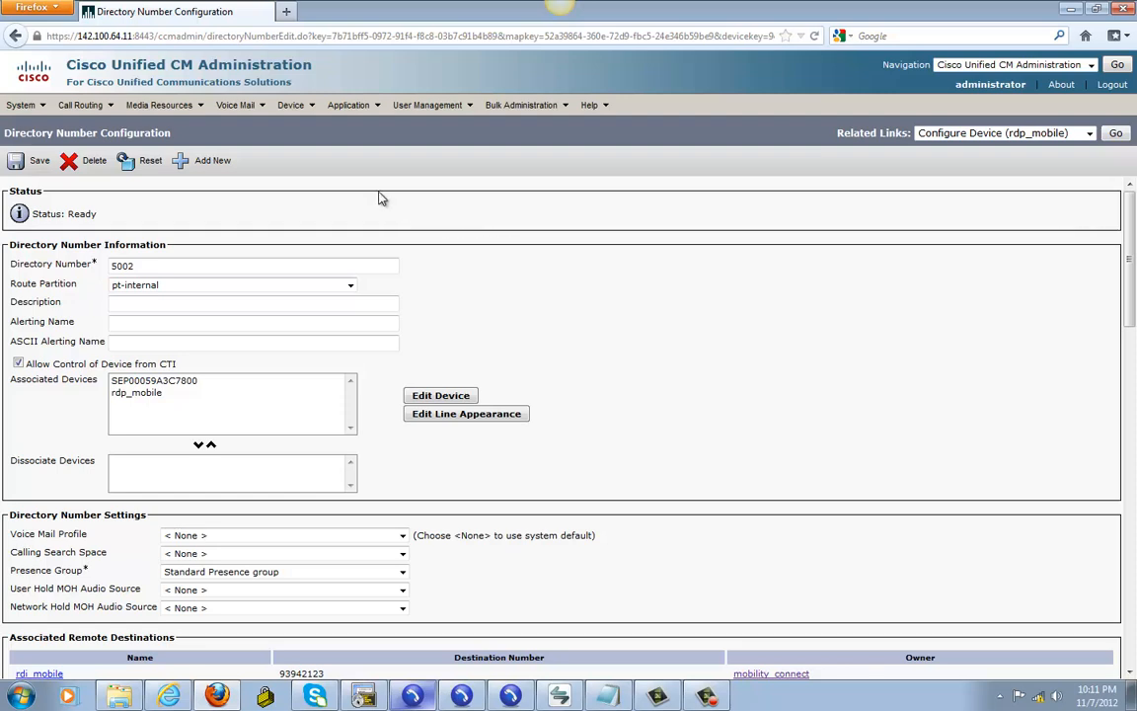
Go to Device > Device Settings > Softkey Template to list the softkey templates
{"action": "left_click", "coordinate": [290, 104]}
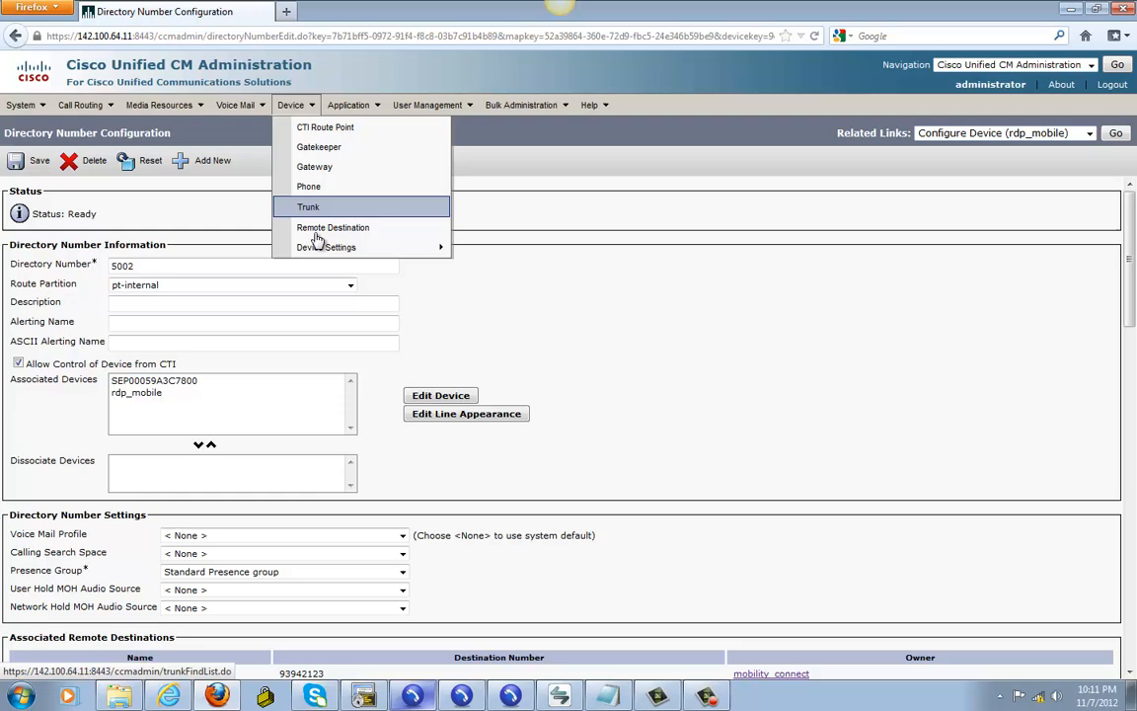
{"action": "mouse_move", "coordinate": [327, 245]}
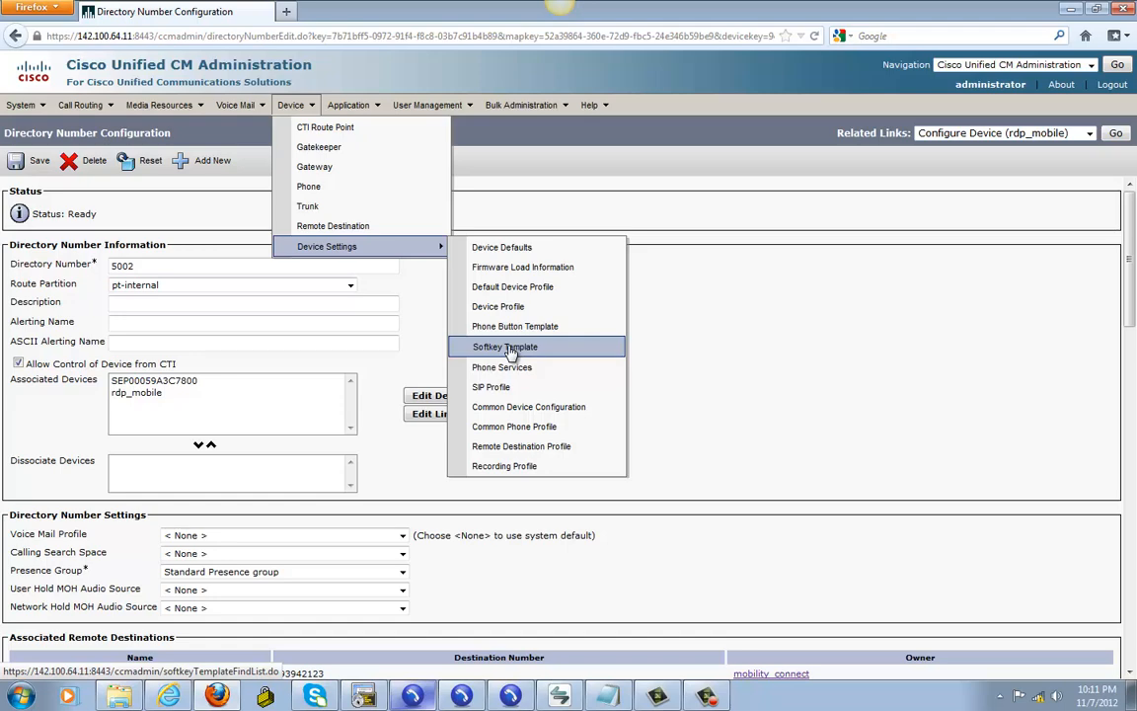
{"action": "left_click", "coordinate": [505, 347]}
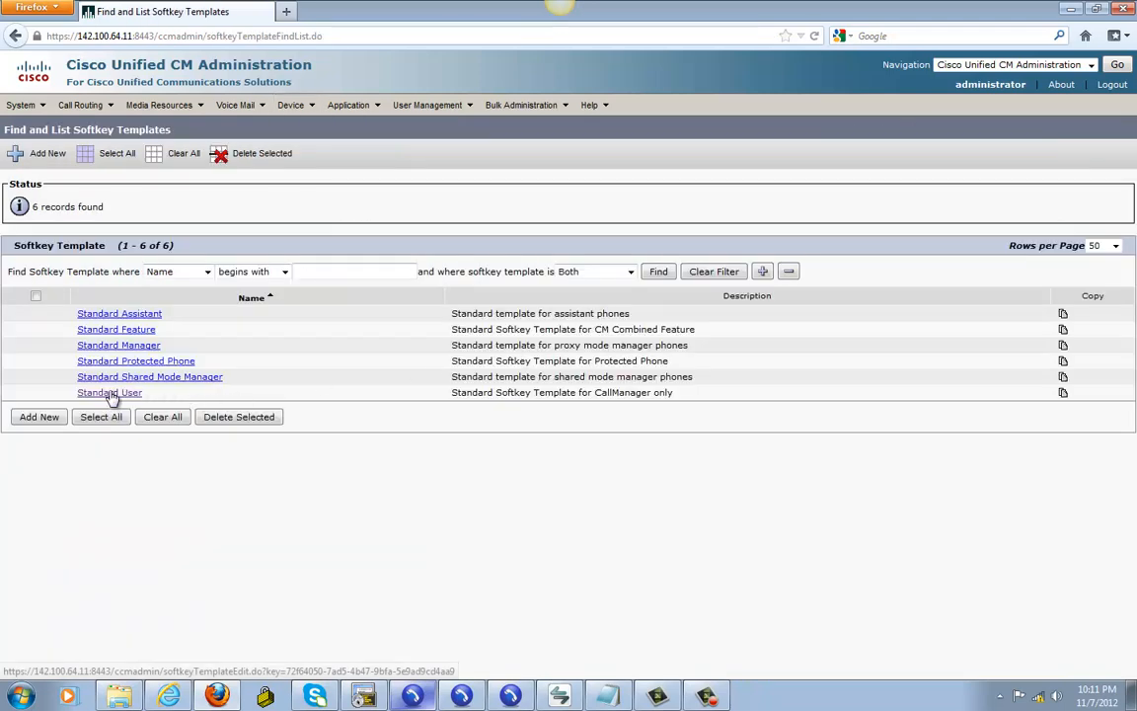
Copy the Standard User template, name it Standard User-Mobility, and save it
{"action": "left_click", "coordinate": [110, 391]}
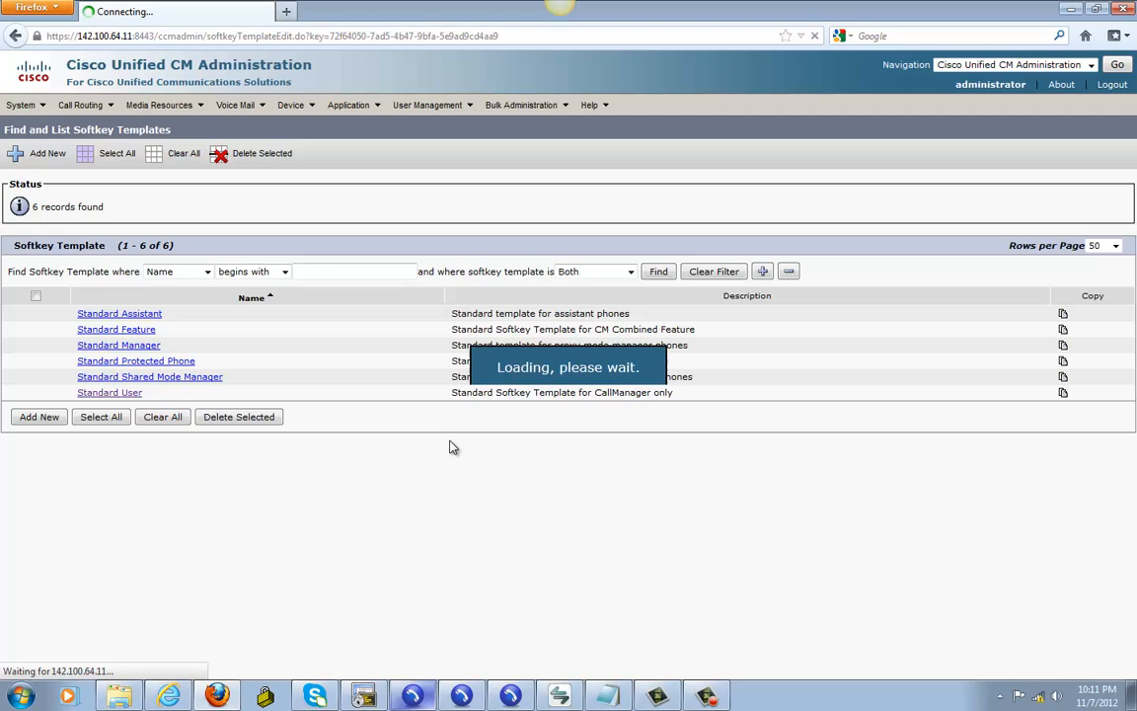
{"action": "left_click", "coordinate": [111, 391]}
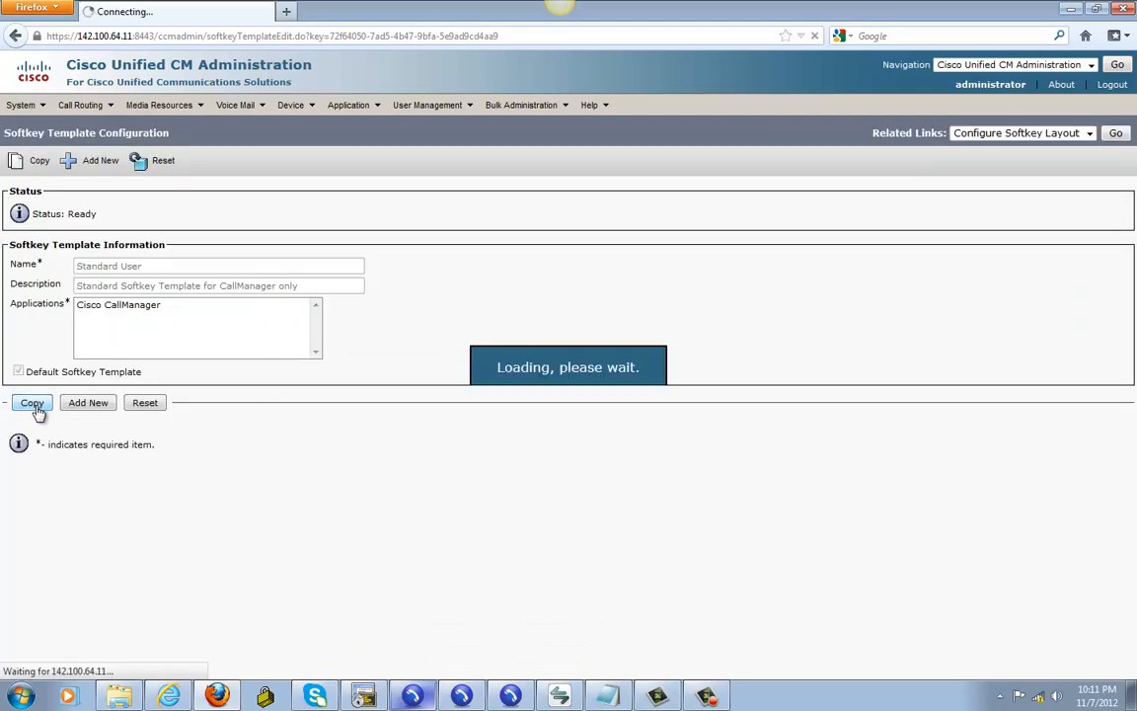
{"action": "left_click", "coordinate": [32, 403]}
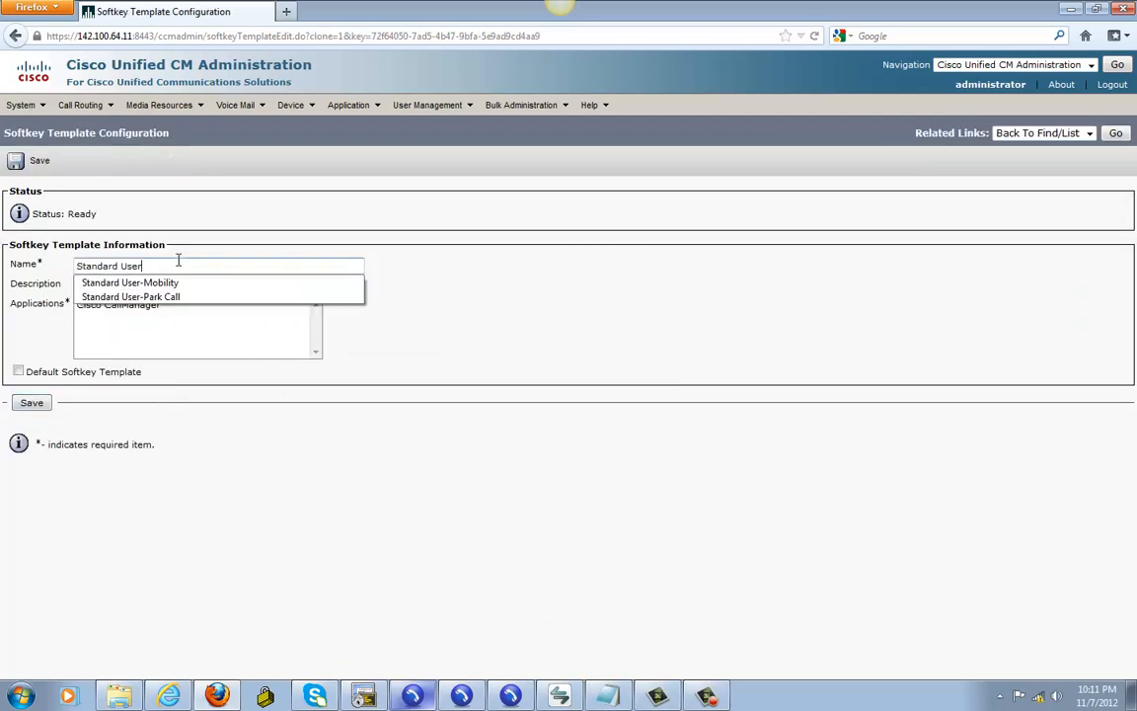
{"action": "left_click", "coordinate": [131, 282]}
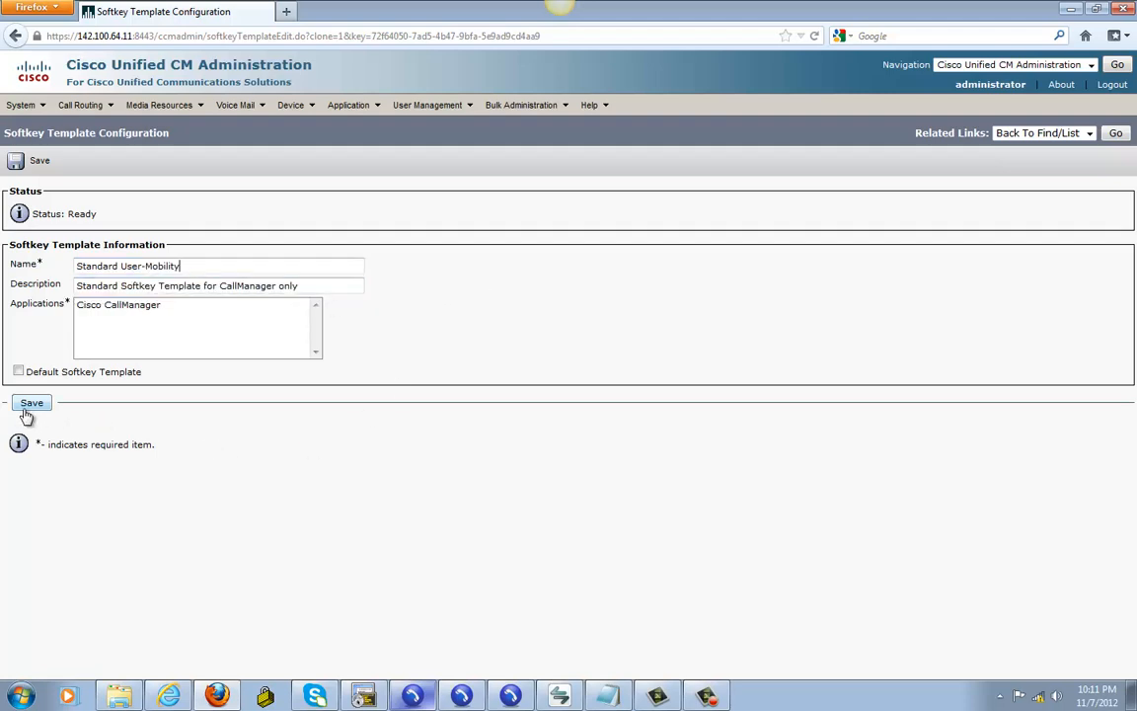
{"action": "left_click", "coordinate": [32, 403]}
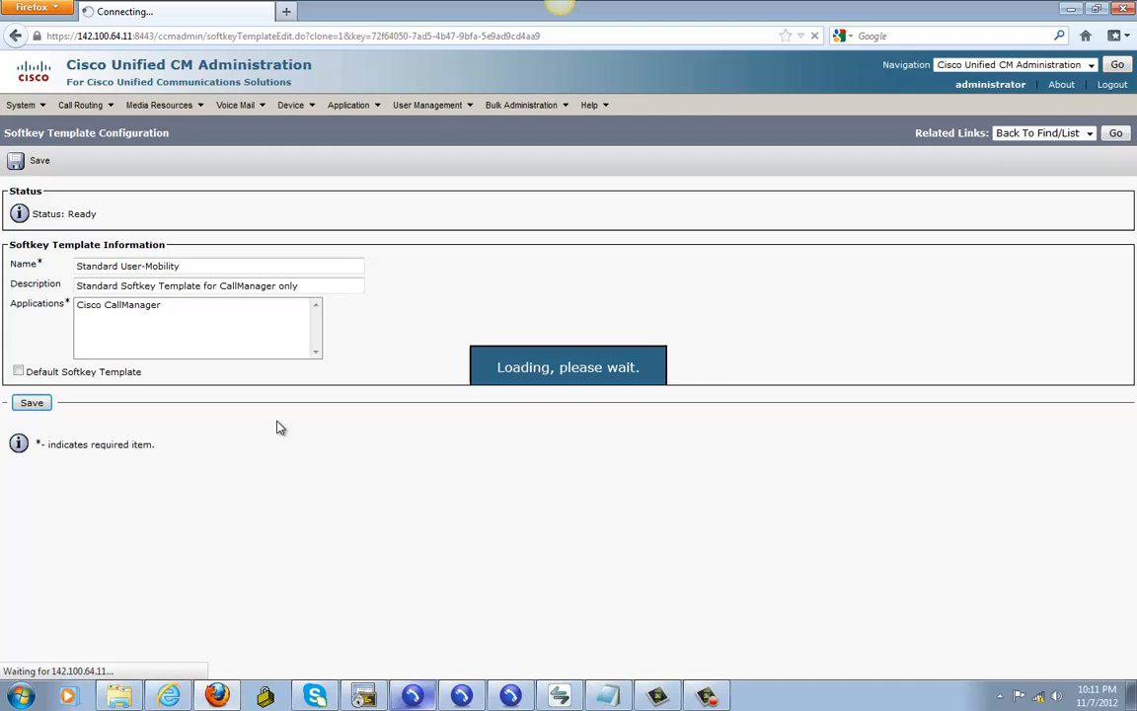
{"action": "left_click", "coordinate": [31, 403]}
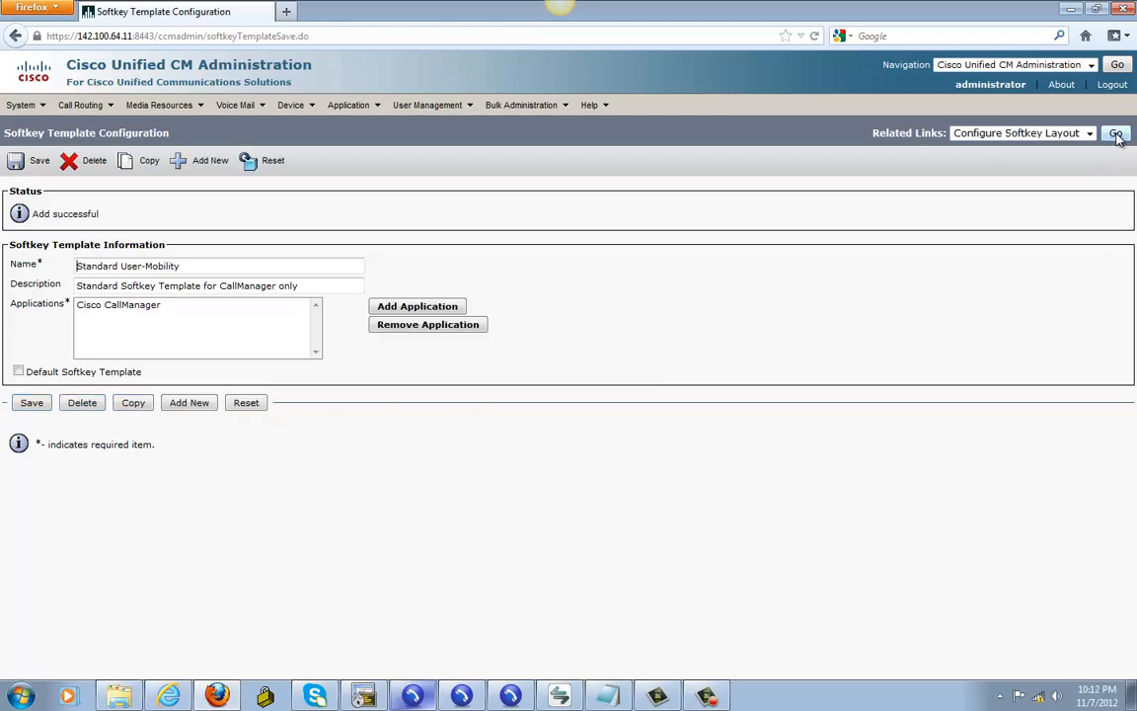
{"action": "mouse_move", "coordinate": [1086, 146]}
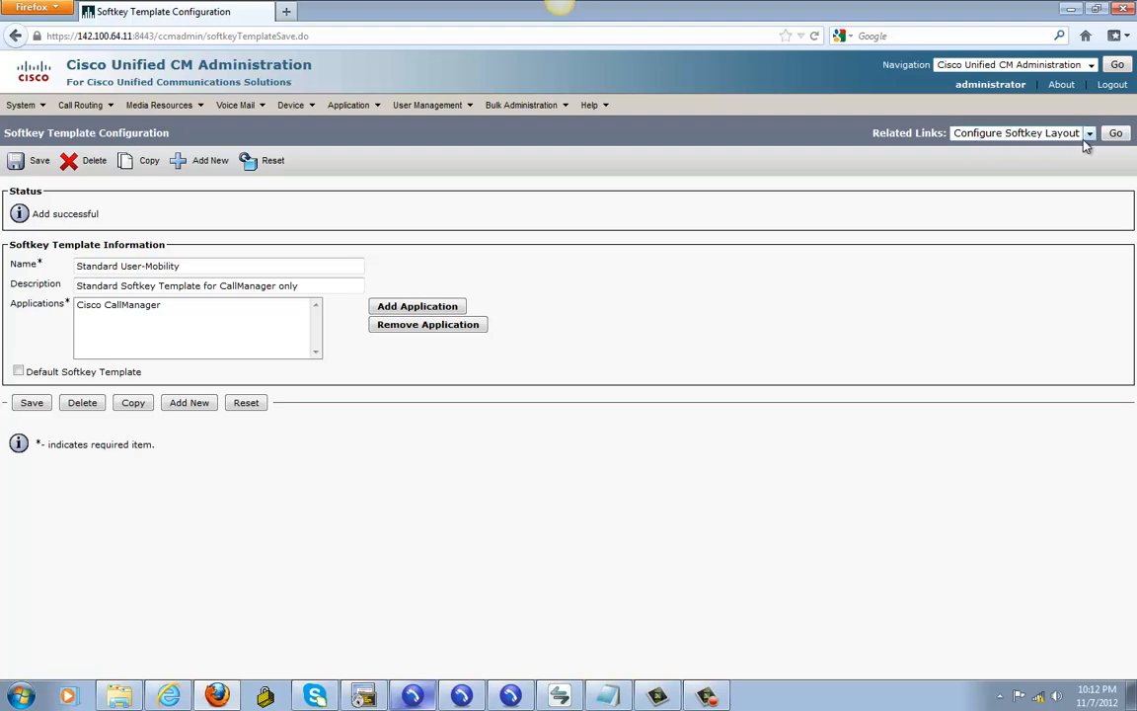
In Softkey Layout Configuration, add Mobility to the On Hook and Connected states and save
{"action": "left_click", "coordinate": [1115, 132]}
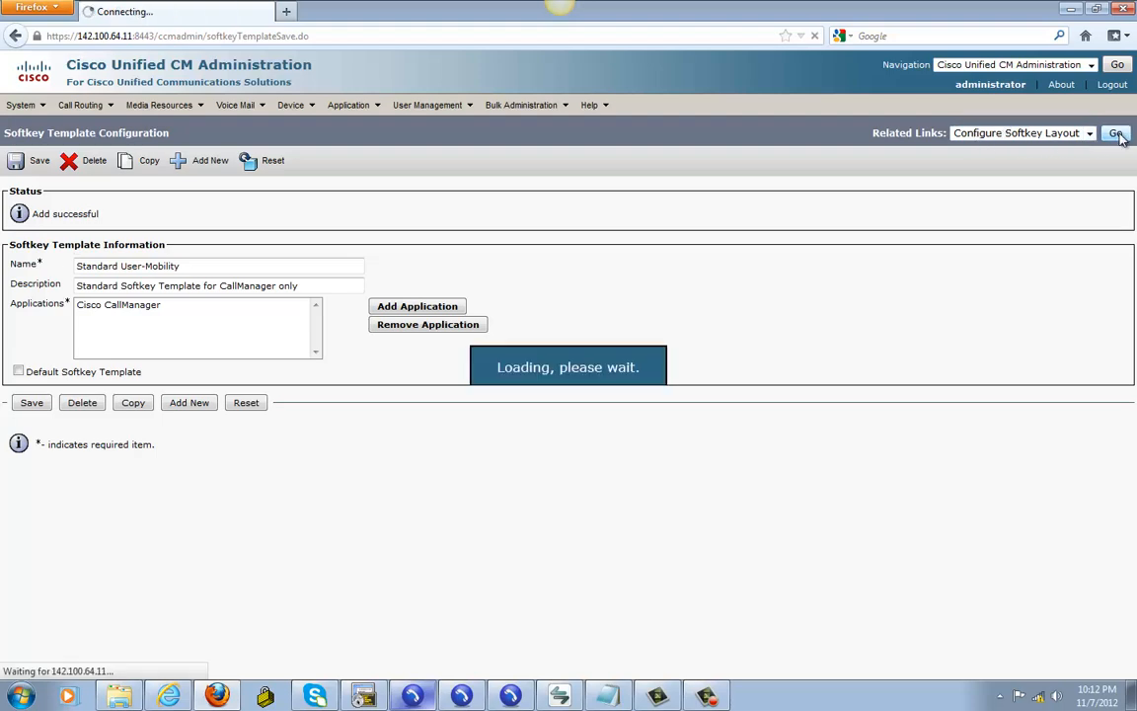
{"action": "left_click", "coordinate": [1116, 132]}
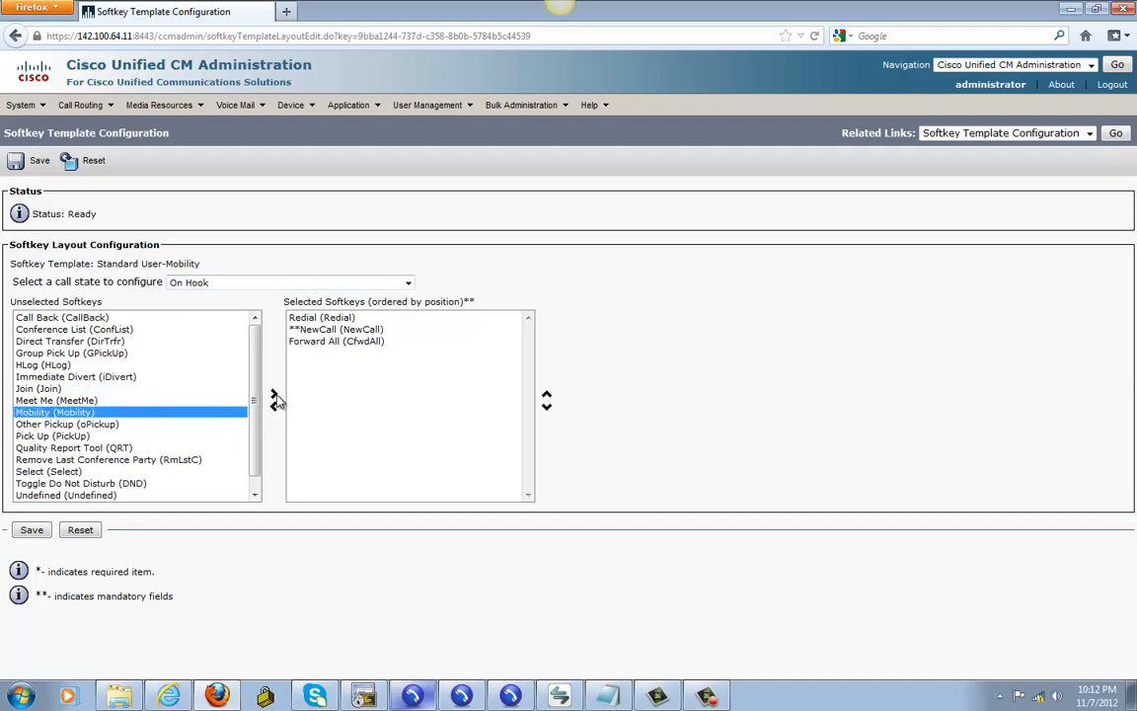
{"action": "left_click", "coordinate": [274, 395]}
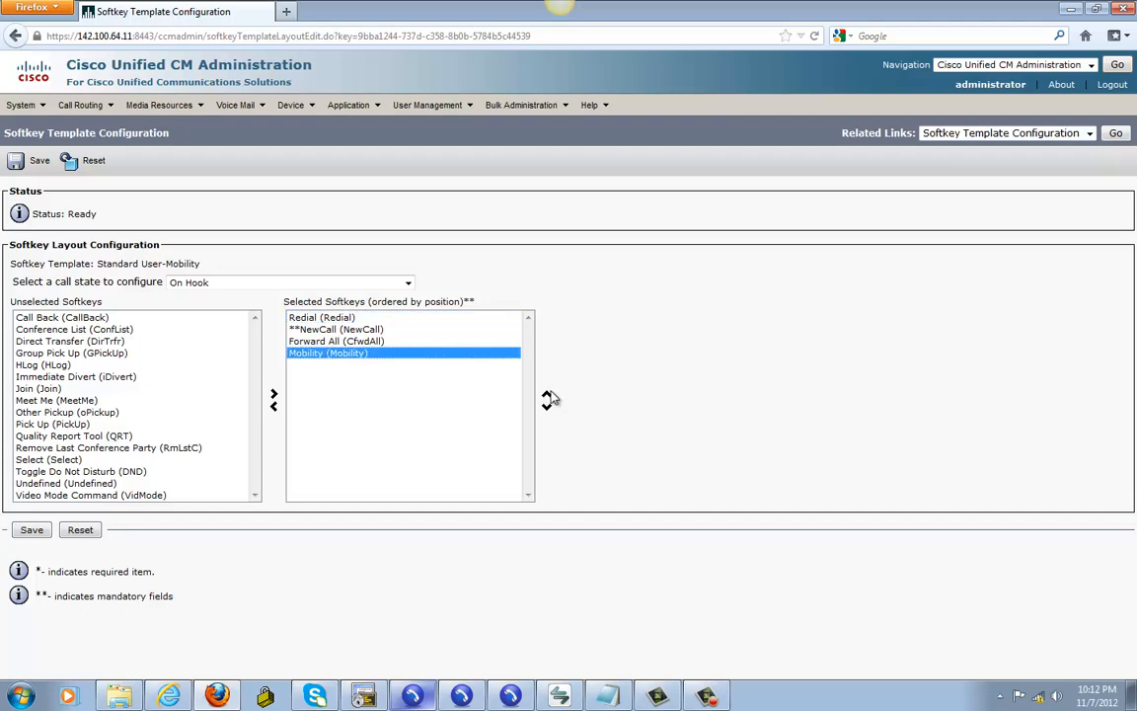
{"action": "left_click", "coordinate": [545, 395]}
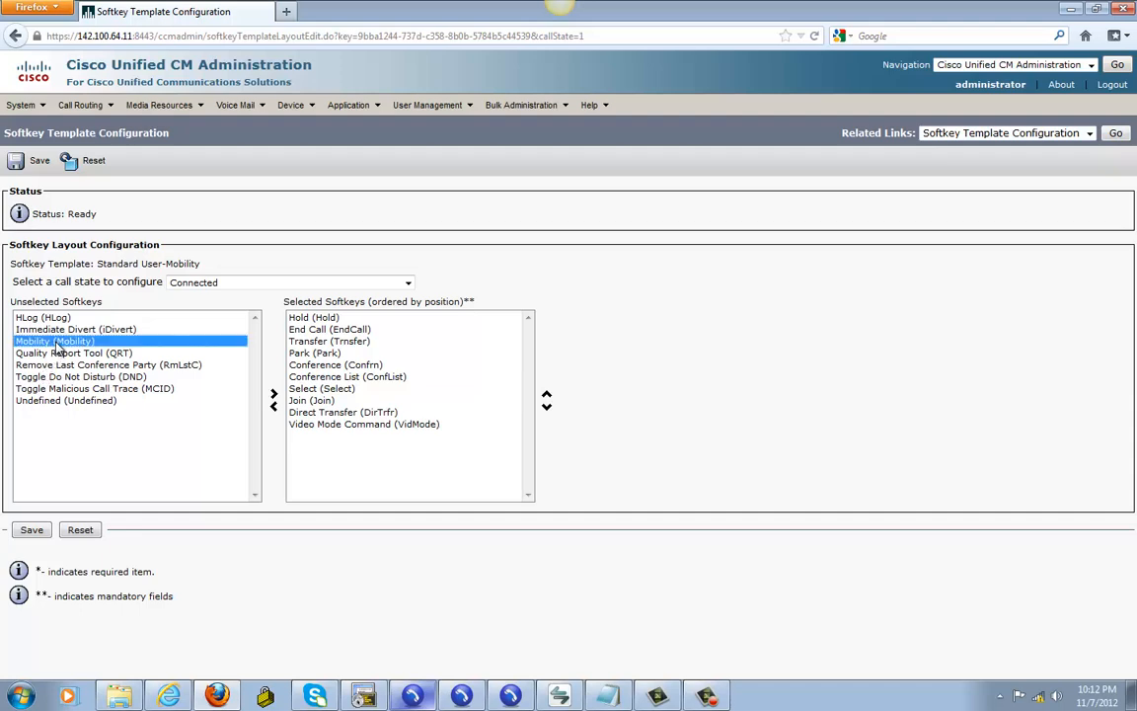
{"action": "left_click", "coordinate": [272, 395]}
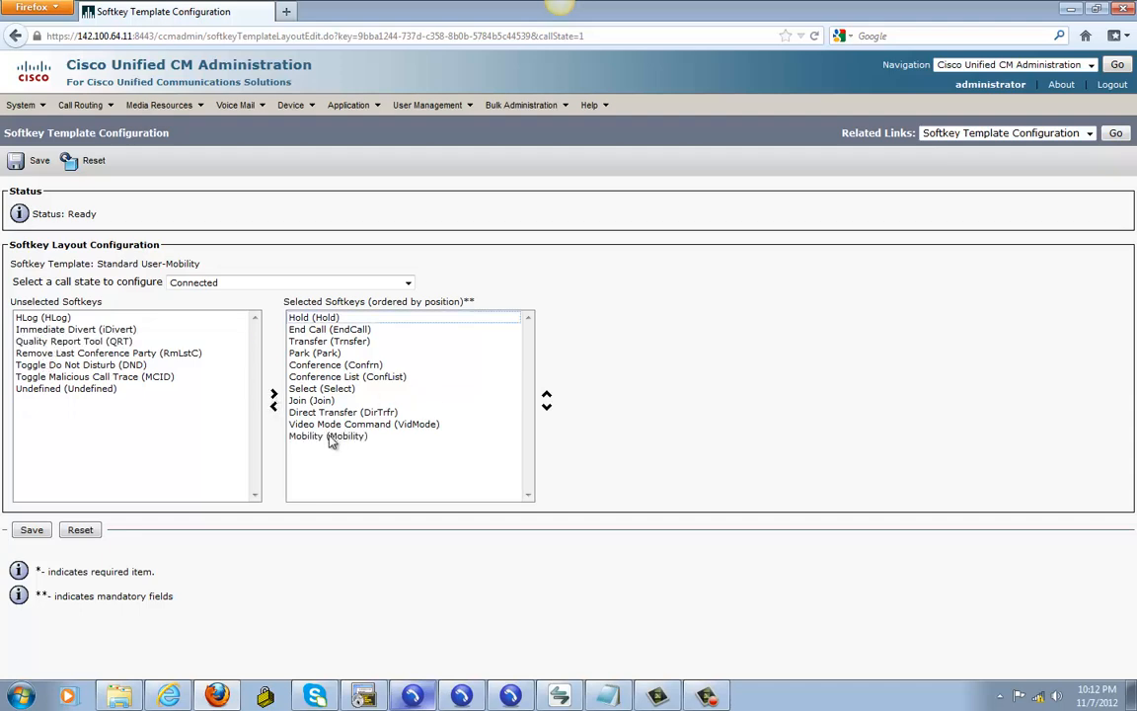
{"action": "left_click", "coordinate": [547, 395]}
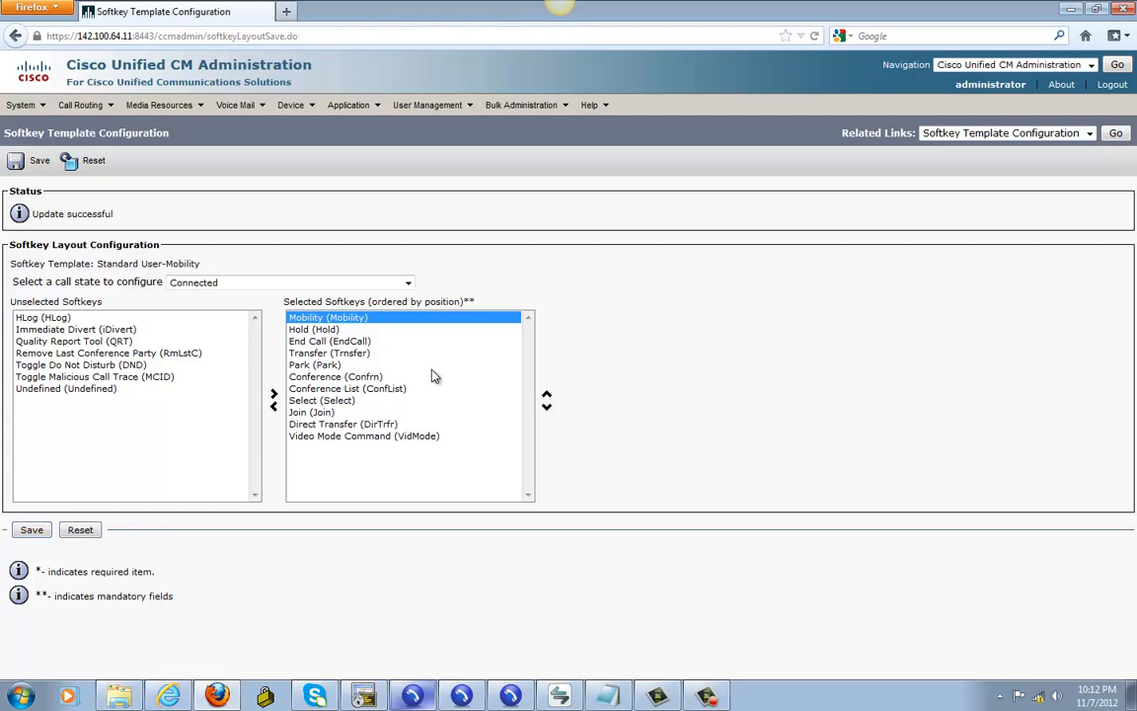
{"action": "mouse_move", "coordinate": [235, 104]}
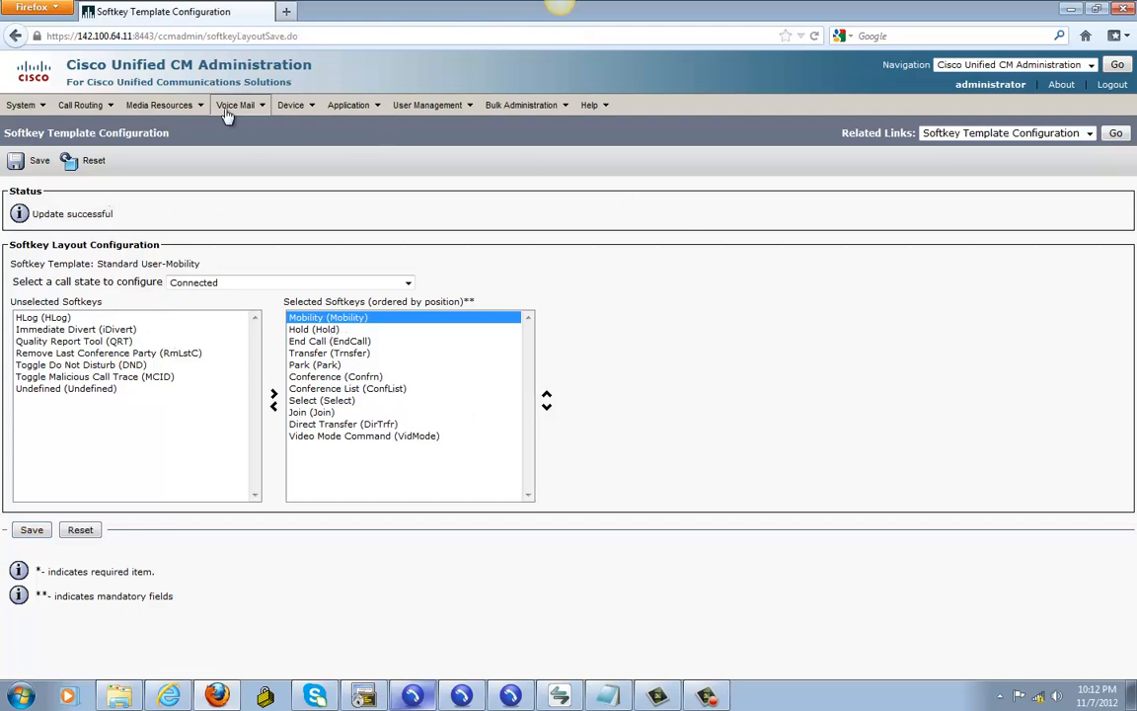
Set HQ Phone 2's Softkey Template to Standard User-Mobility and save the phone
{"action": "left_click", "coordinate": [308, 186]}
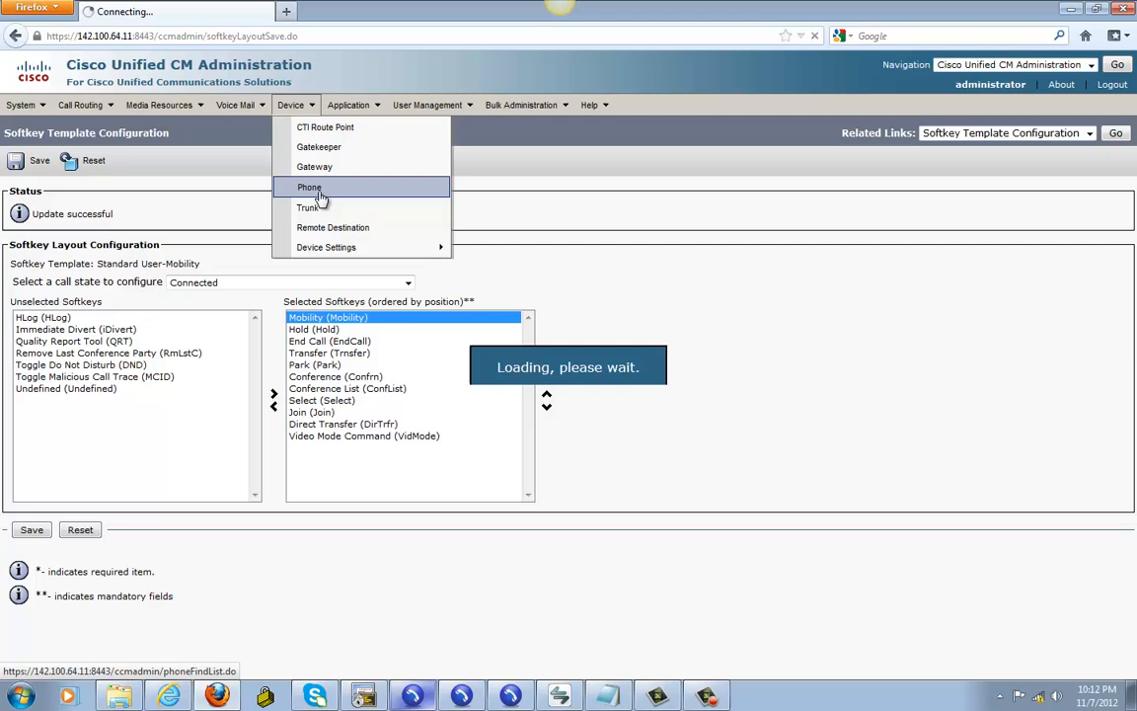
{"action": "left_click", "coordinate": [308, 185]}
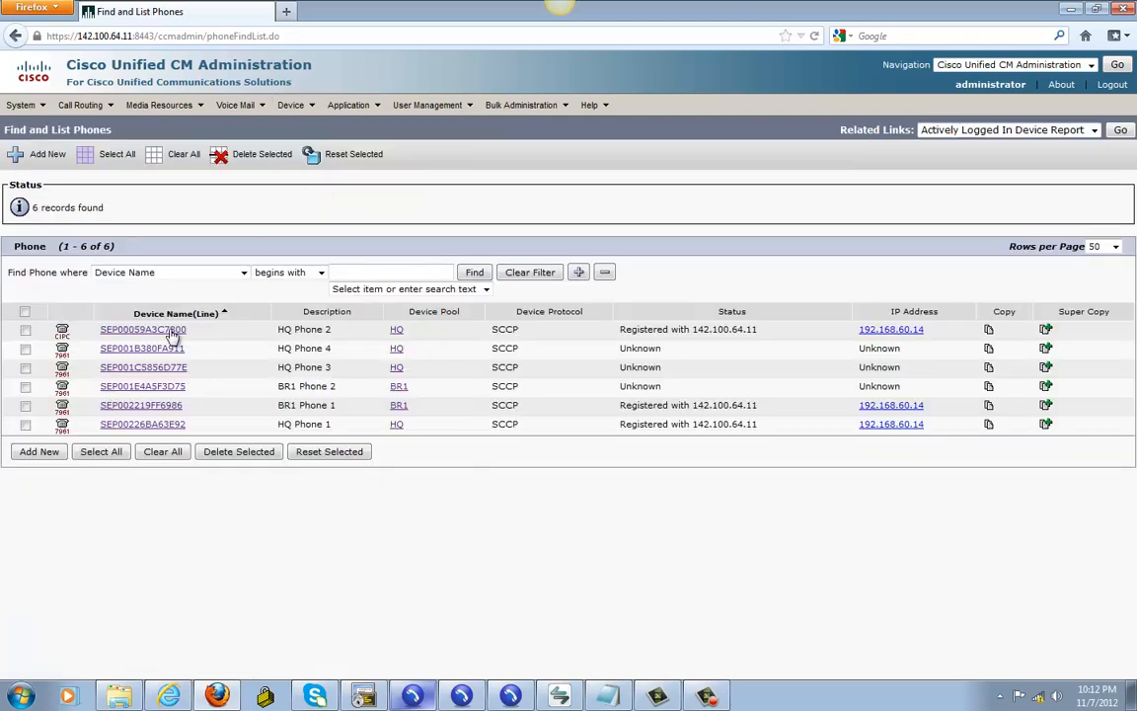
{"action": "left_click", "coordinate": [142, 328]}
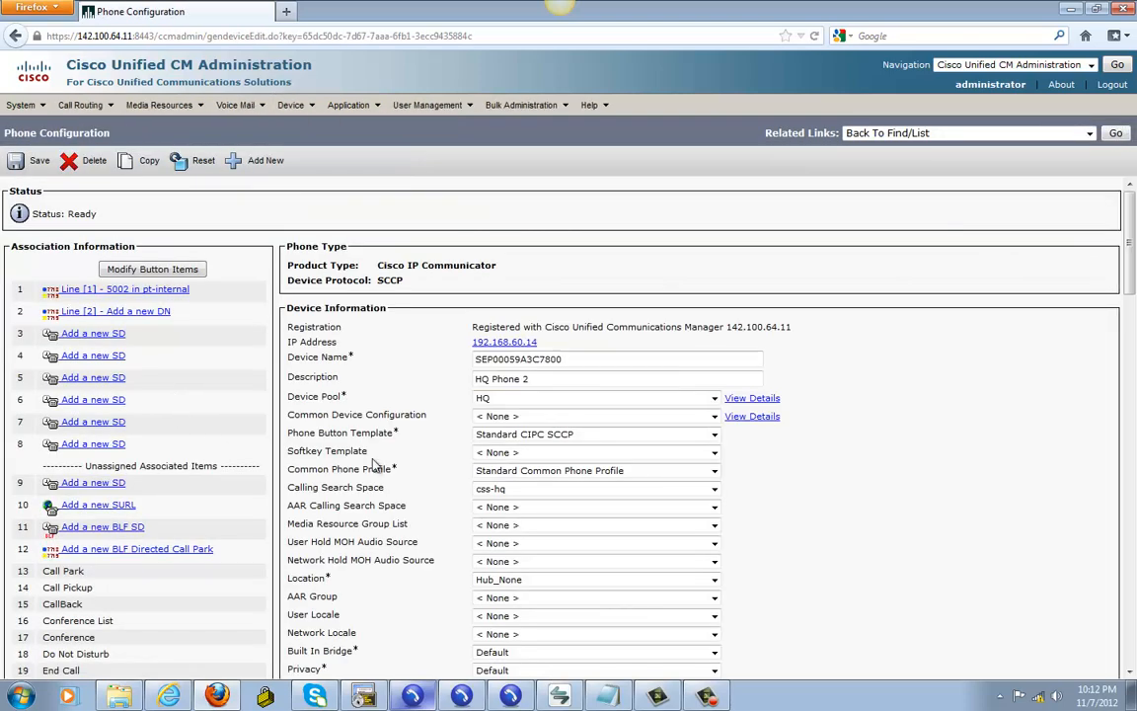
{"action": "left_click", "coordinate": [710, 450]}
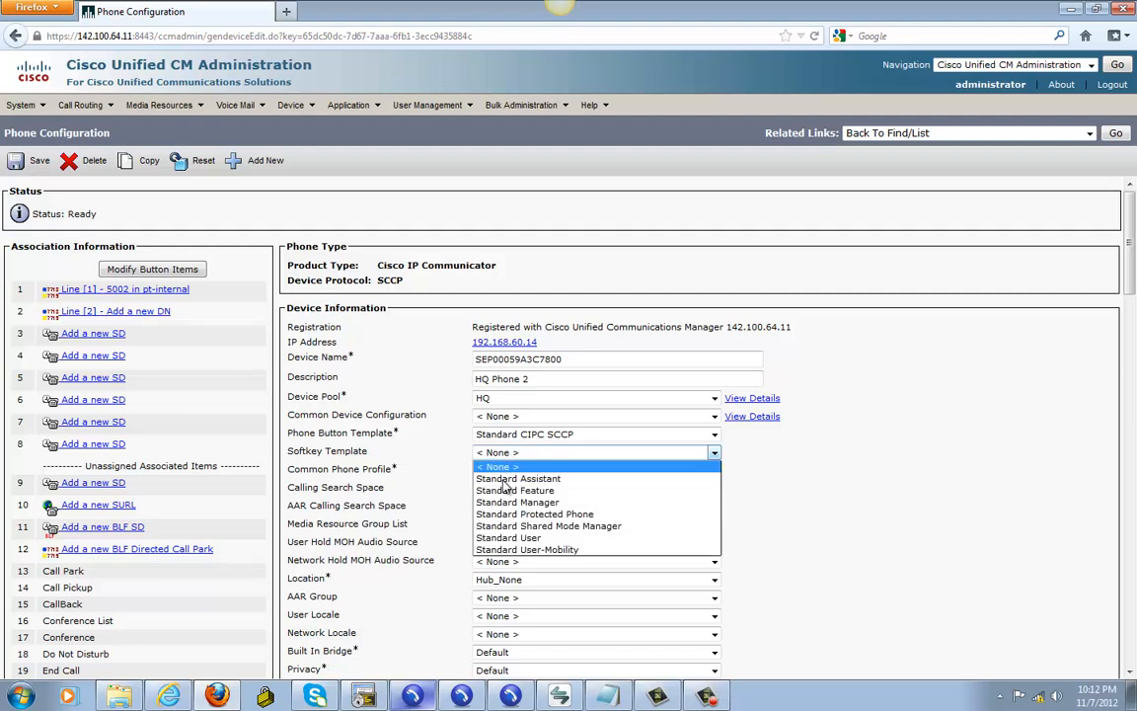
{"action": "left_click", "coordinate": [525, 549]}
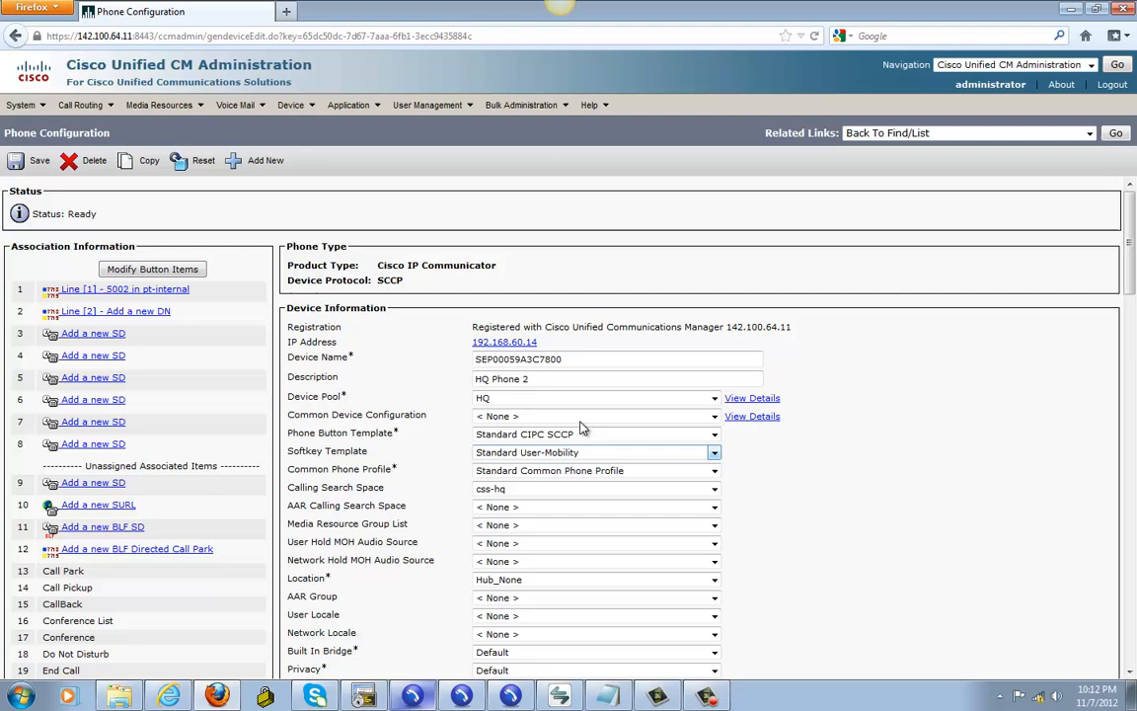
{"action": "left_click", "coordinate": [31, 160]}
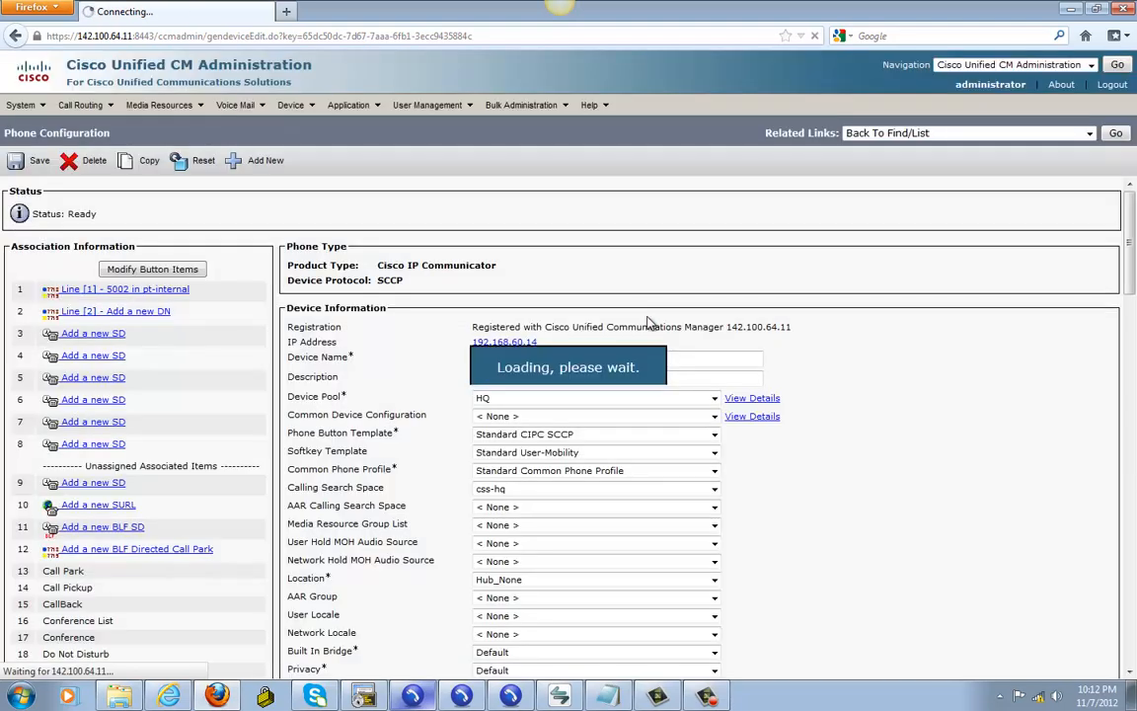
{"action": "left_click", "coordinate": [39, 160]}
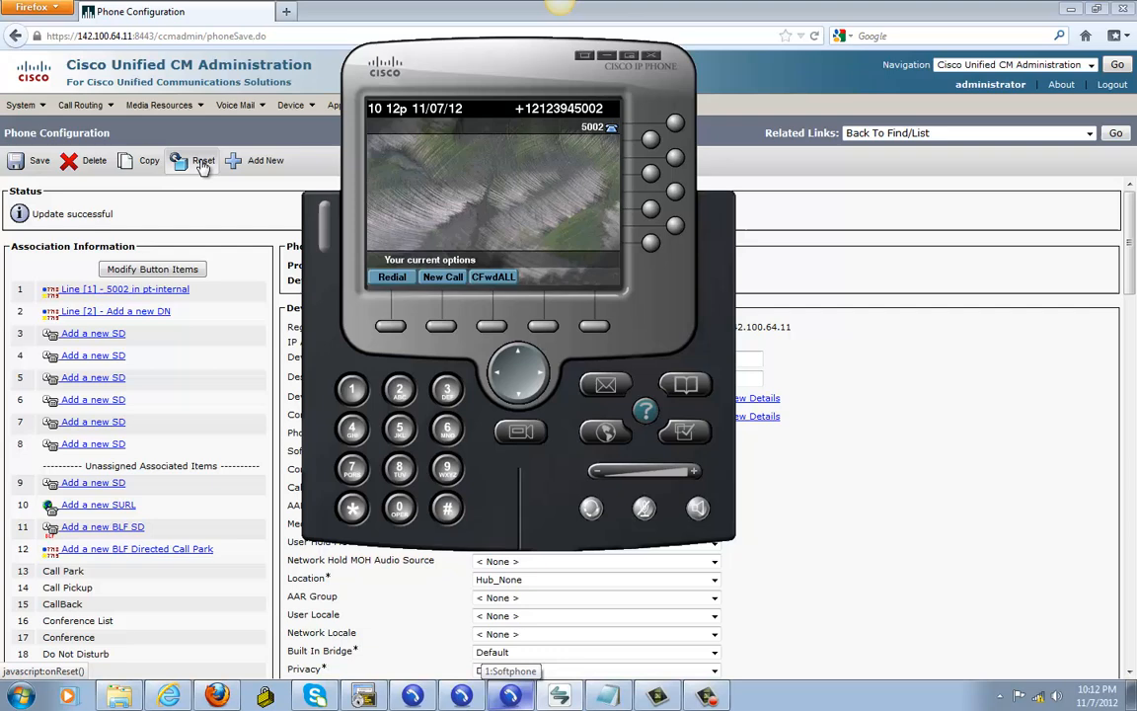
Reset HQ Phone 2 from the Device Reset window and close it
{"action": "left_click", "coordinate": [203, 160]}
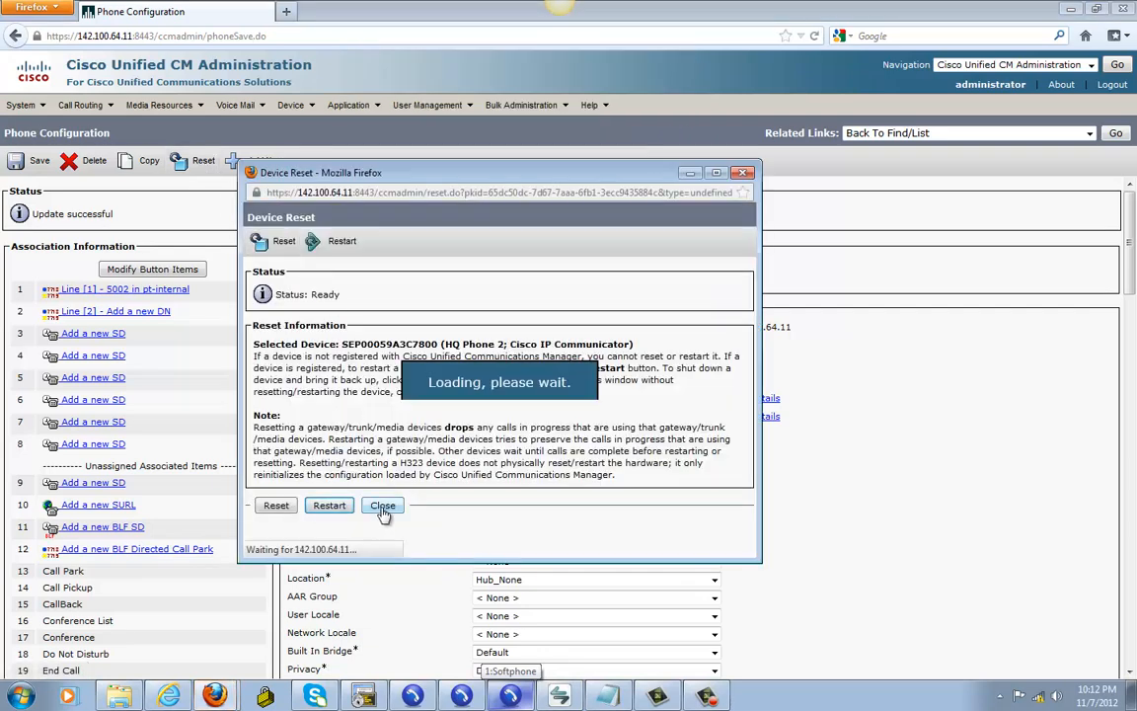
{"action": "left_click", "coordinate": [383, 505]}
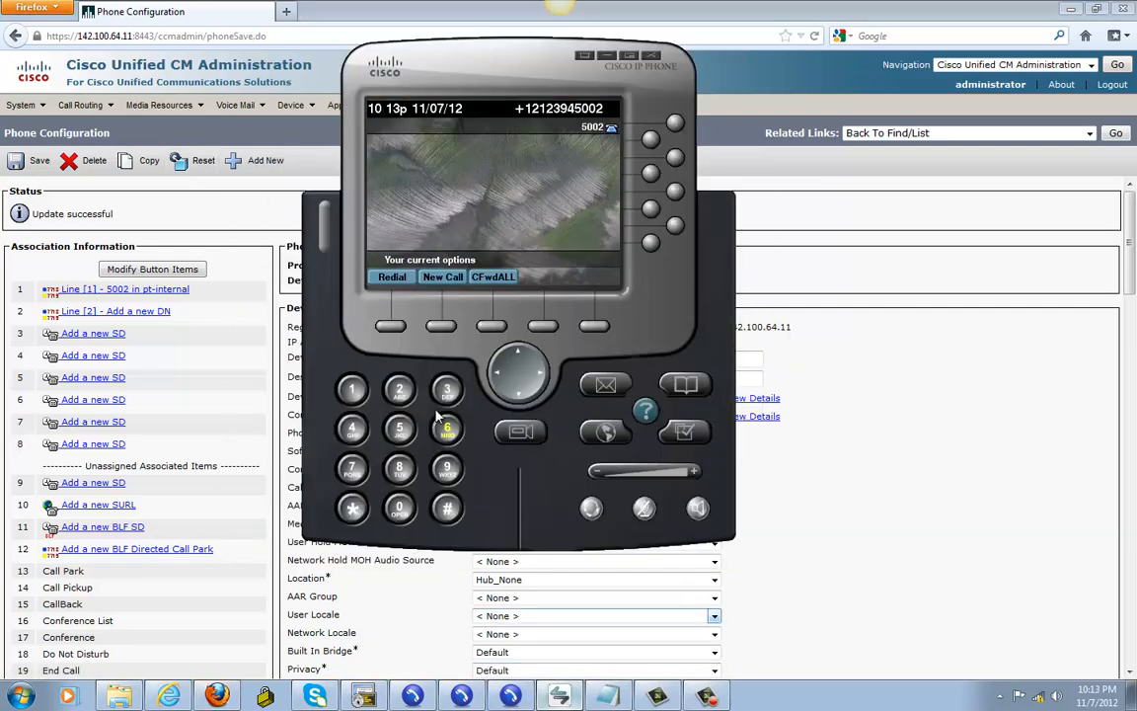
{"action": "mouse_move", "coordinate": [570, 412]}
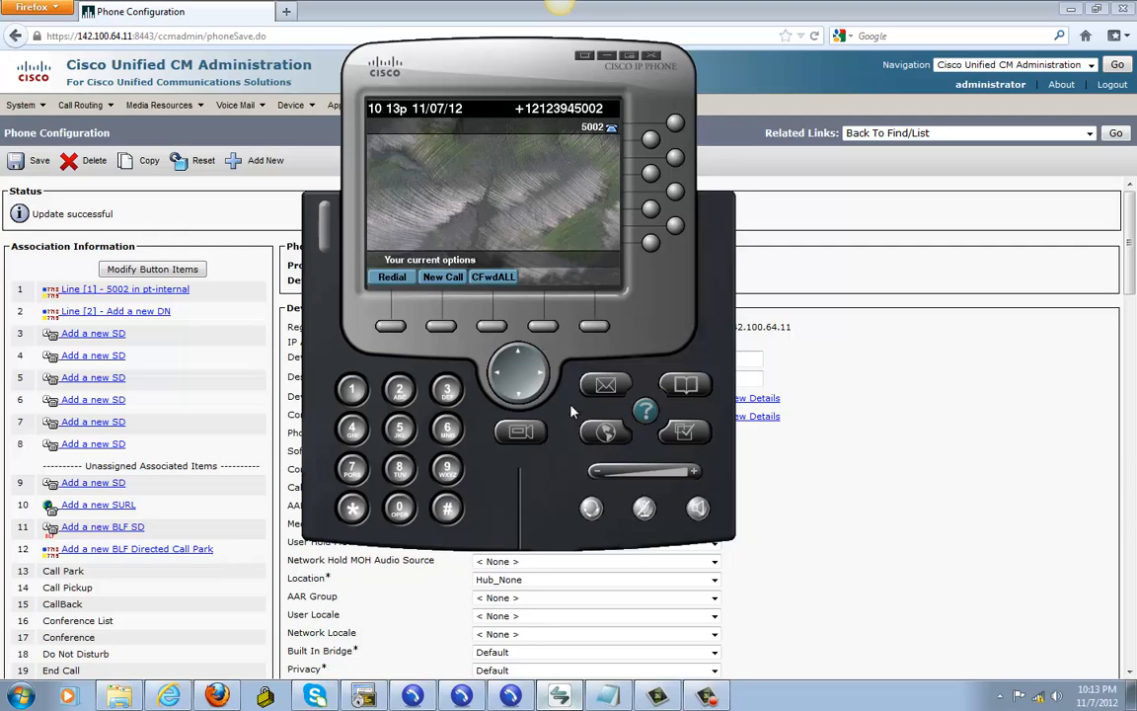
{"action": "mouse_move", "coordinate": [415, 138]}
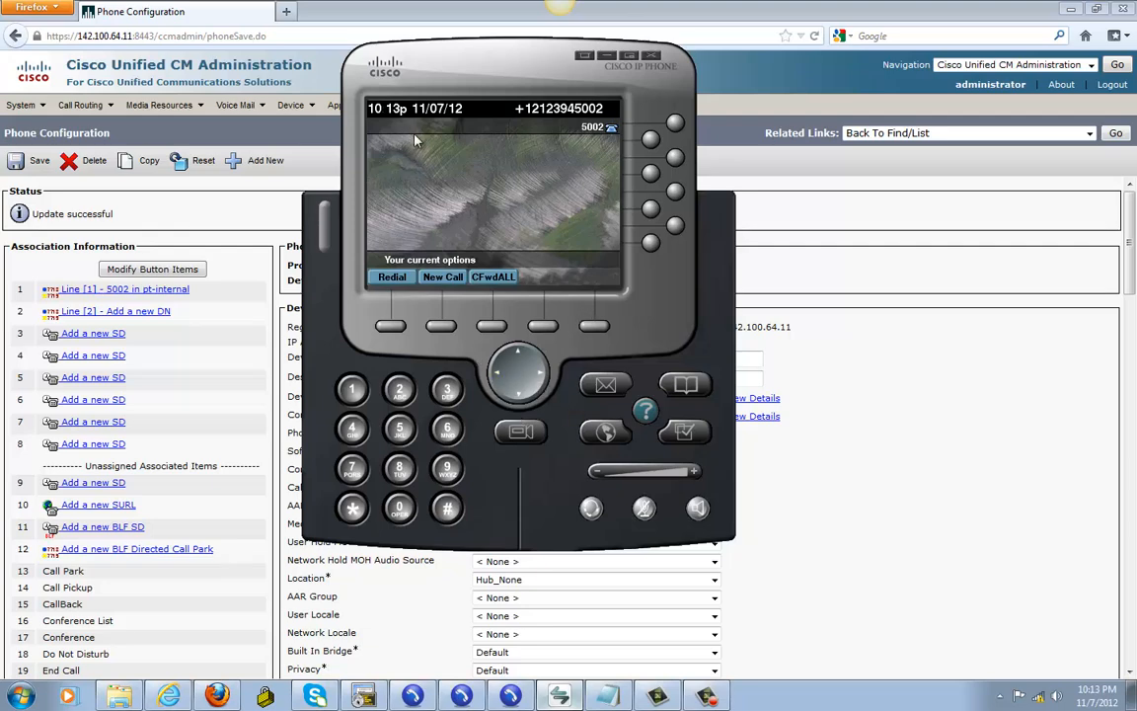
{"action": "mouse_move", "coordinate": [395, 365]}
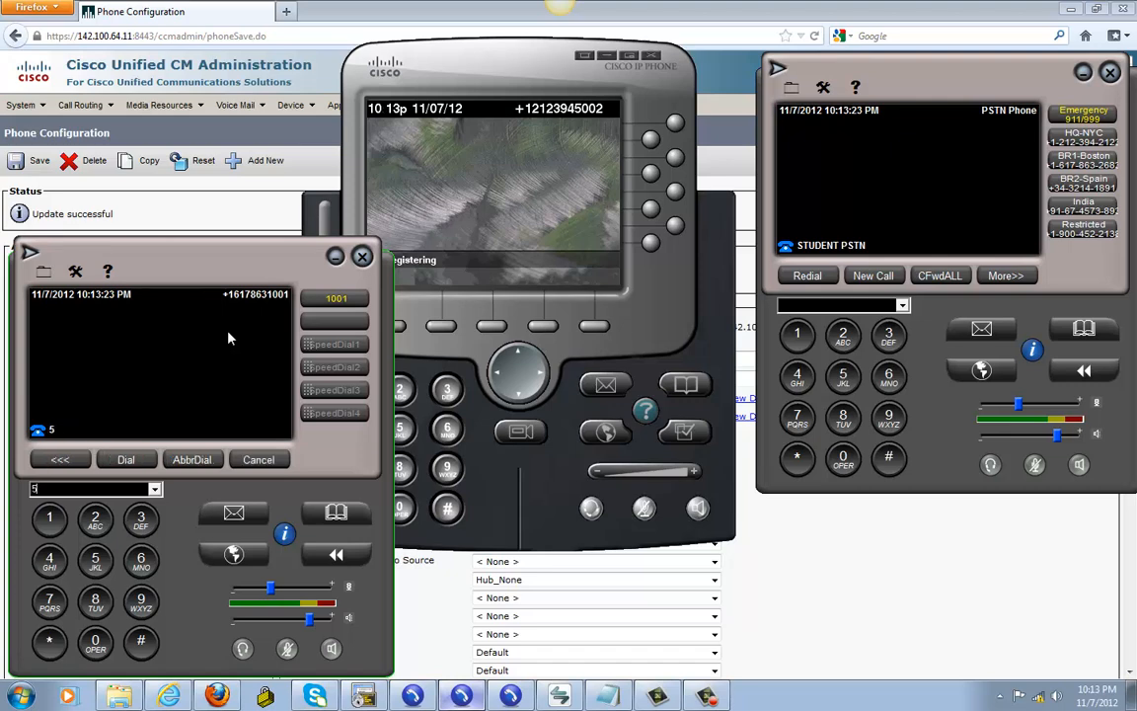
Dial 5002 from BR1 Phone 1, end the unanswered attempt, and redial until connected
{"action": "type", "text": "002"}
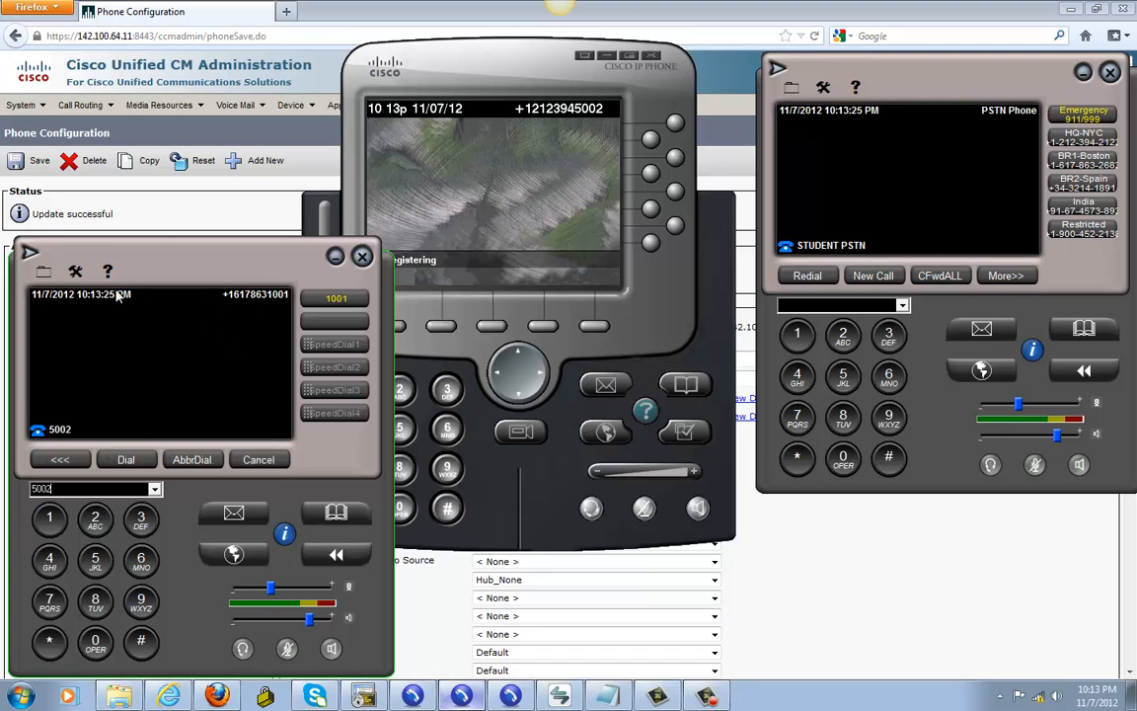
{"action": "left_click", "coordinate": [127, 458]}
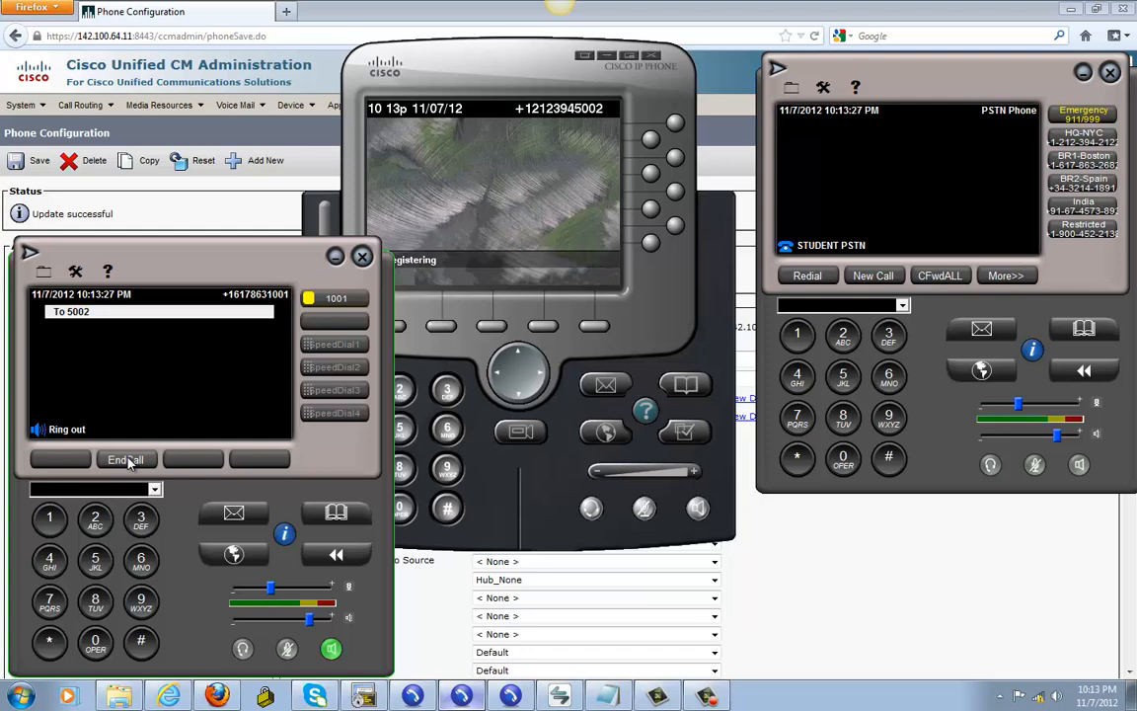
{"action": "left_click", "coordinate": [126, 458]}
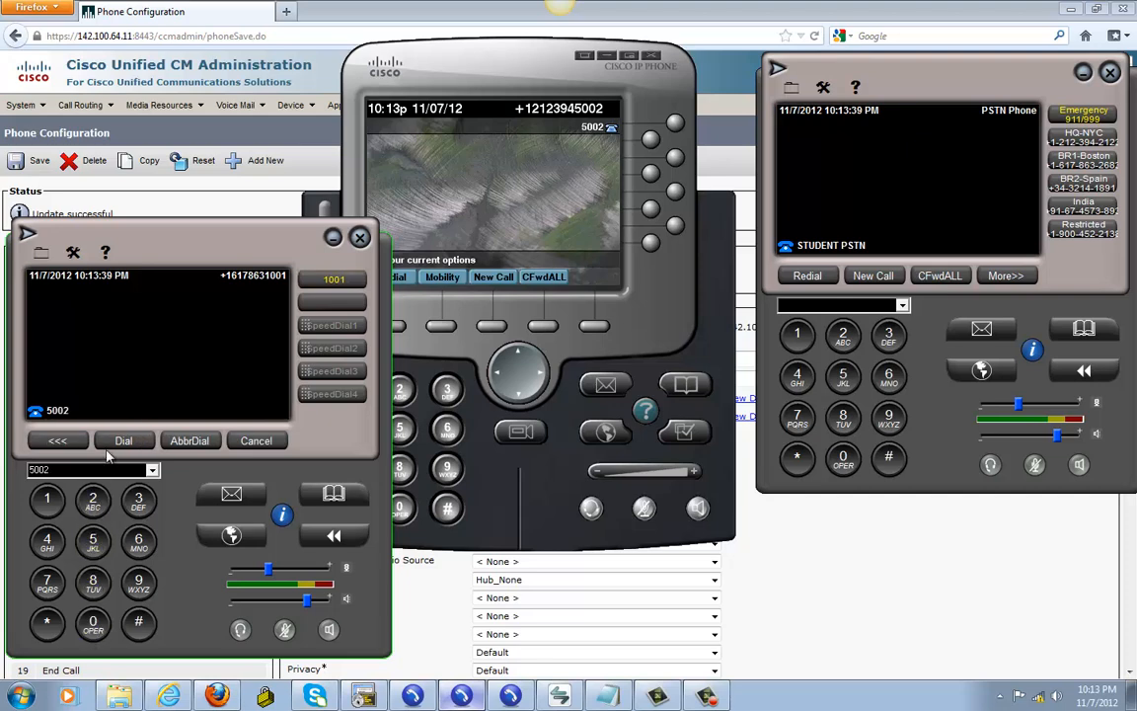
{"action": "left_click", "coordinate": [123, 440]}
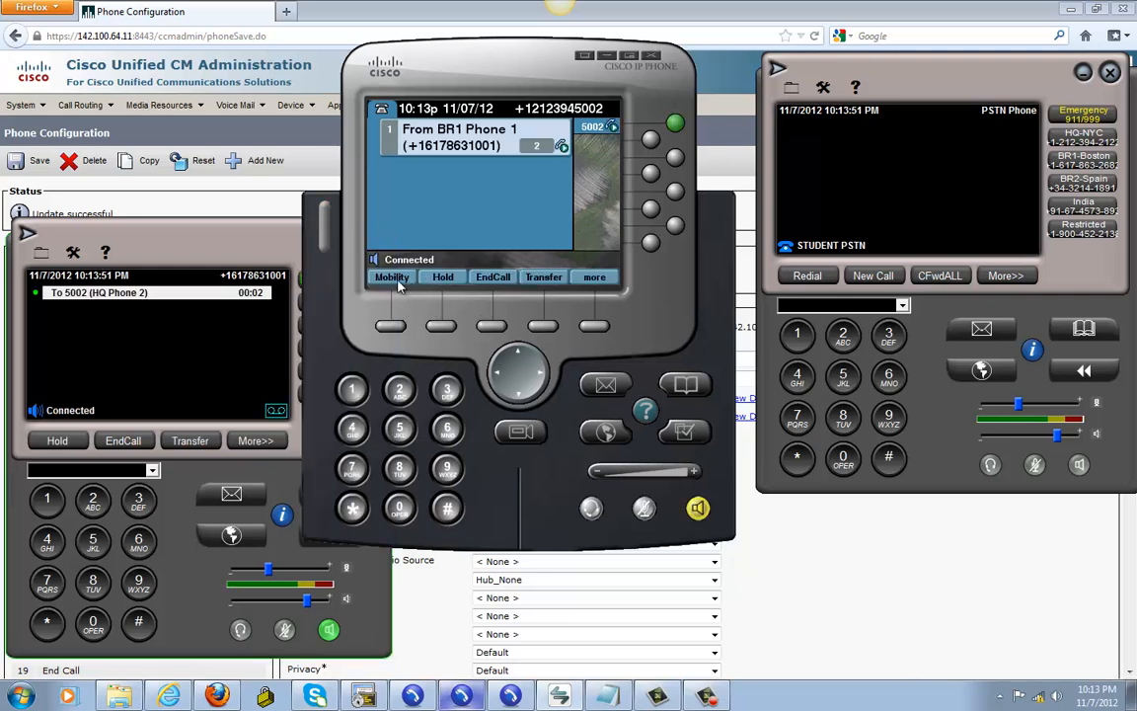
Use Mobility to send the call to the mobile phone, then resume on HQ Phone 2 and end it
{"action": "left_click", "coordinate": [644, 508]}
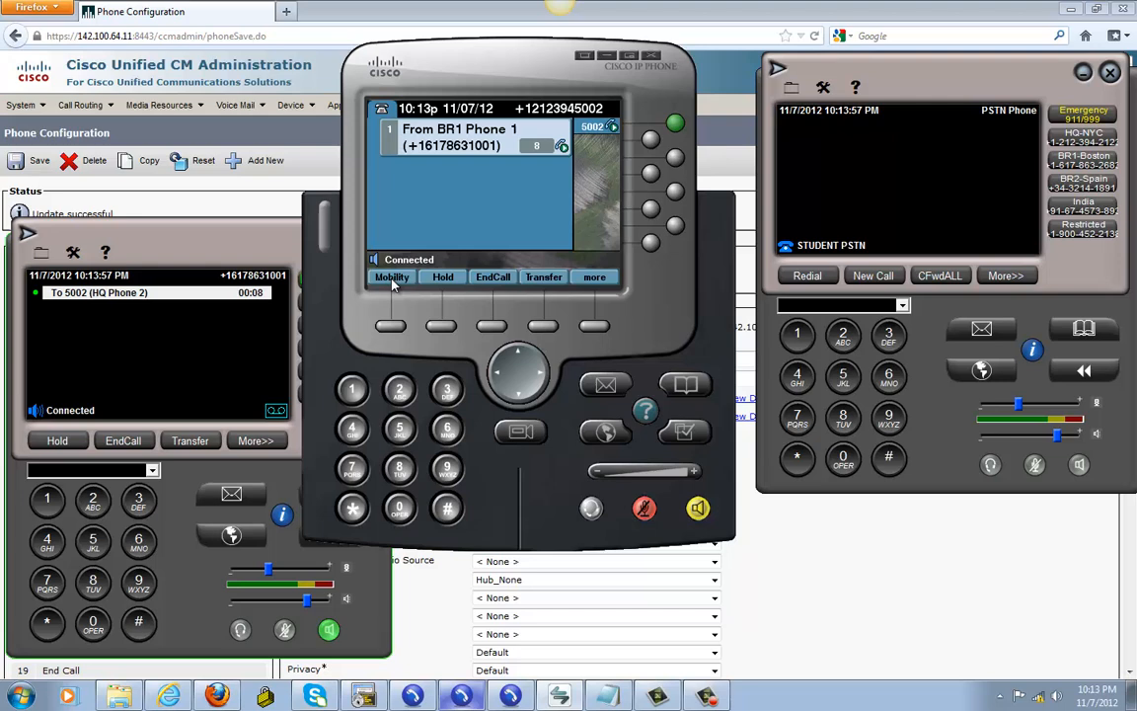
{"action": "left_click", "coordinate": [391, 276]}
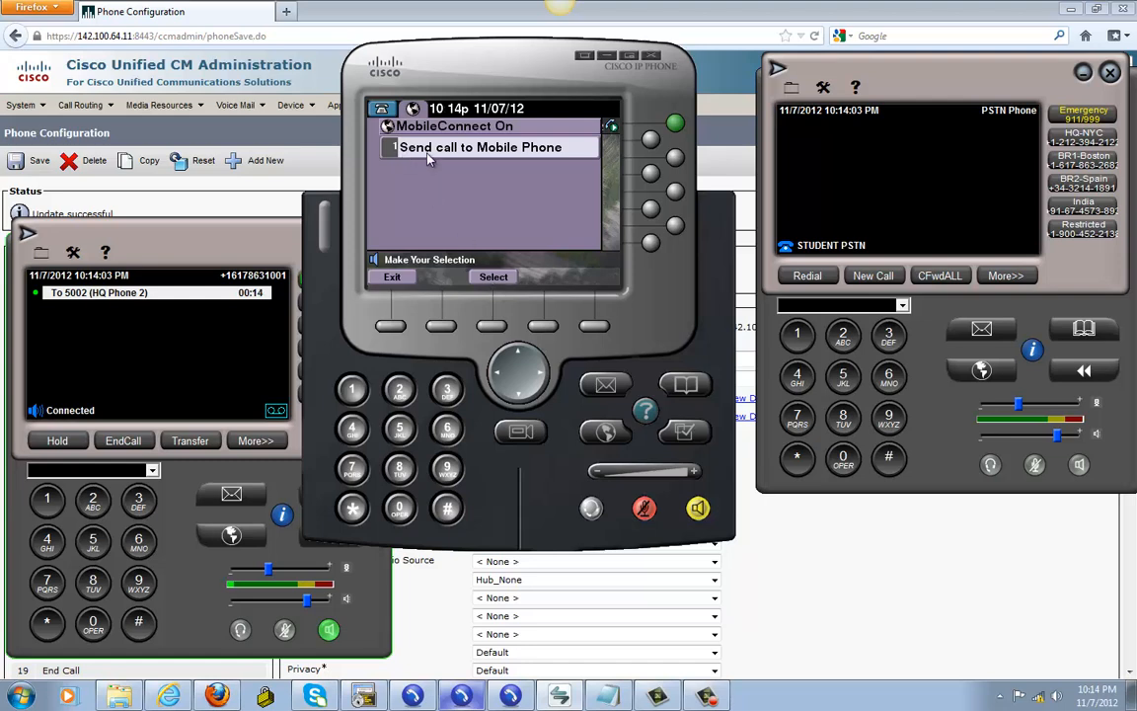
{"action": "left_click", "coordinate": [493, 276]}
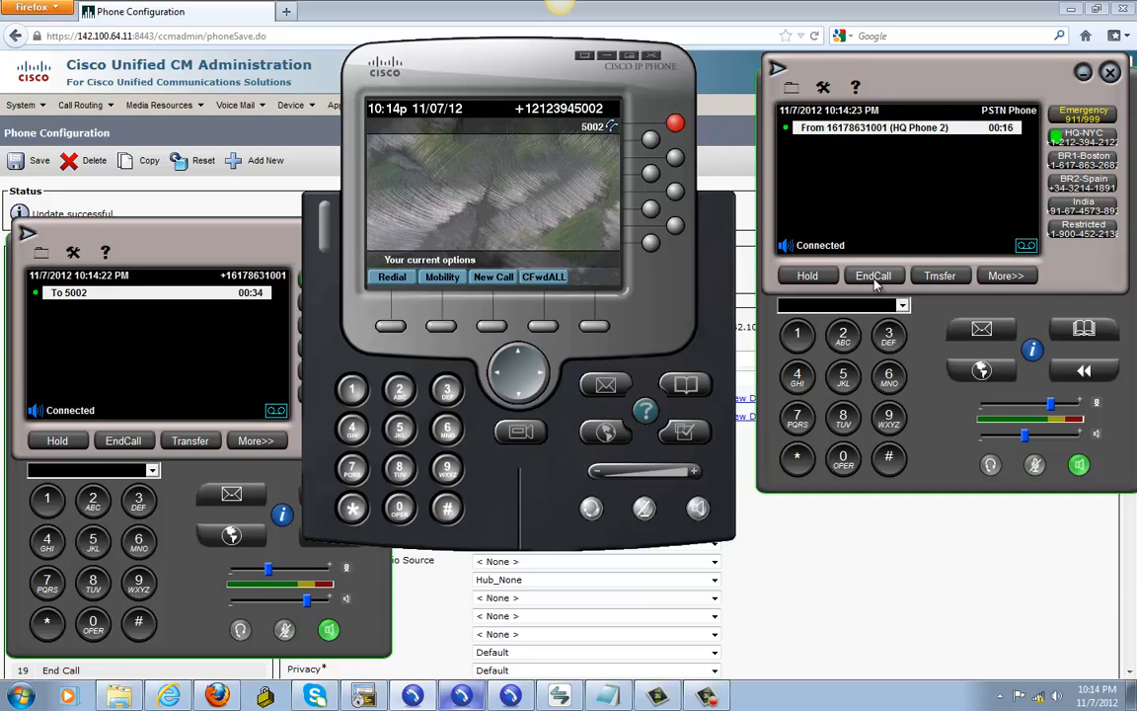
{"action": "mouse_move", "coordinate": [509, 126]}
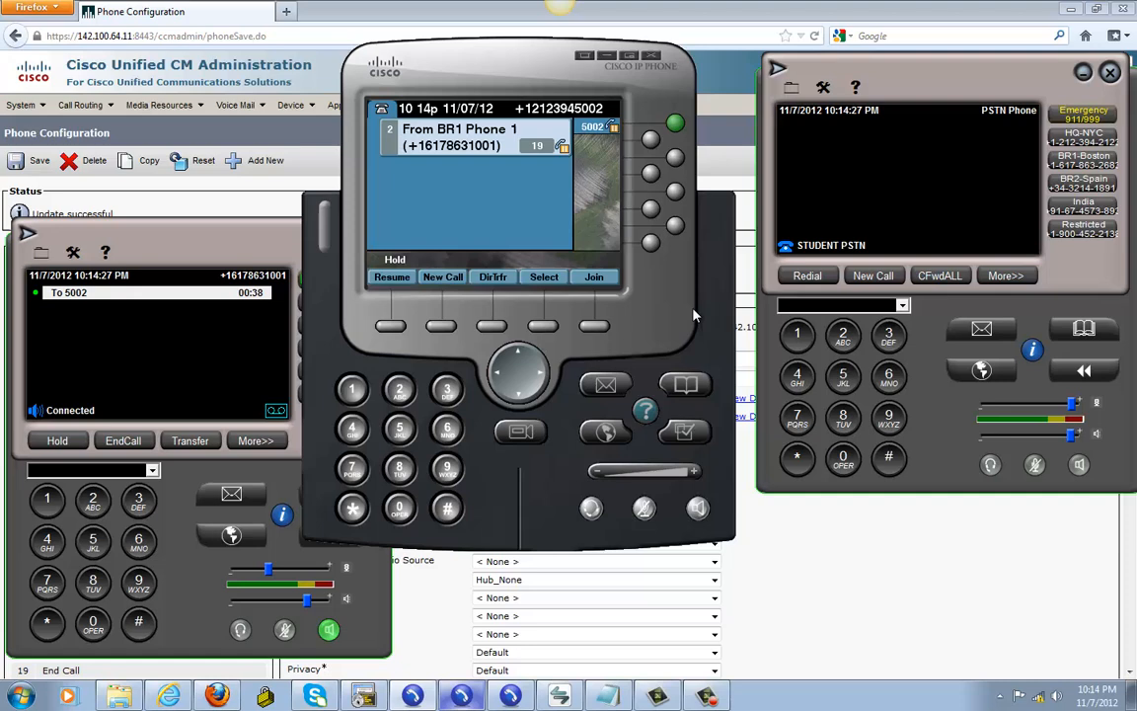
{"action": "left_click", "coordinate": [391, 276]}
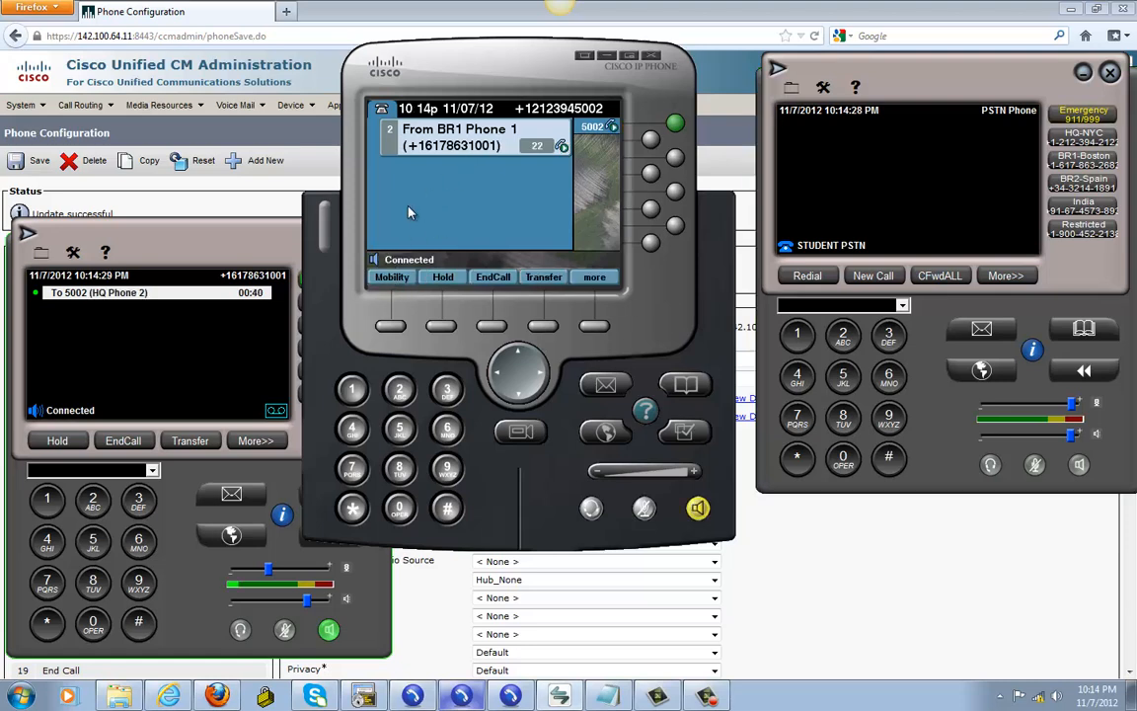
{"action": "mouse_move", "coordinate": [622, 221]}
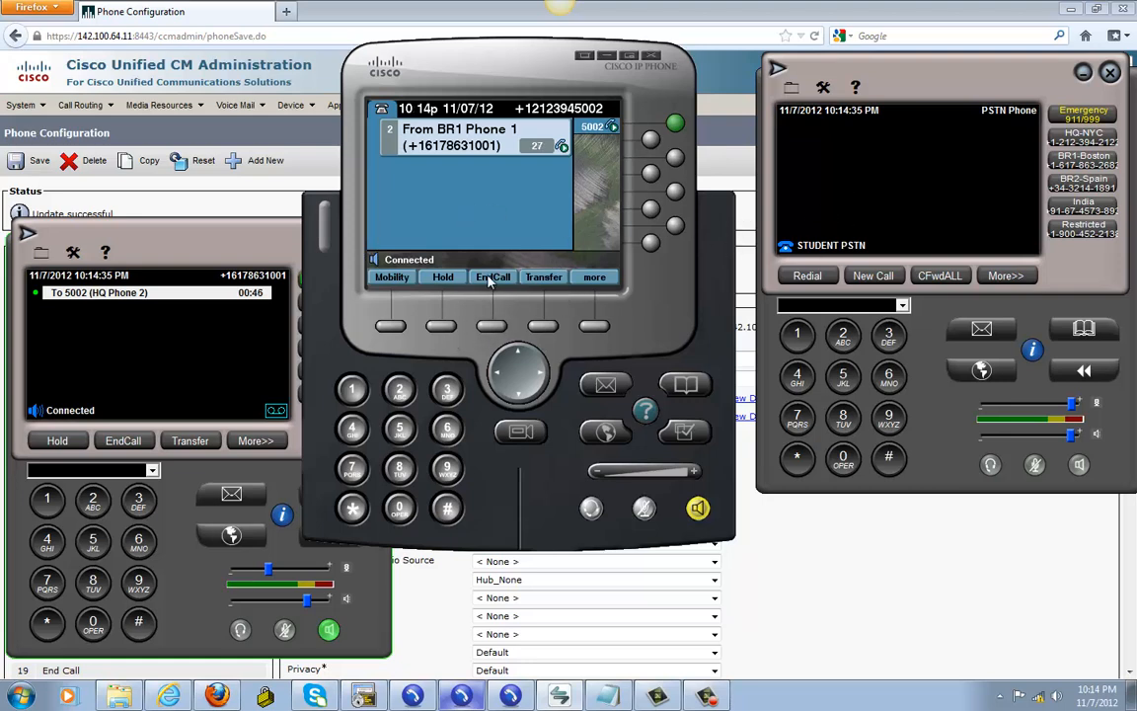
{"action": "left_click", "coordinate": [493, 276]}
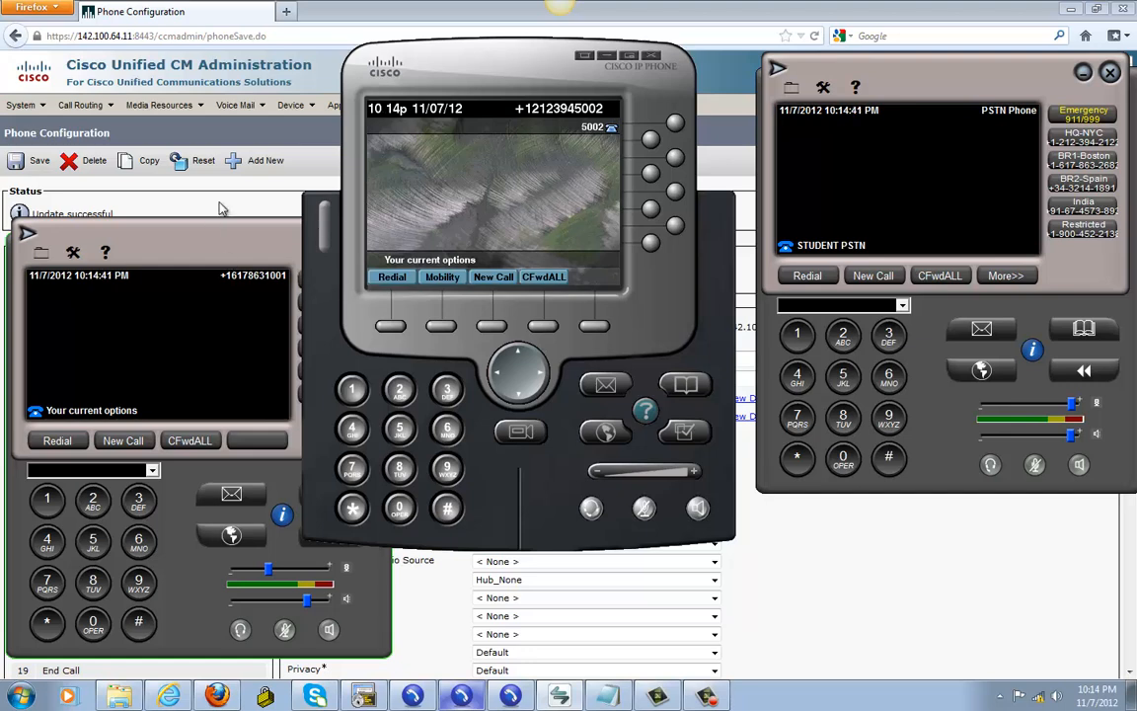
{"action": "mouse_move", "coordinate": [257, 201]}
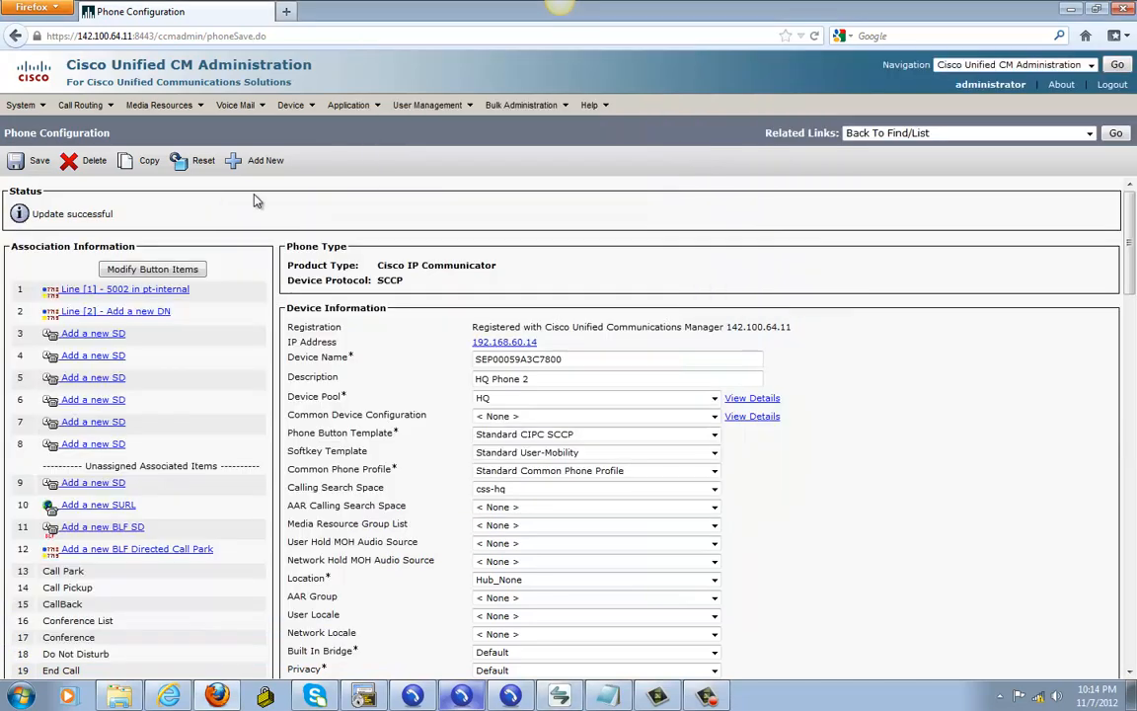
{"action": "mouse_move", "coordinate": [430, 217]}
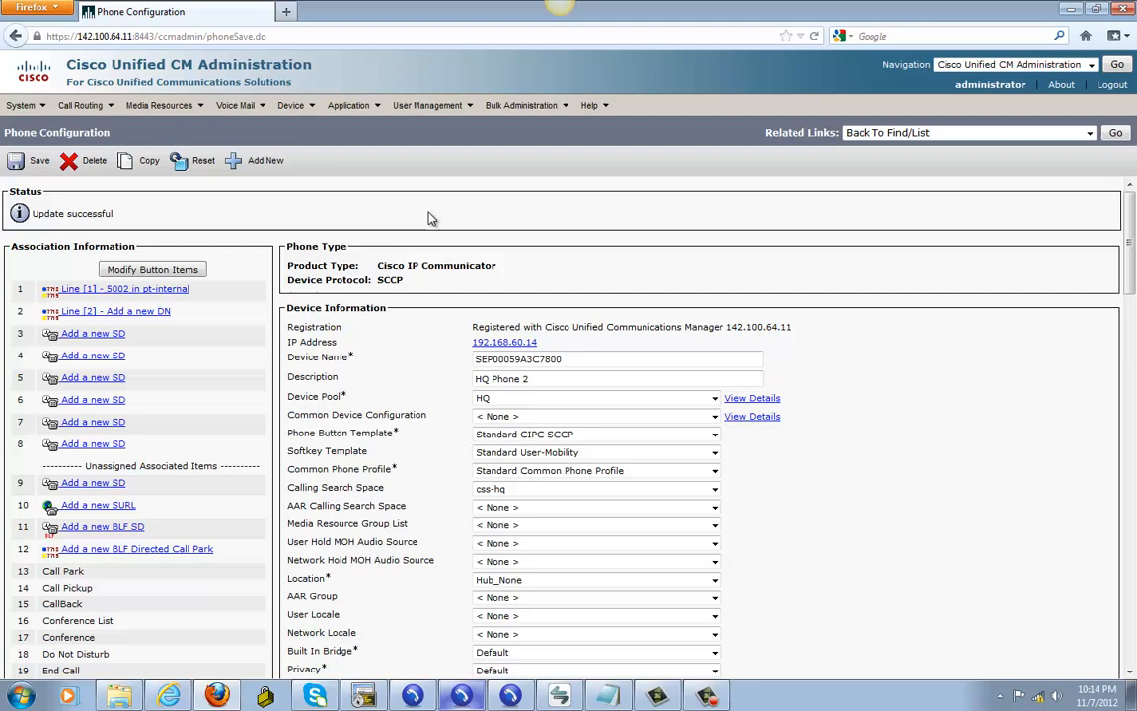